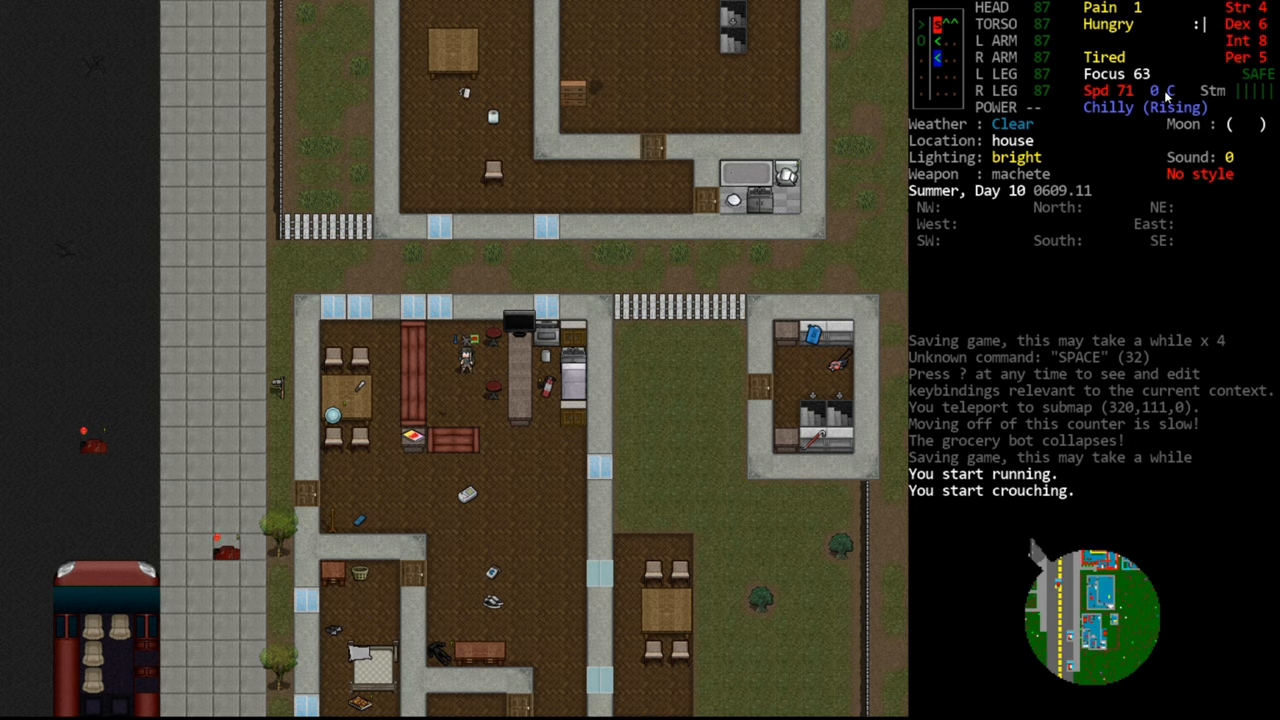
{"action": "mouse_move", "coordinate": [1188, 110]}
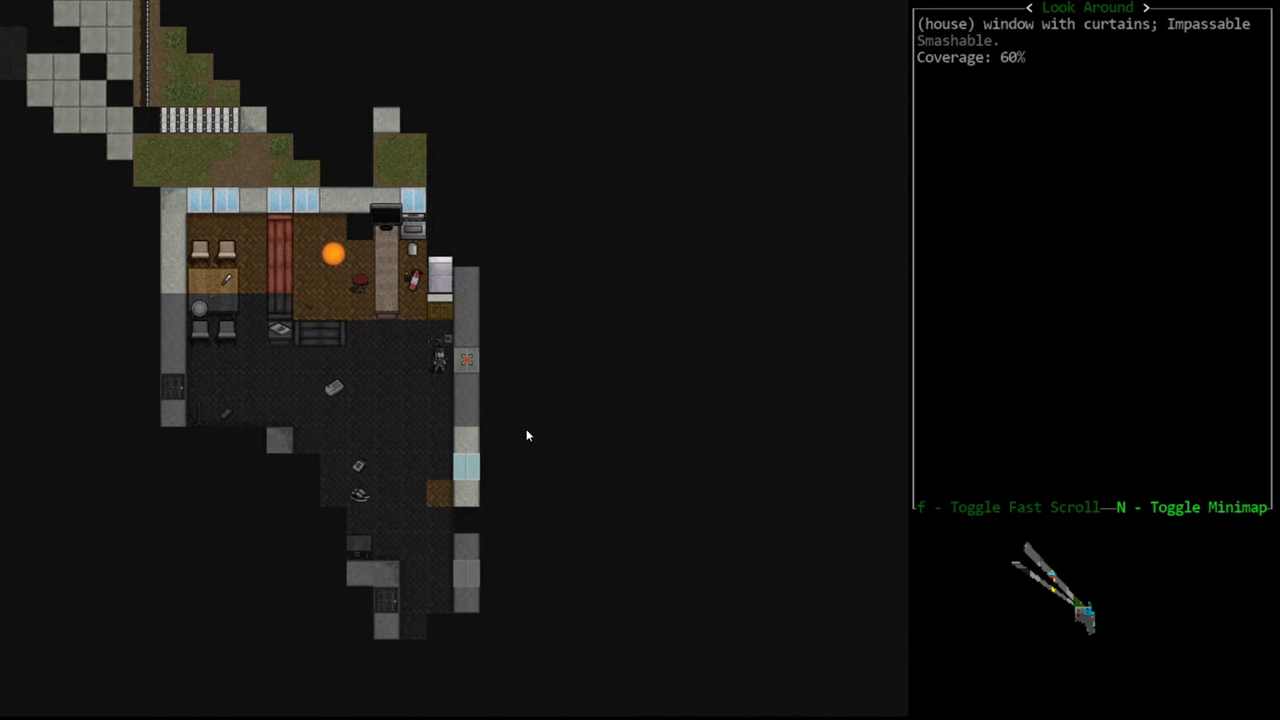
{"action": "mouse_move", "coordinate": [458, 360]}
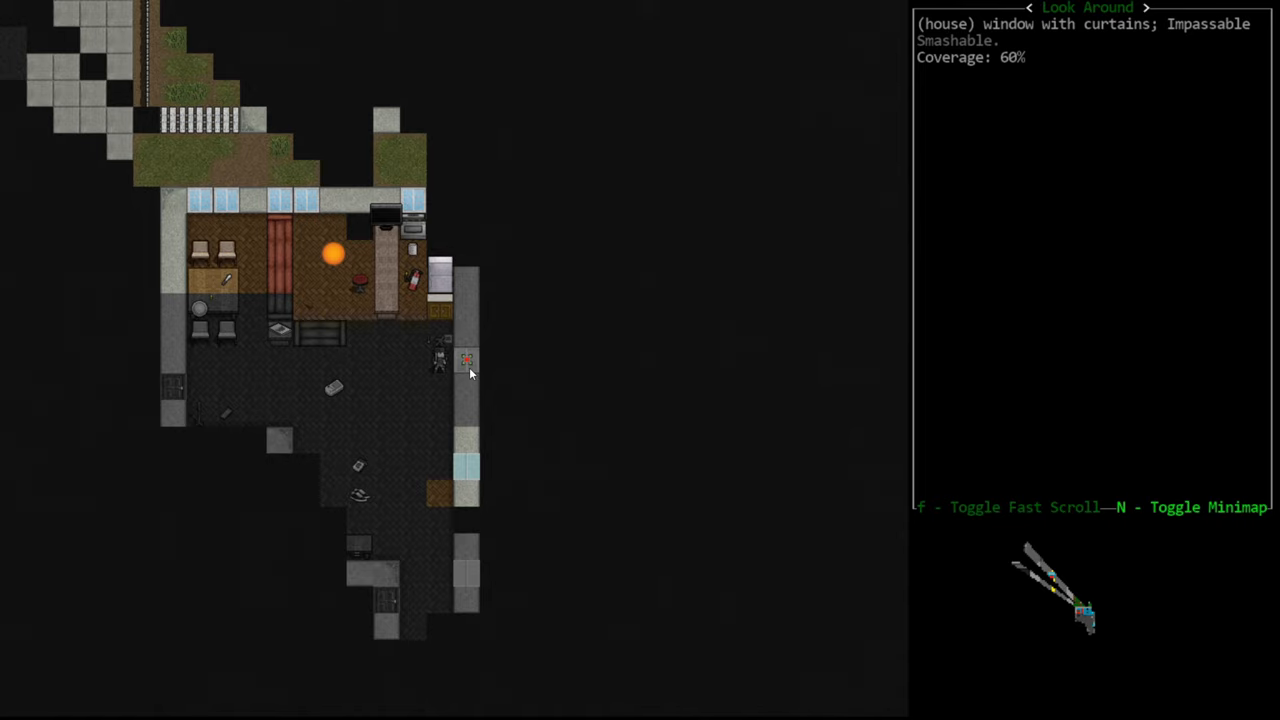
{"action": "mouse_move", "coordinate": [467, 367]}
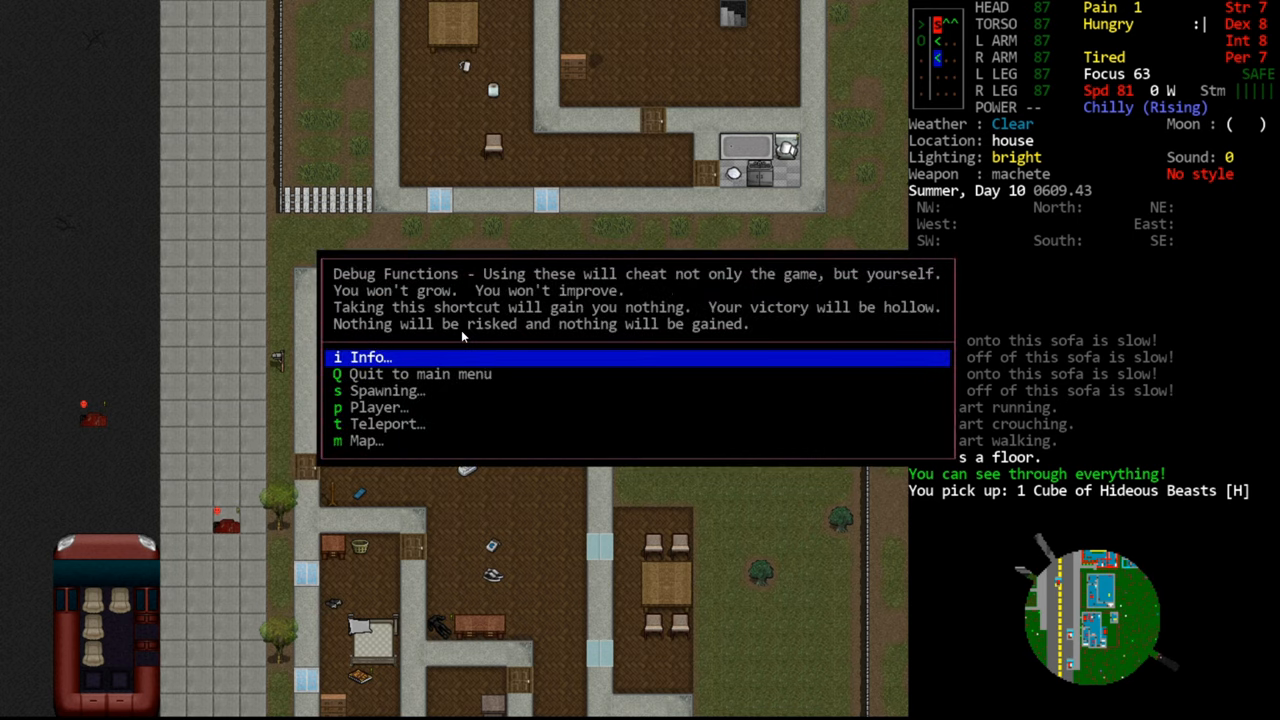
Step: Teleport the character to the church near Glocester via the debug menu
{"action": "left_click", "coordinate": [388, 424]}
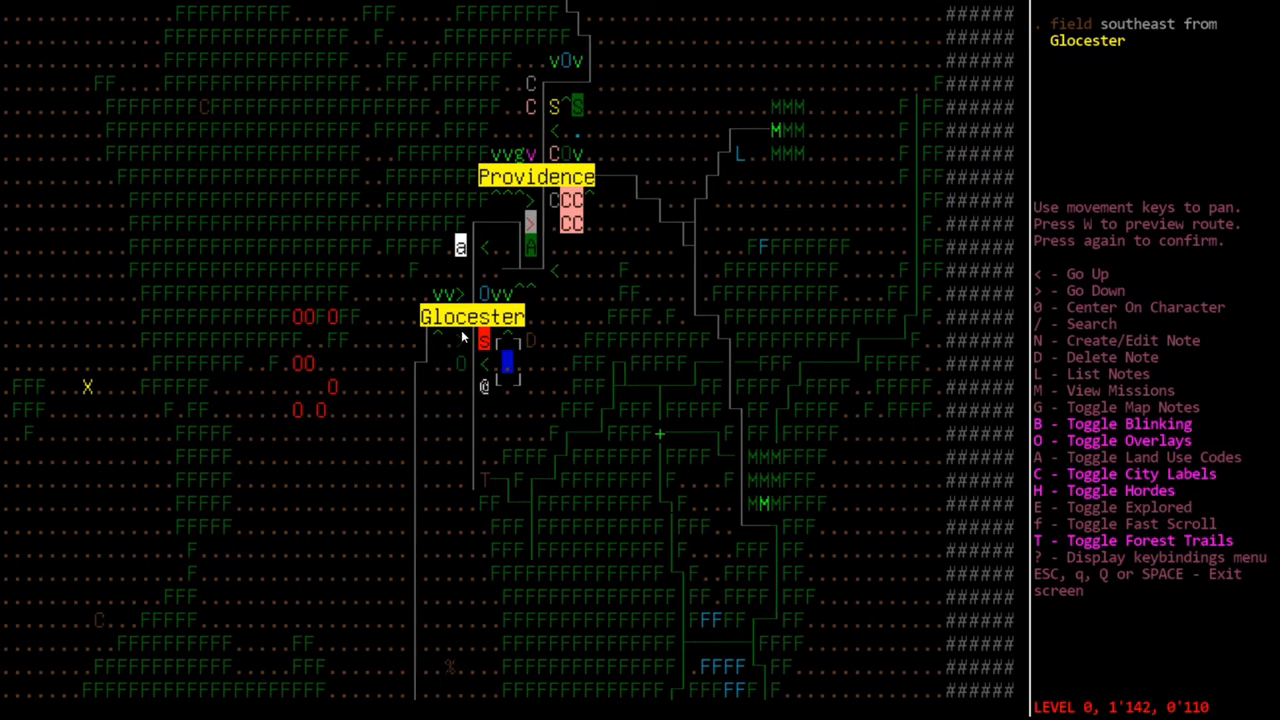
{"action": "key", "text": "up"}
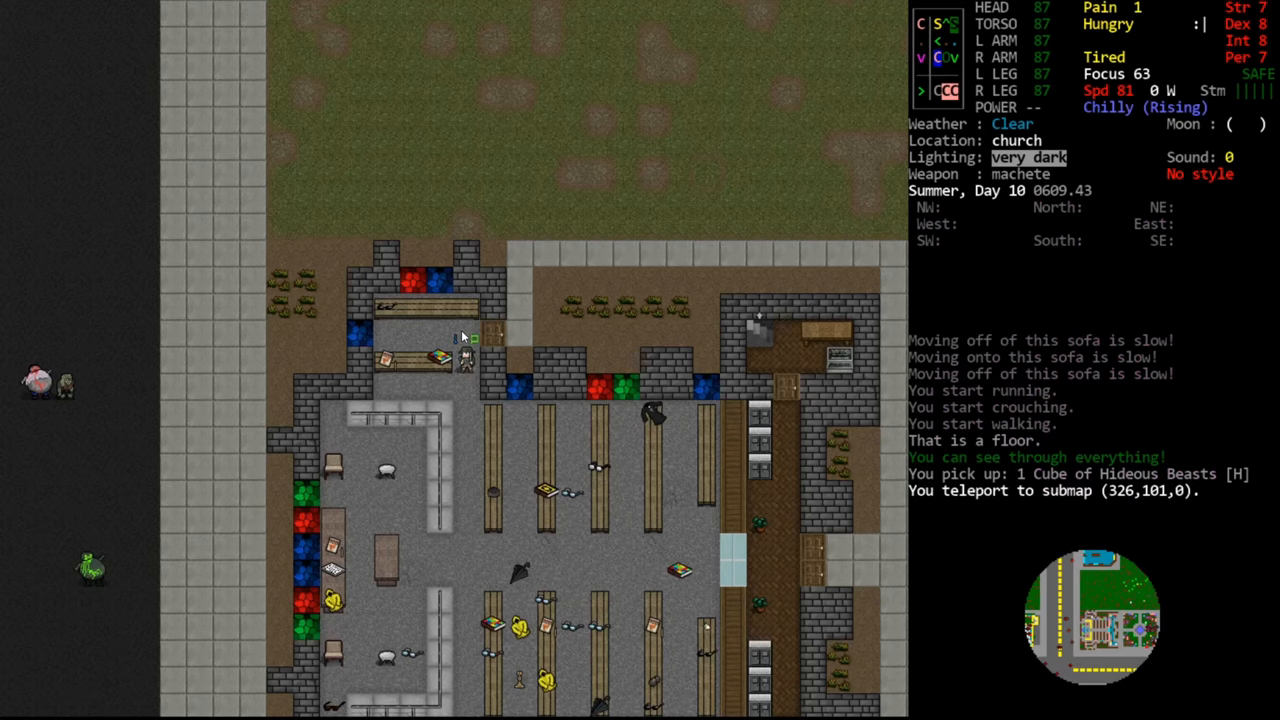
{"action": "key", "text": "x"}
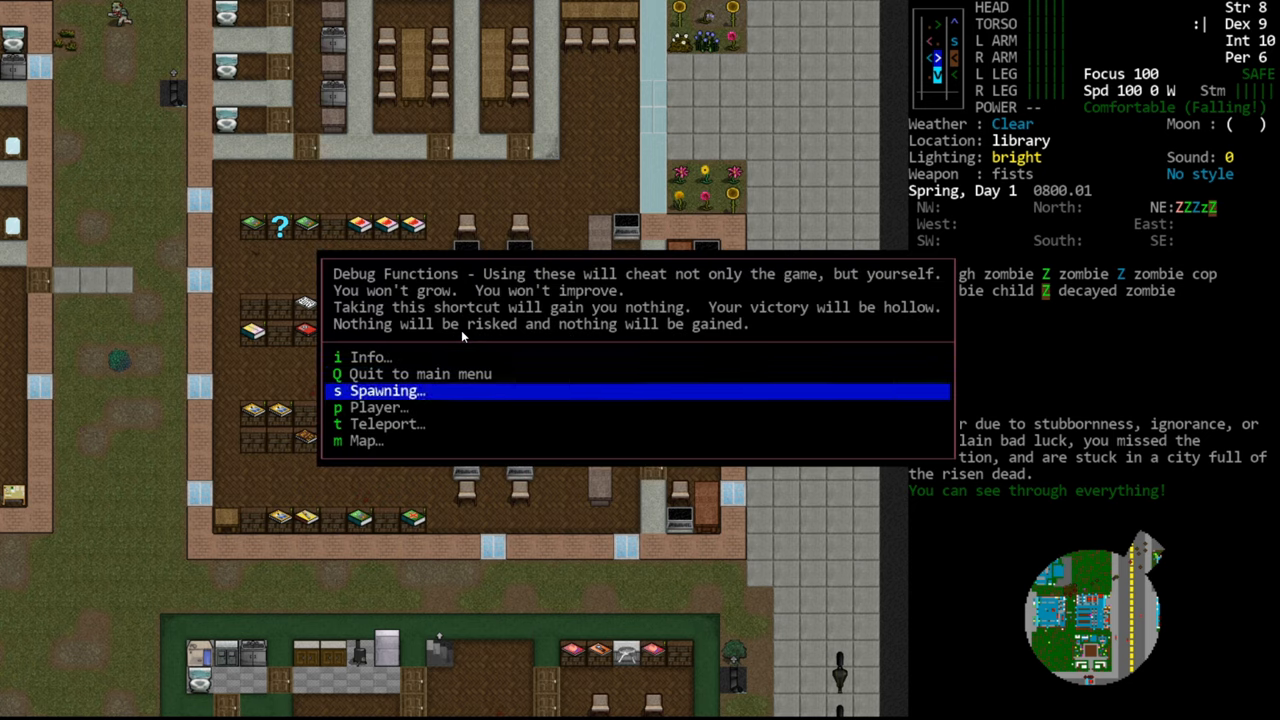
Step: Search the item spawn list for 'mutant' to spawn cooked mutant meat
{"action": "left_click", "coordinate": [386, 390]}
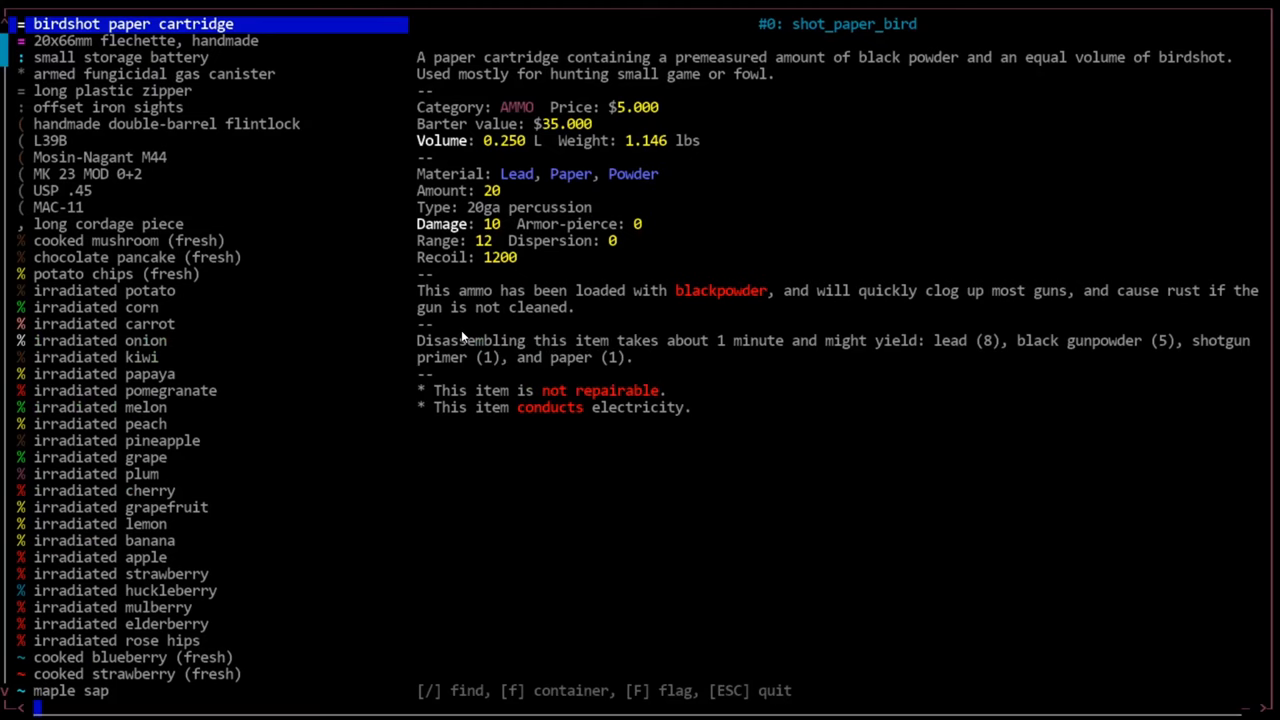
{"action": "type", "text": "mutant"}
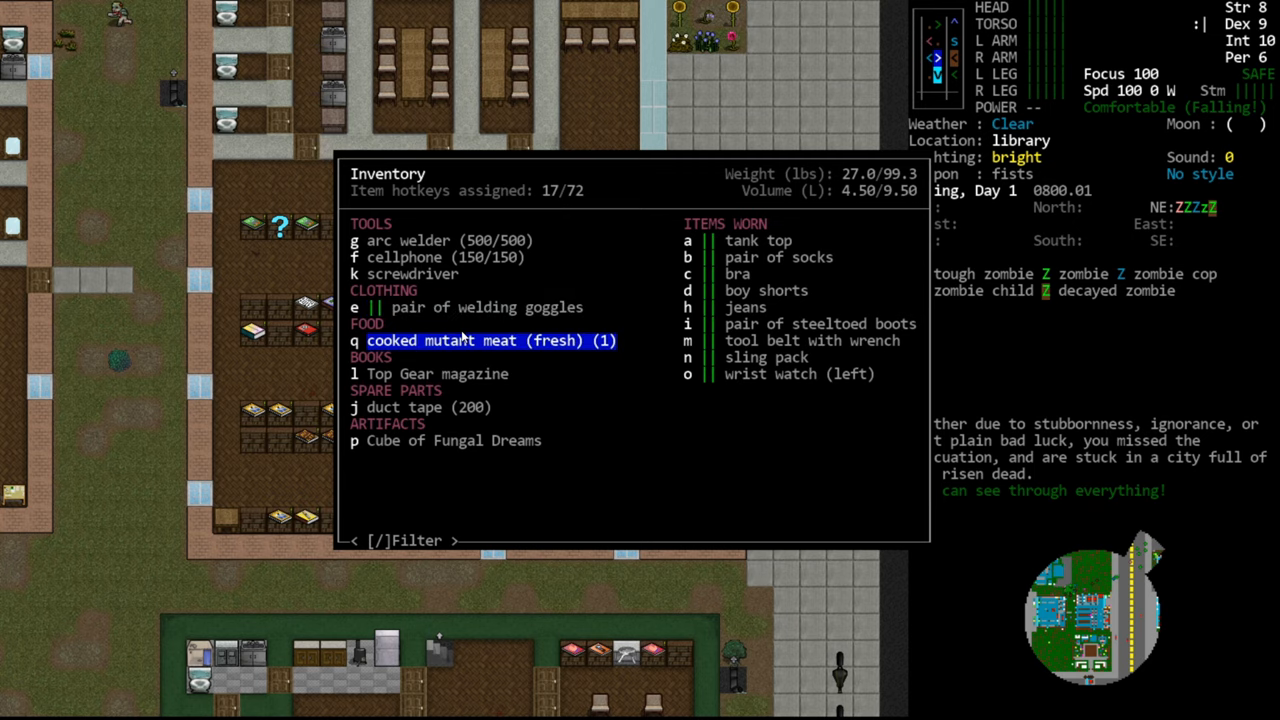
Step: View the cooked mutant meat's details from the inventory
{"action": "left_click", "coordinate": [484, 340]}
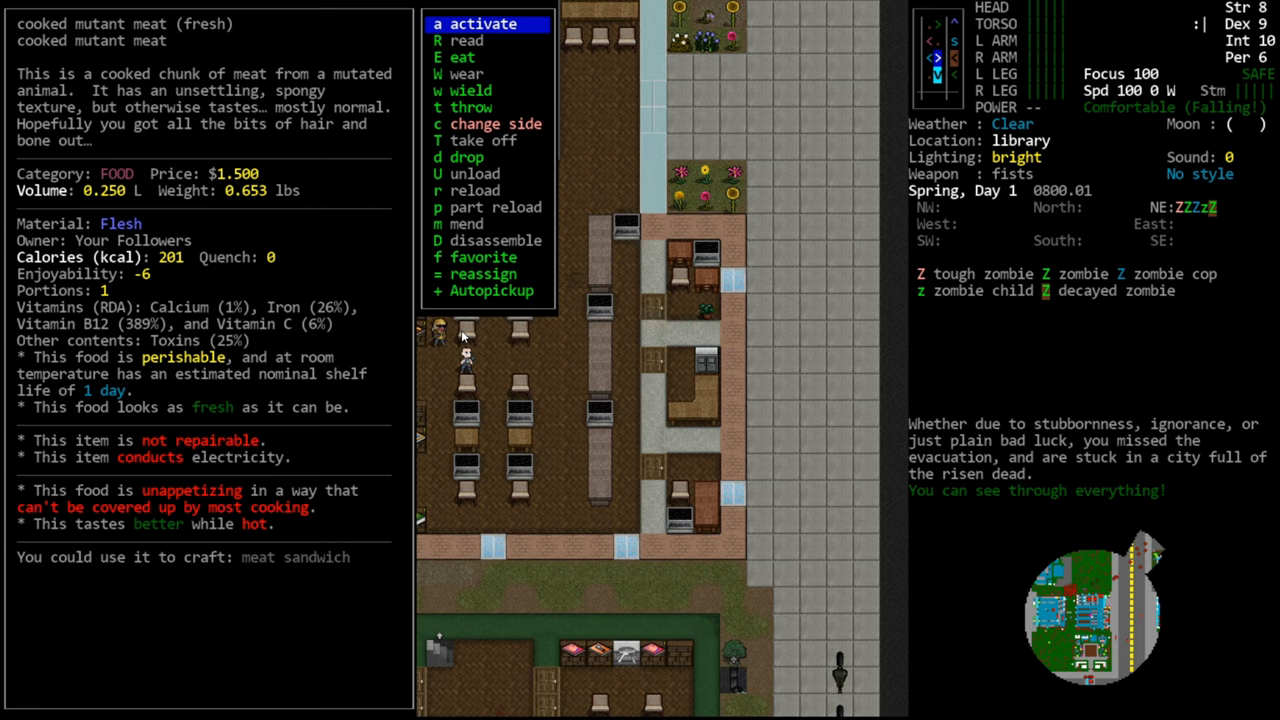
{"action": "mouse_move", "coordinate": [370, 347]}
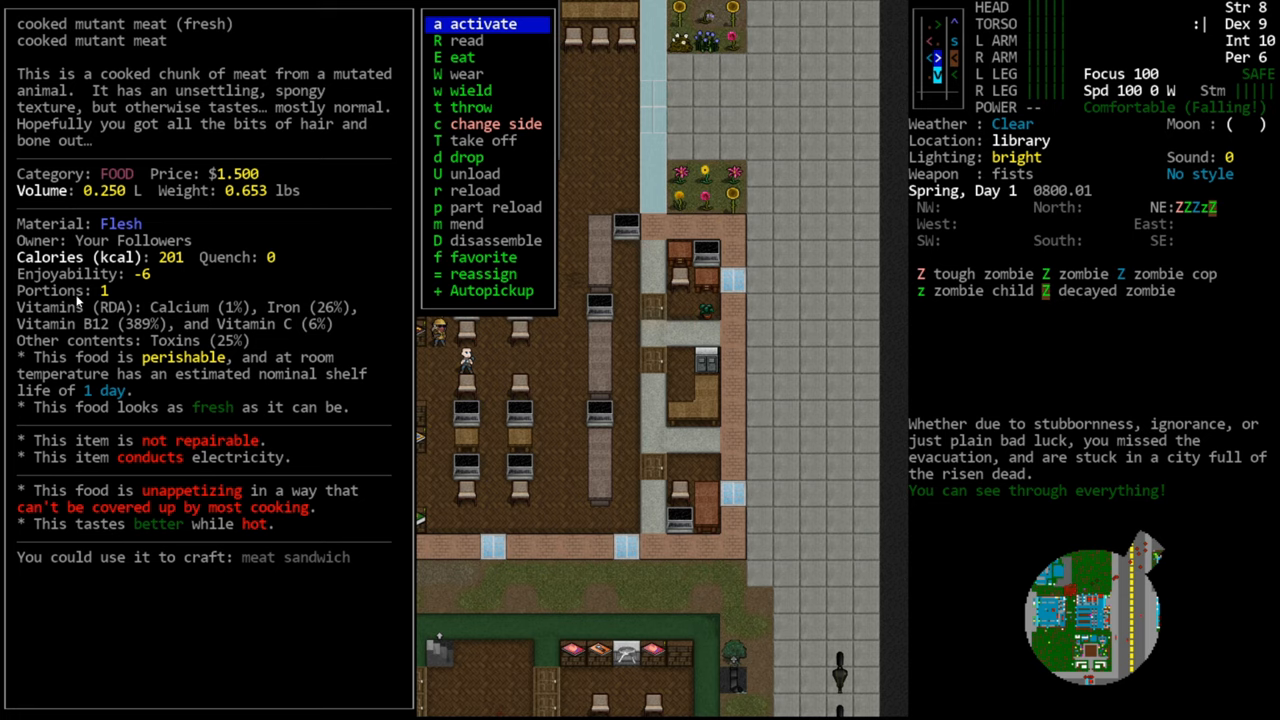
{"action": "mouse_move", "coordinate": [355, 416]}
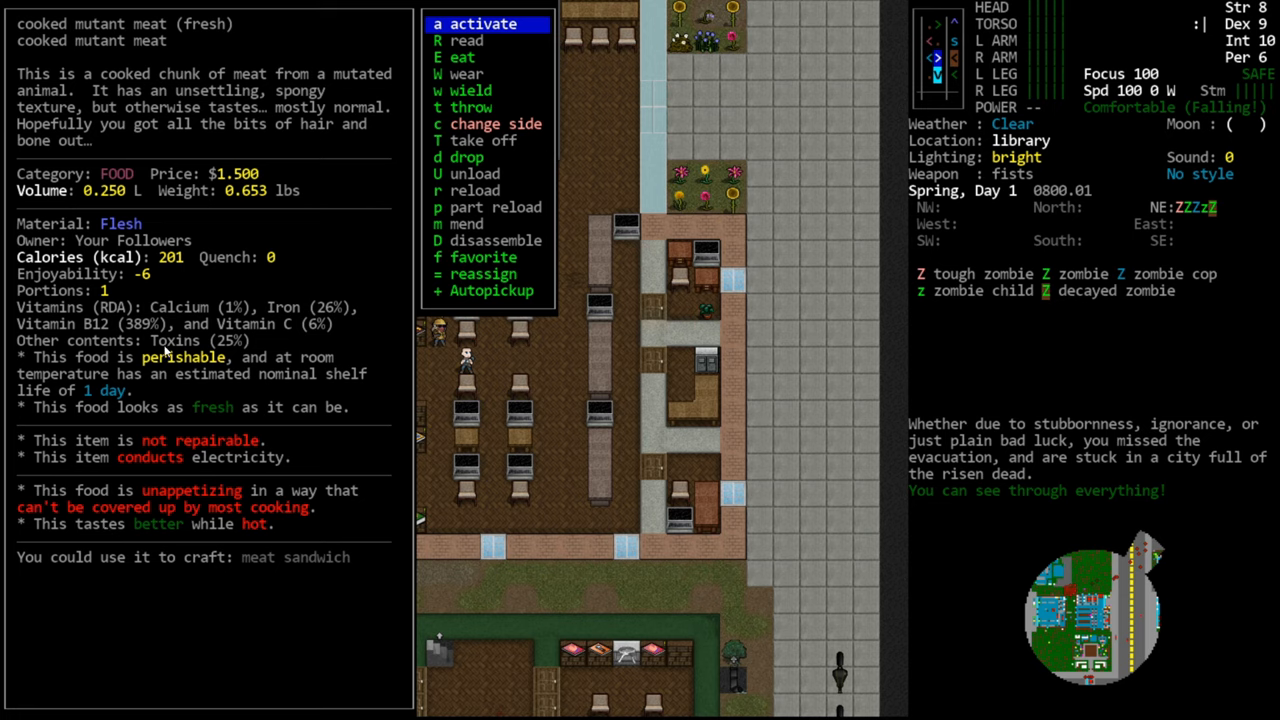
{"action": "mouse_move", "coordinate": [185, 325]}
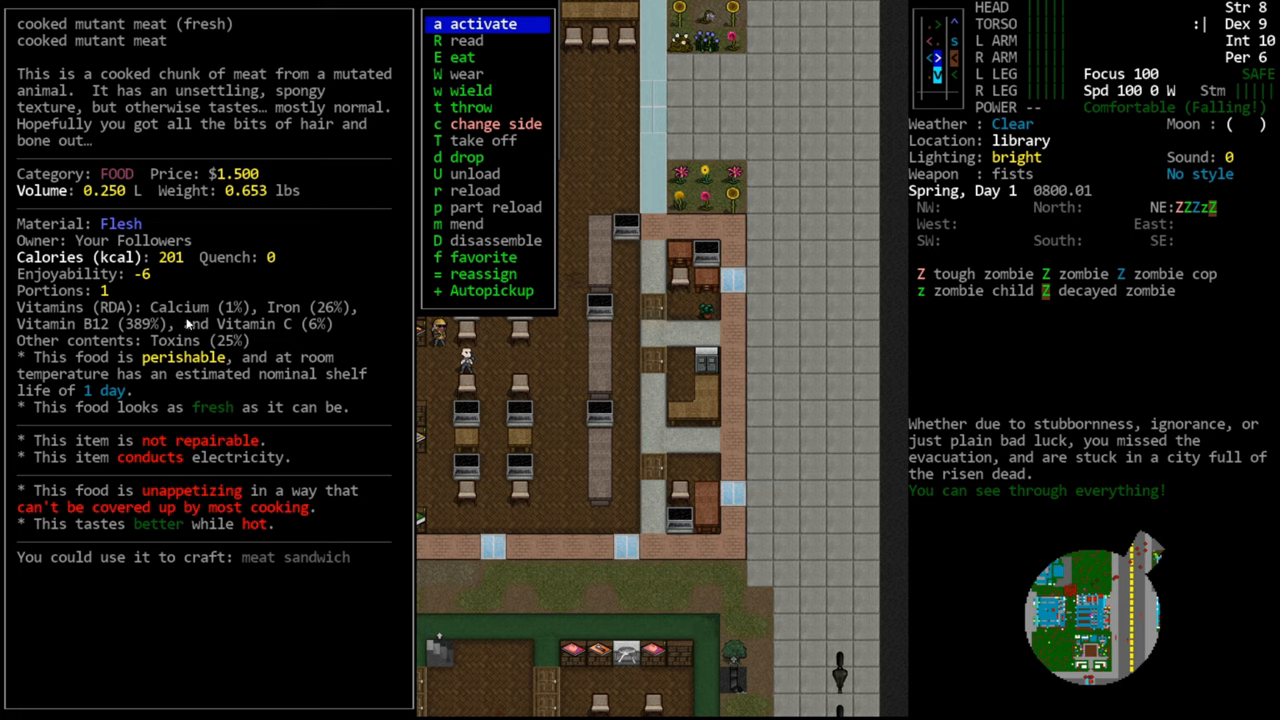
{"action": "mouse_move", "coordinate": [190, 323]}
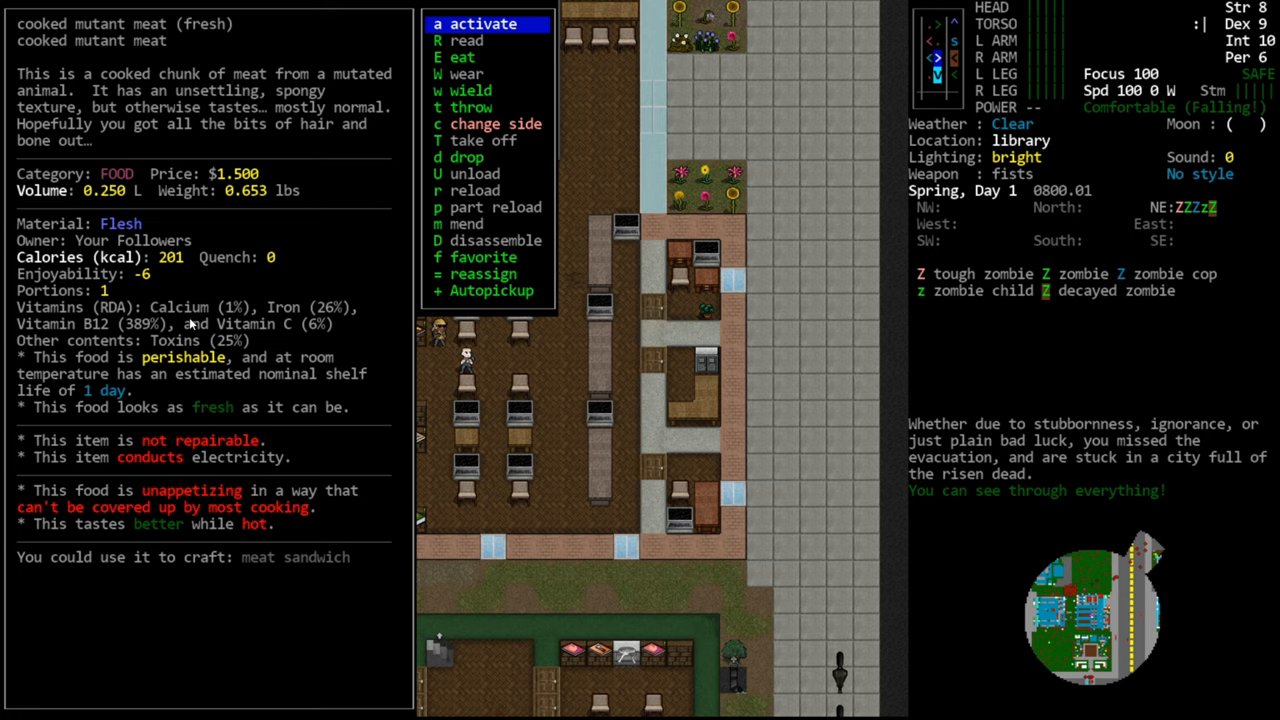
{"action": "mouse_move", "coordinate": [131, 377]}
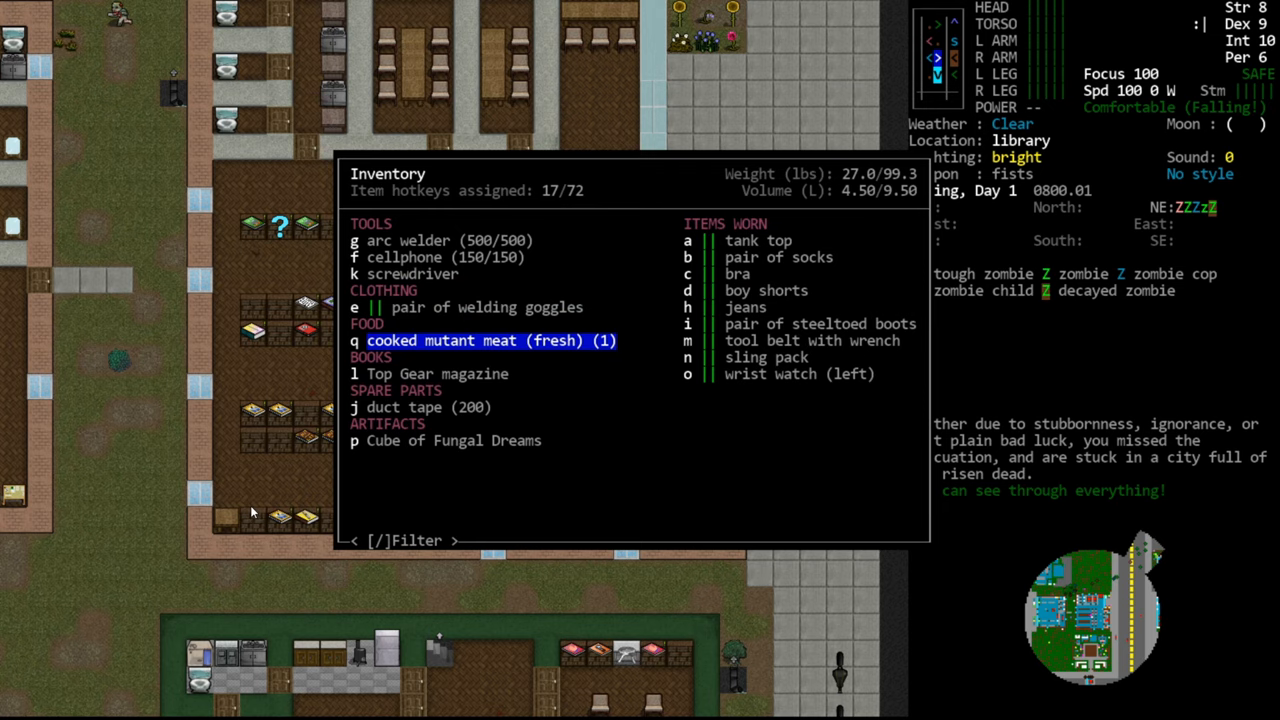
Step: Leave the inventory and reopen the Debug Functions menu
{"action": "key", "text": "Escape"}
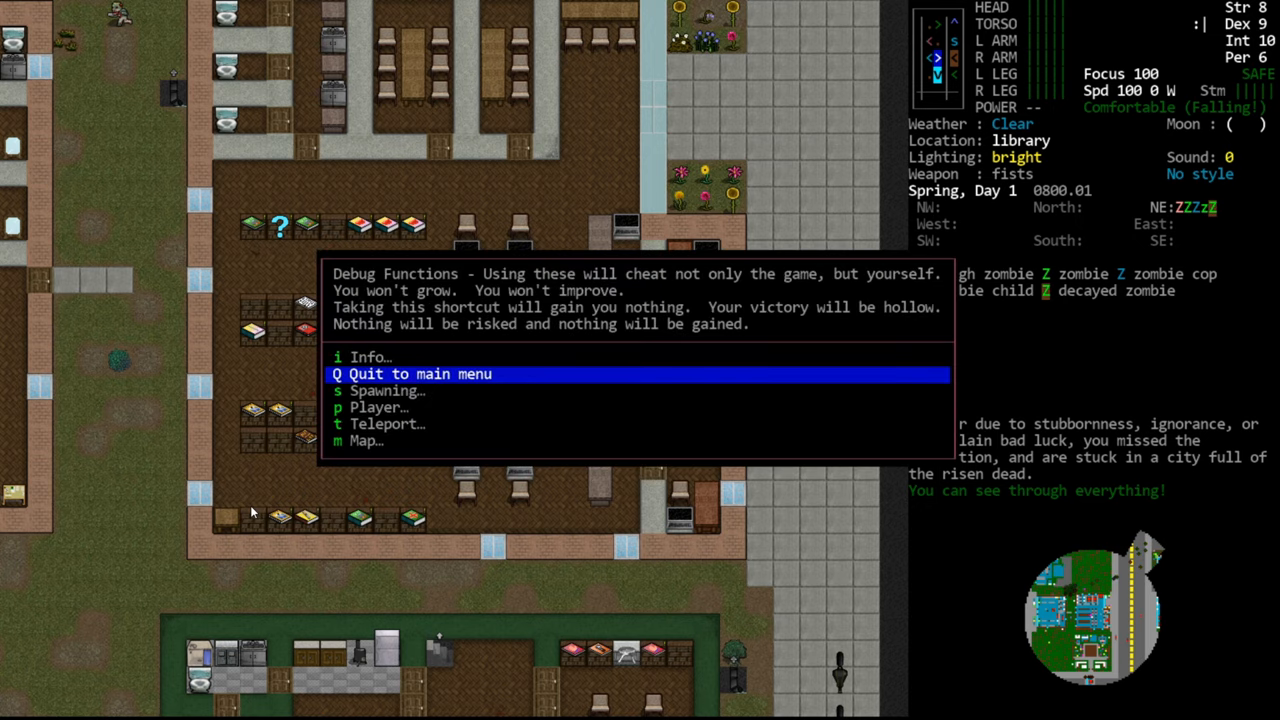
Step: Quit to the main menu, start a new world, and view Initial day in World Options
{"action": "left_click", "coordinate": [409, 373]}
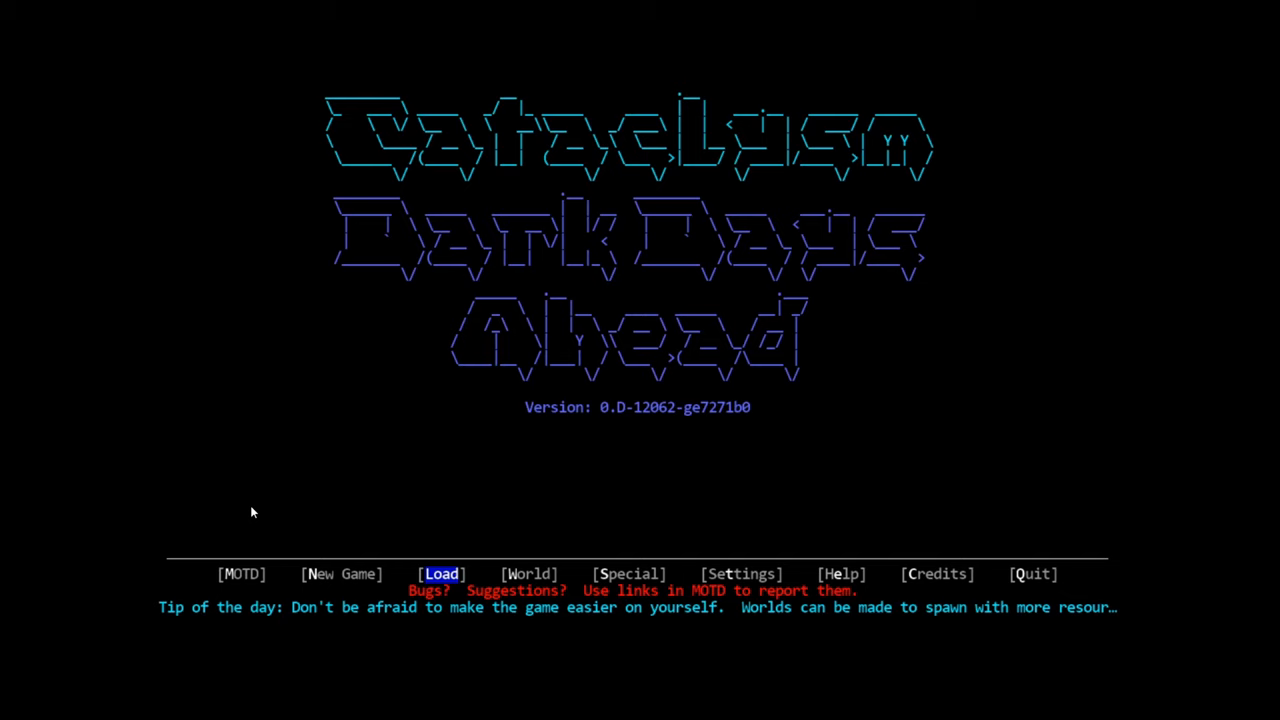
{"action": "key", "text": "Left"}
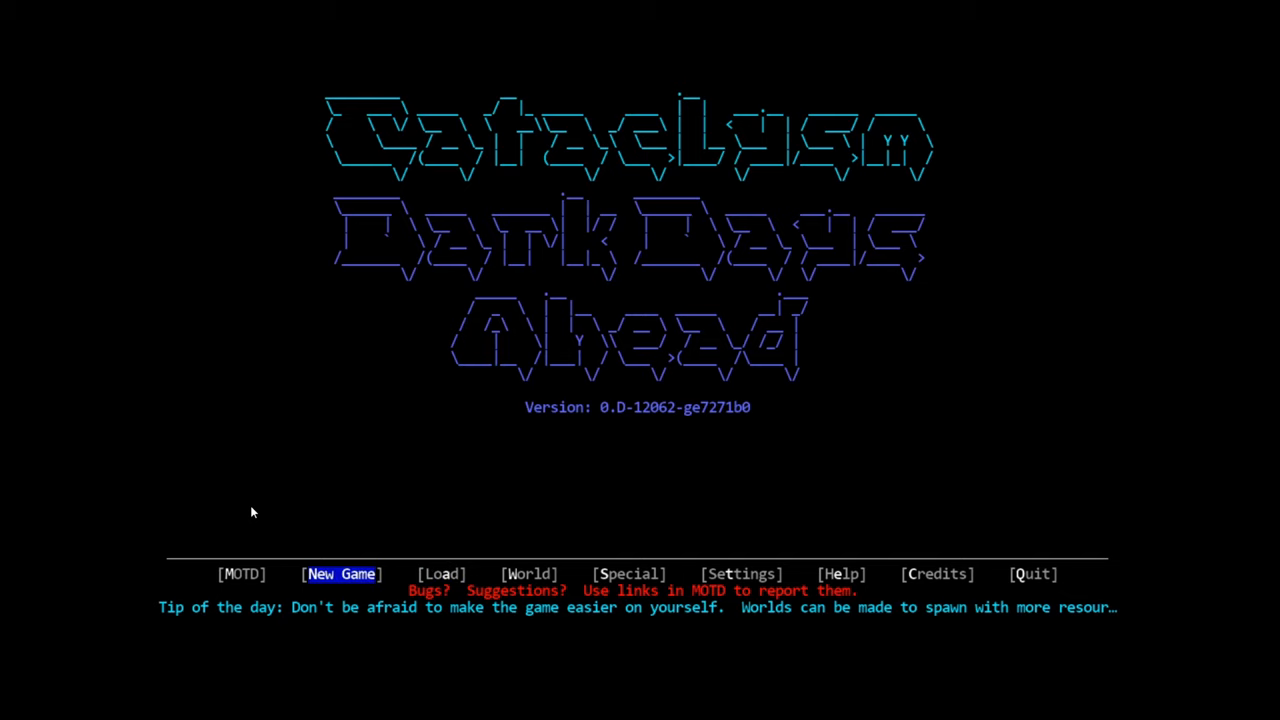
{"action": "left_click", "coordinate": [340, 573]}
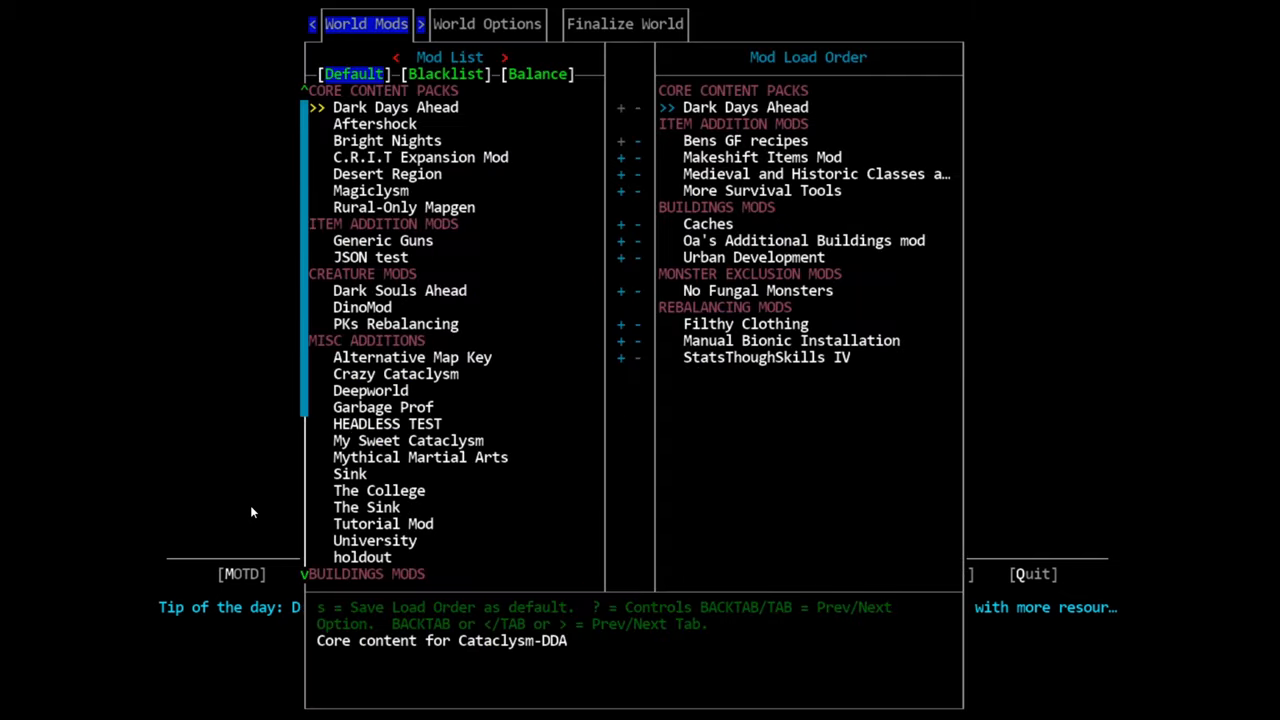
{"action": "left_click", "coordinate": [487, 23]}
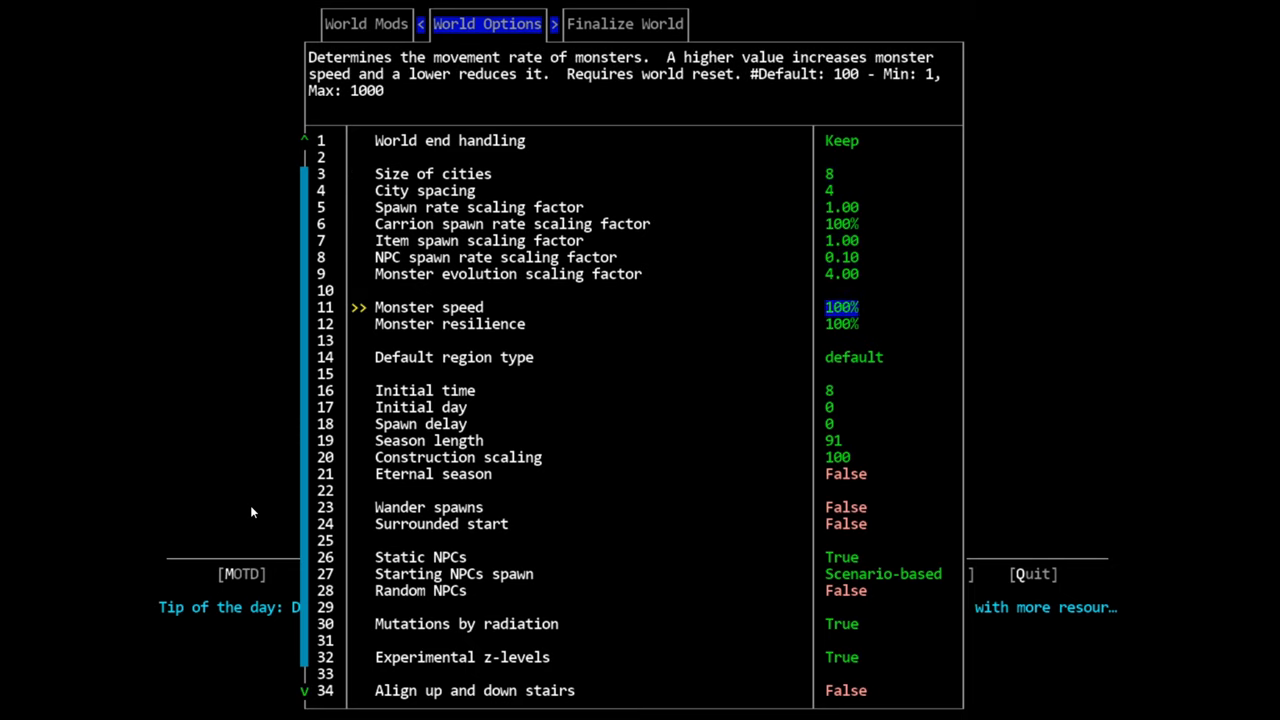
{"action": "mouse_move", "coordinate": [820, 320]}
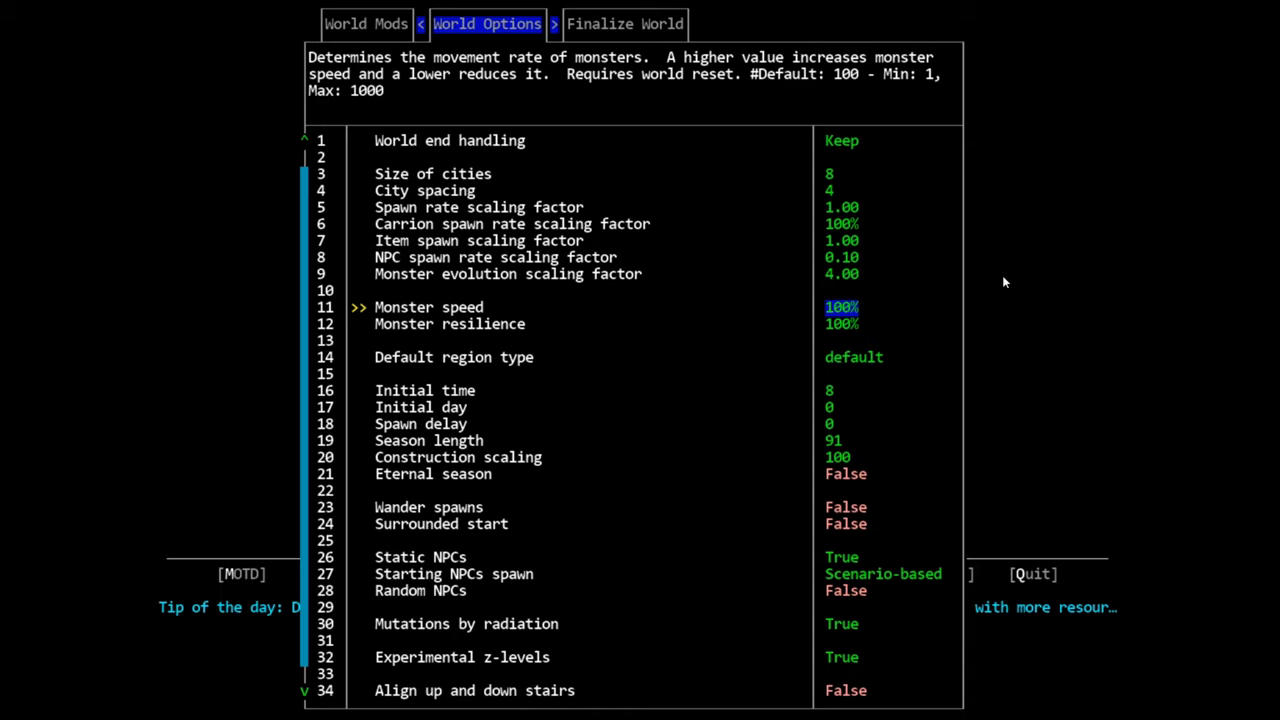
{"action": "key", "text": "down"}
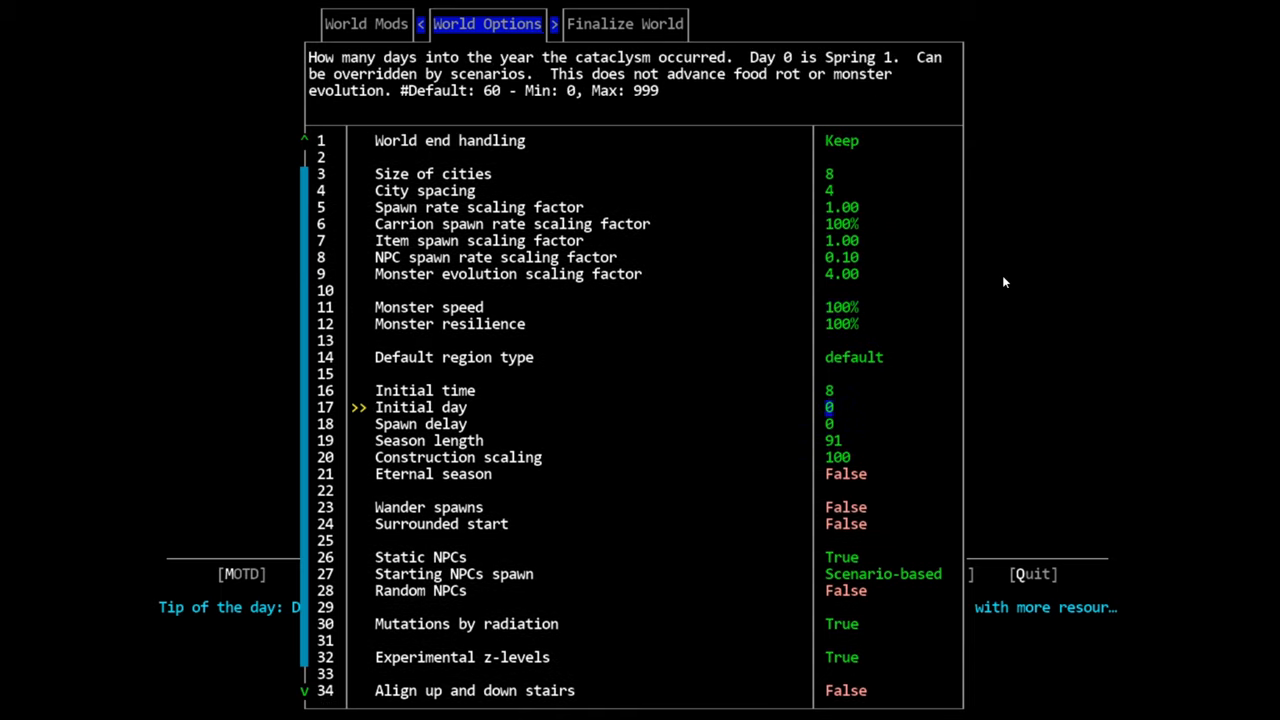
{"action": "mouse_move", "coordinate": [798, 438]}
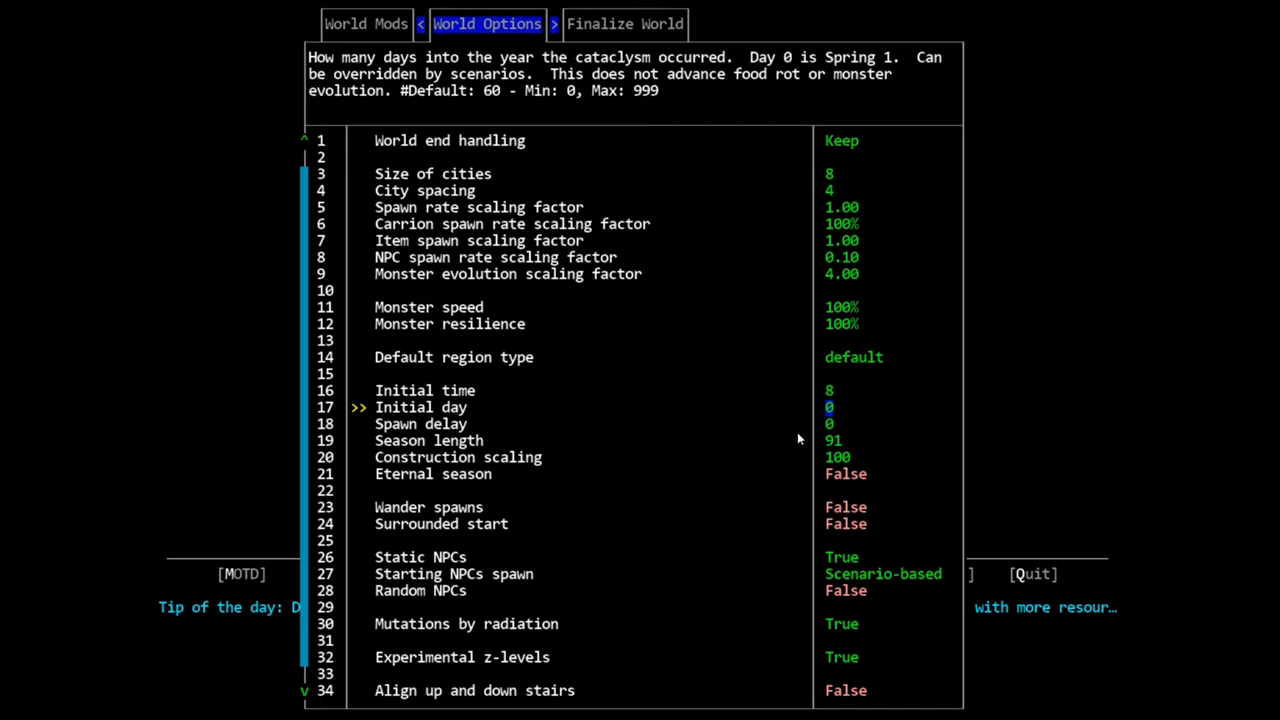
{"action": "mouse_move", "coordinate": [489, 137]}
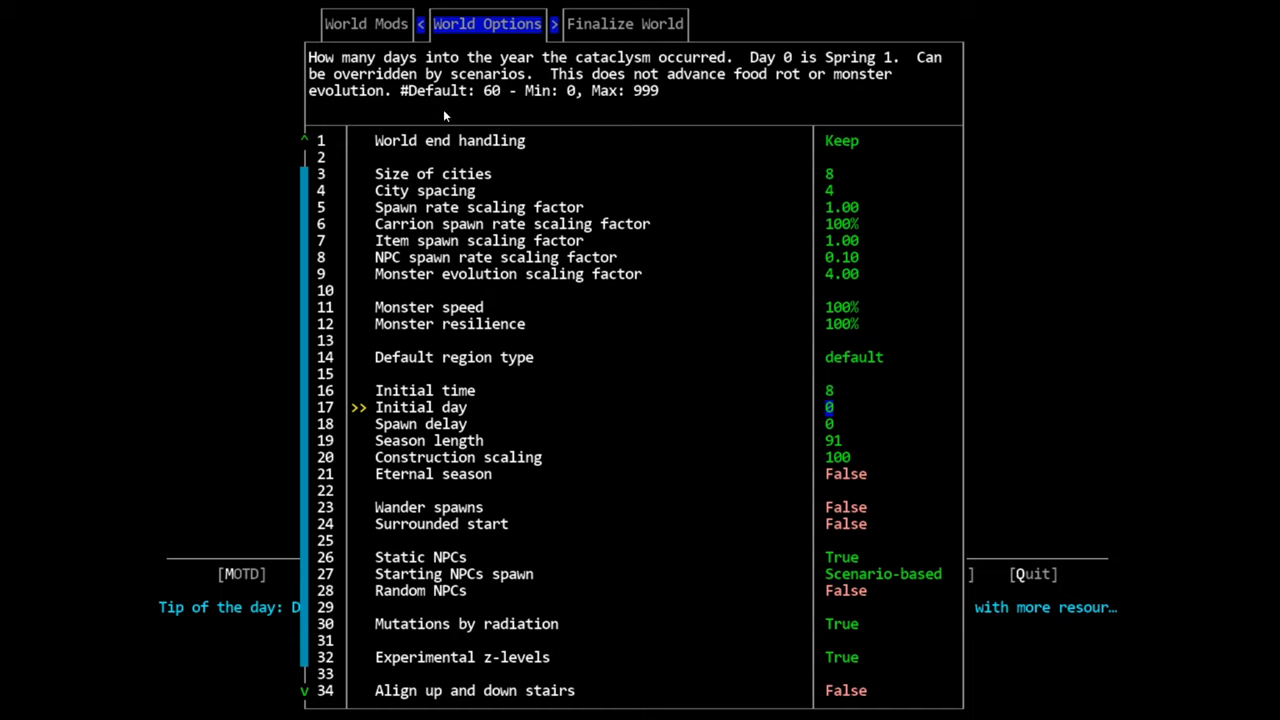
{"action": "mouse_move", "coordinate": [573, 203]}
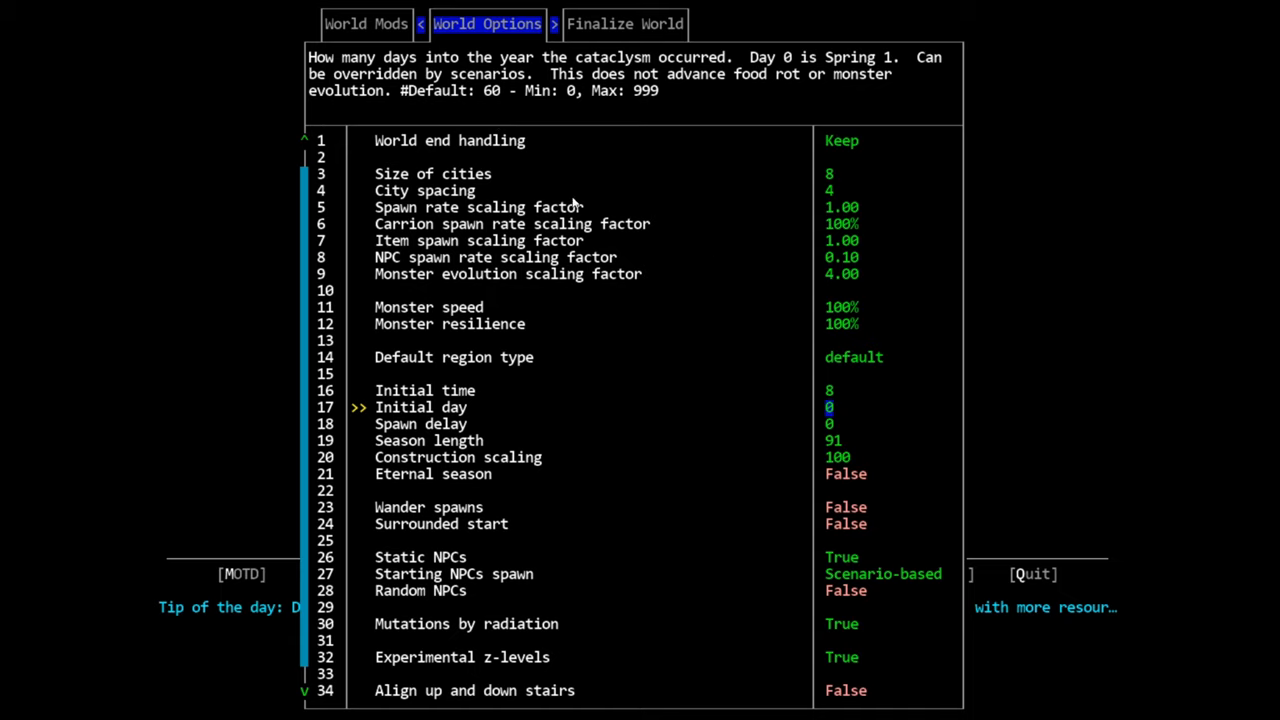
{"action": "mouse_move", "coordinate": [672, 127]}
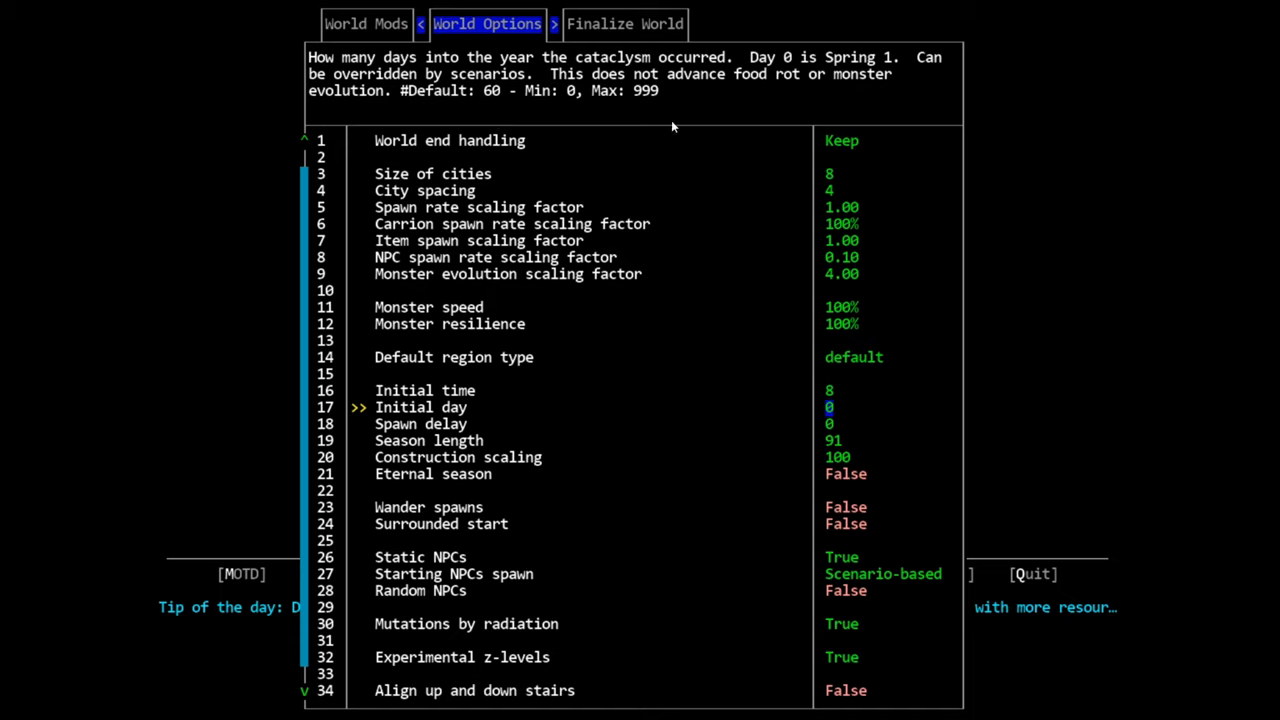
{"action": "mouse_move", "coordinate": [825, 466]}
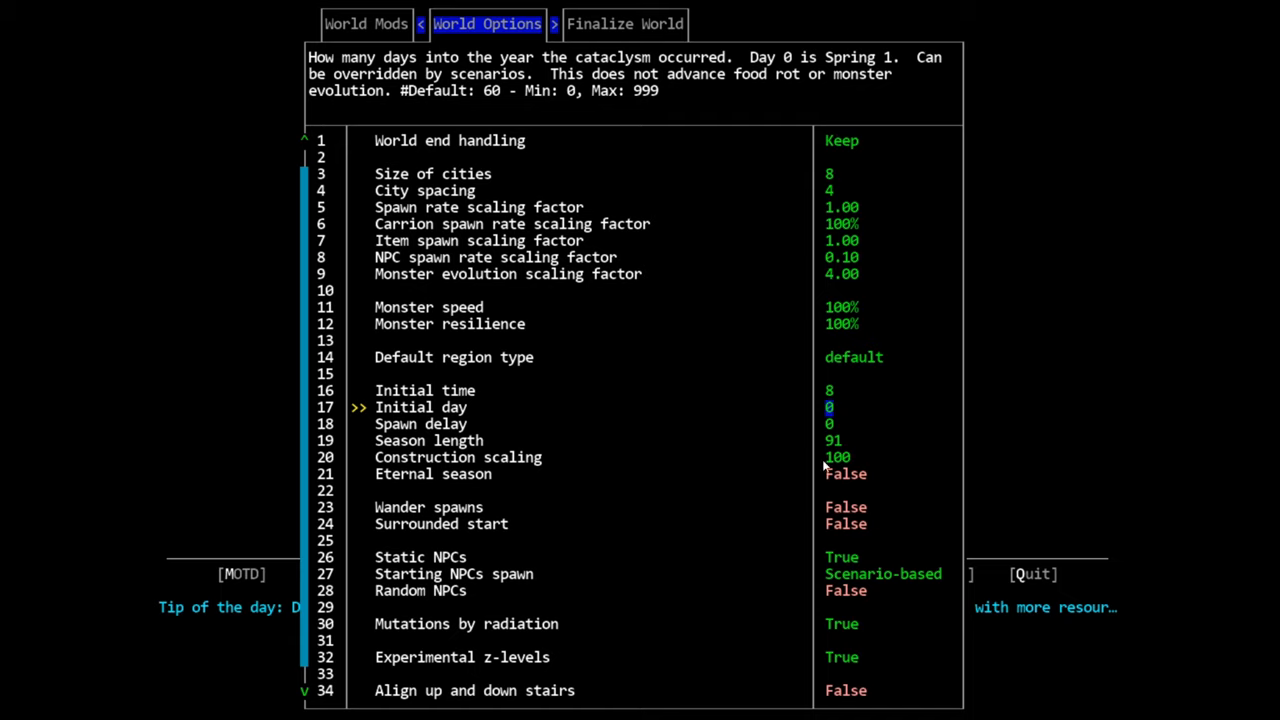
{"action": "mouse_move", "coordinate": [461, 148]}
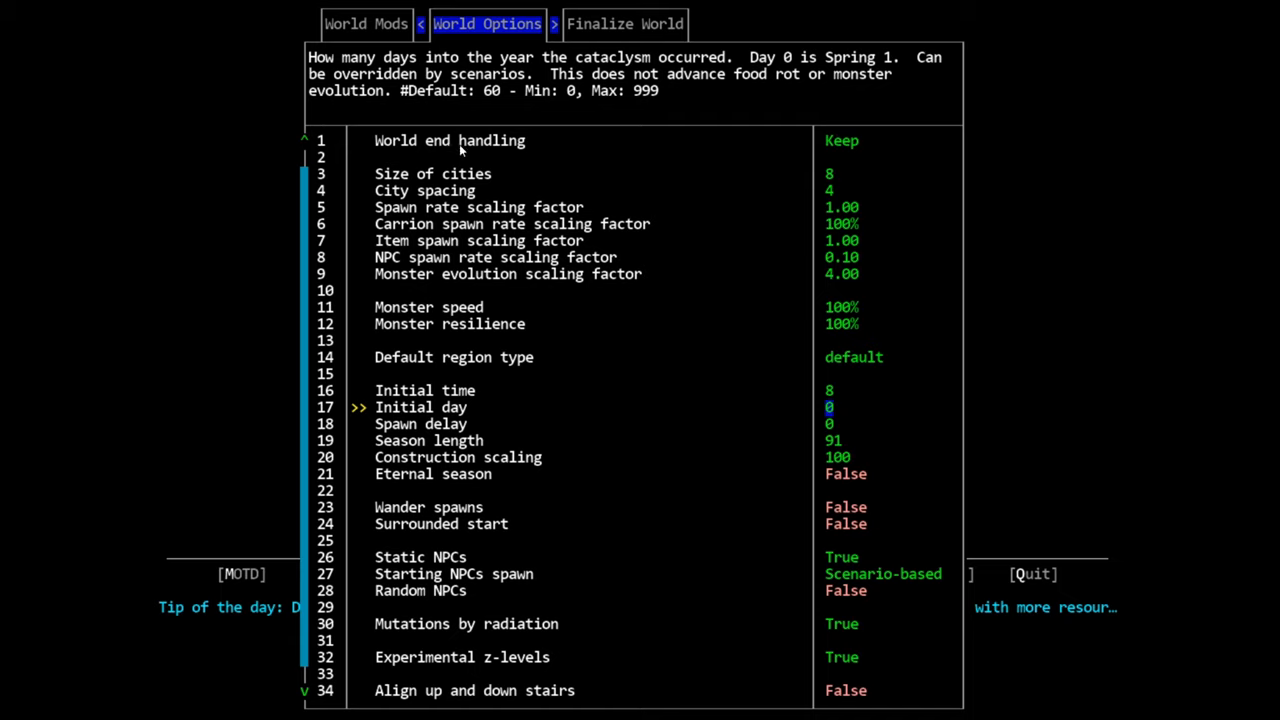
{"action": "mouse_move", "coordinate": [480, 157]}
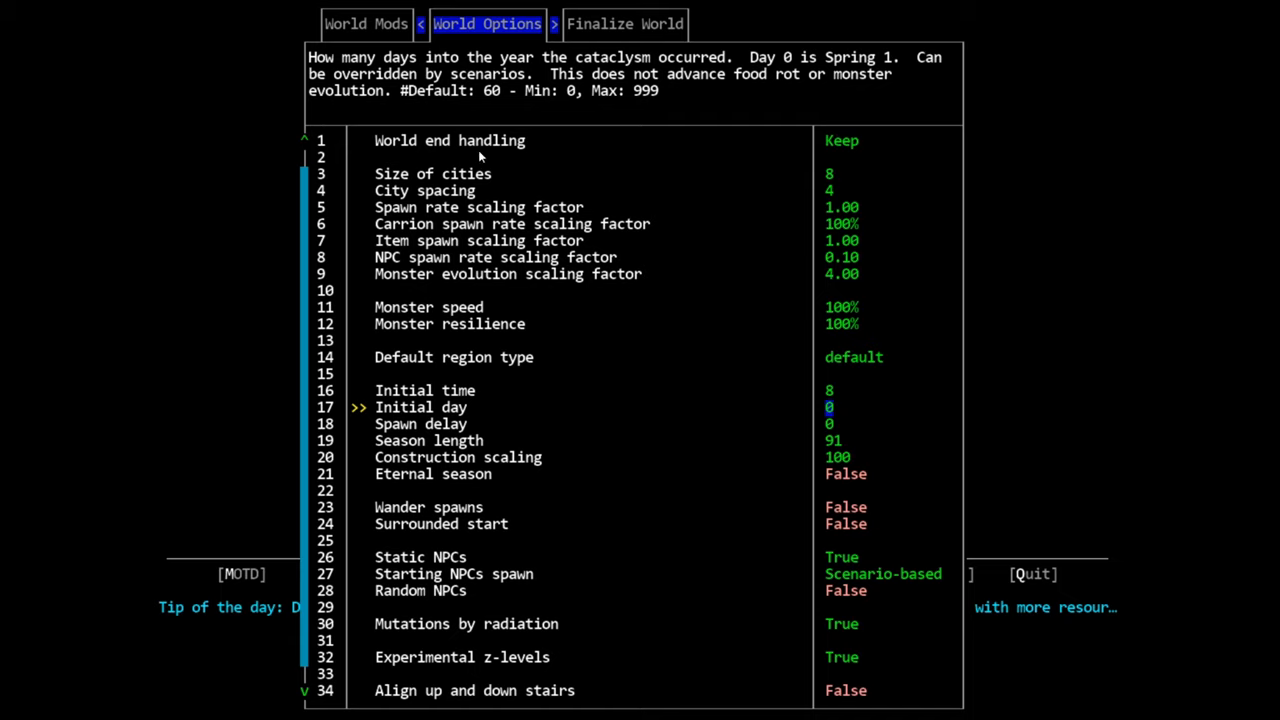
Step: Scroll through the World Options and finalize the world to reach character creation
{"action": "scroll", "scroll_direction": "down", "scroll_amount": 3}
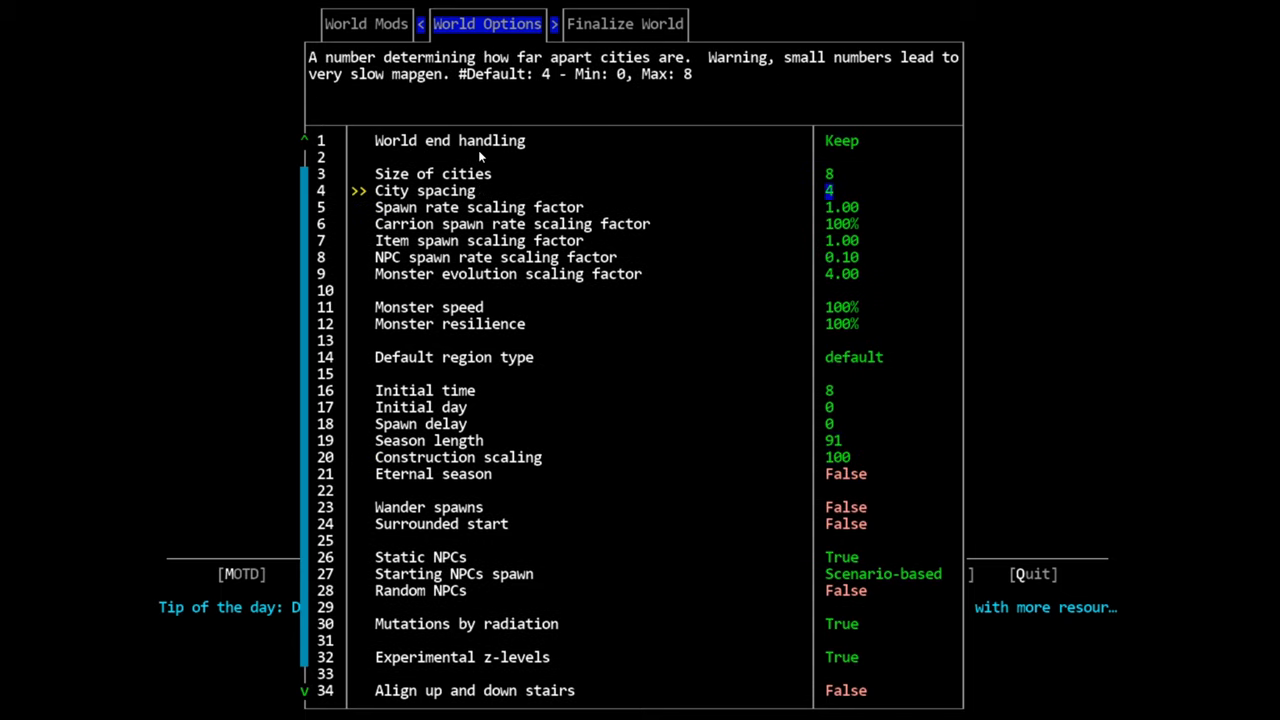
{"action": "scroll", "scroll_direction": "down", "scroll_amount": 3}
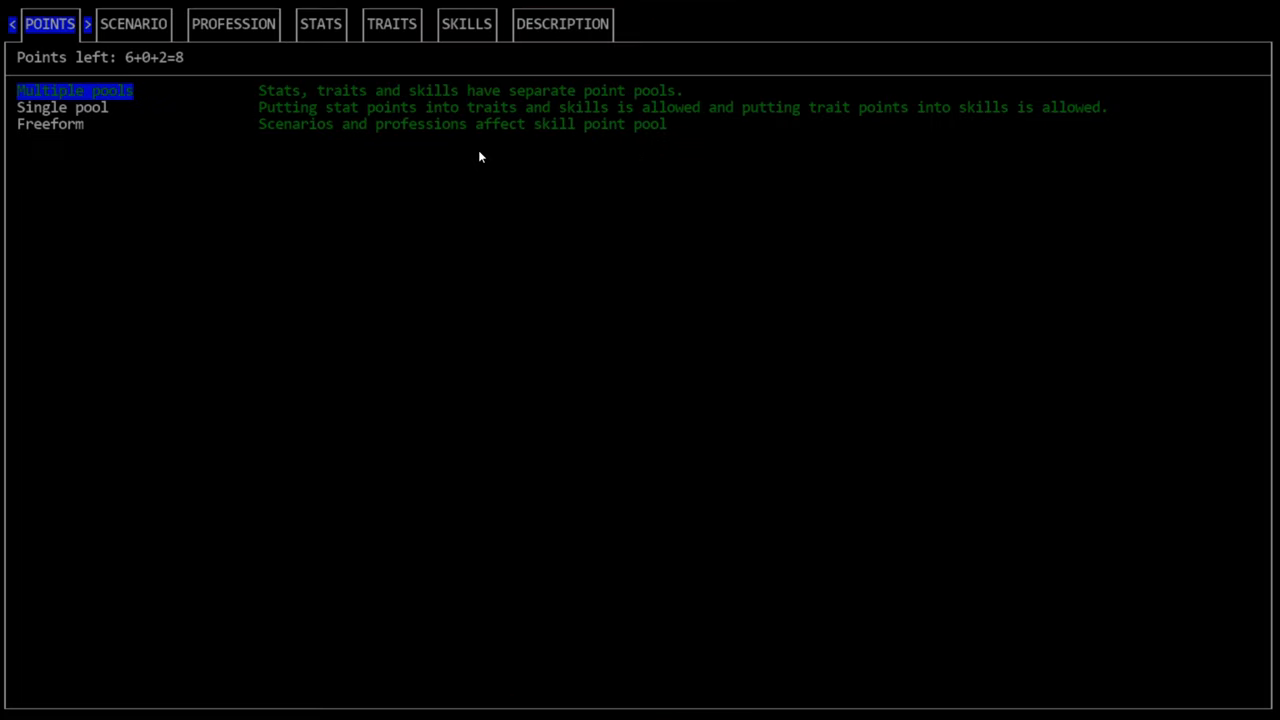
Step: Preview Lab Staff and Missed, then keep Large Building and go to DESCRIPTION
{"action": "left_click", "coordinate": [133, 23]}
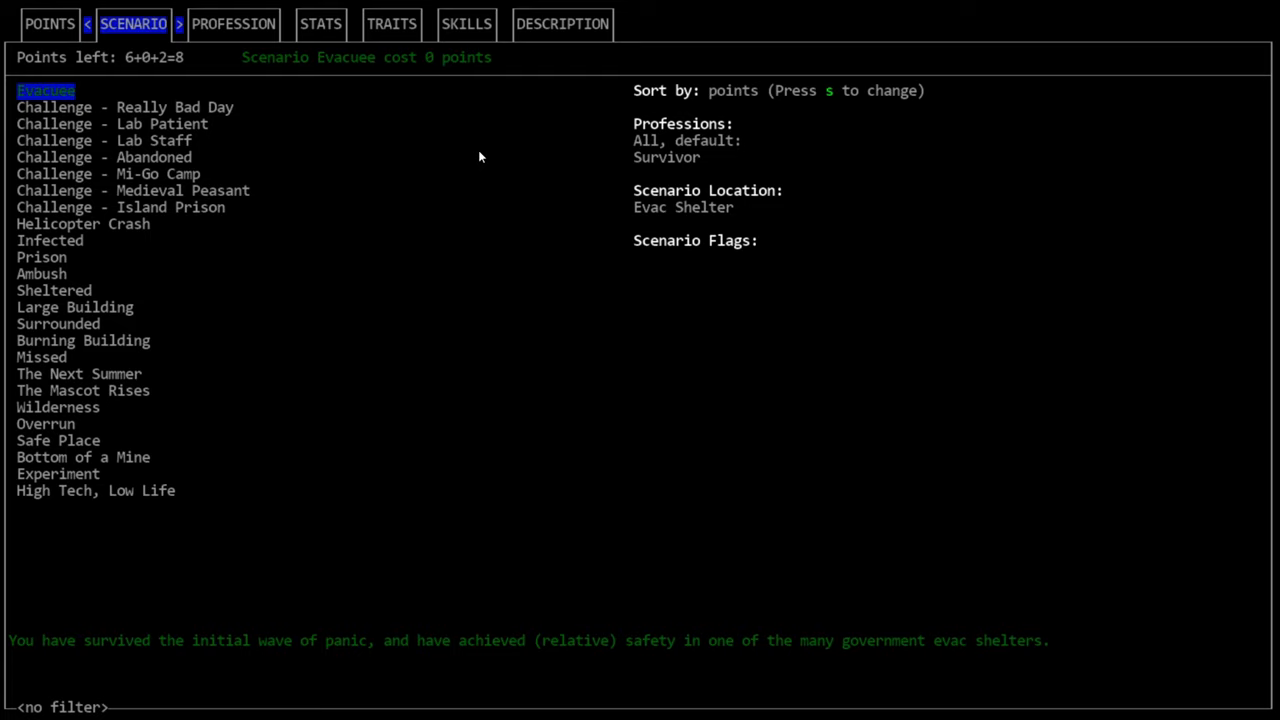
{"action": "left_click", "coordinate": [104, 140]}
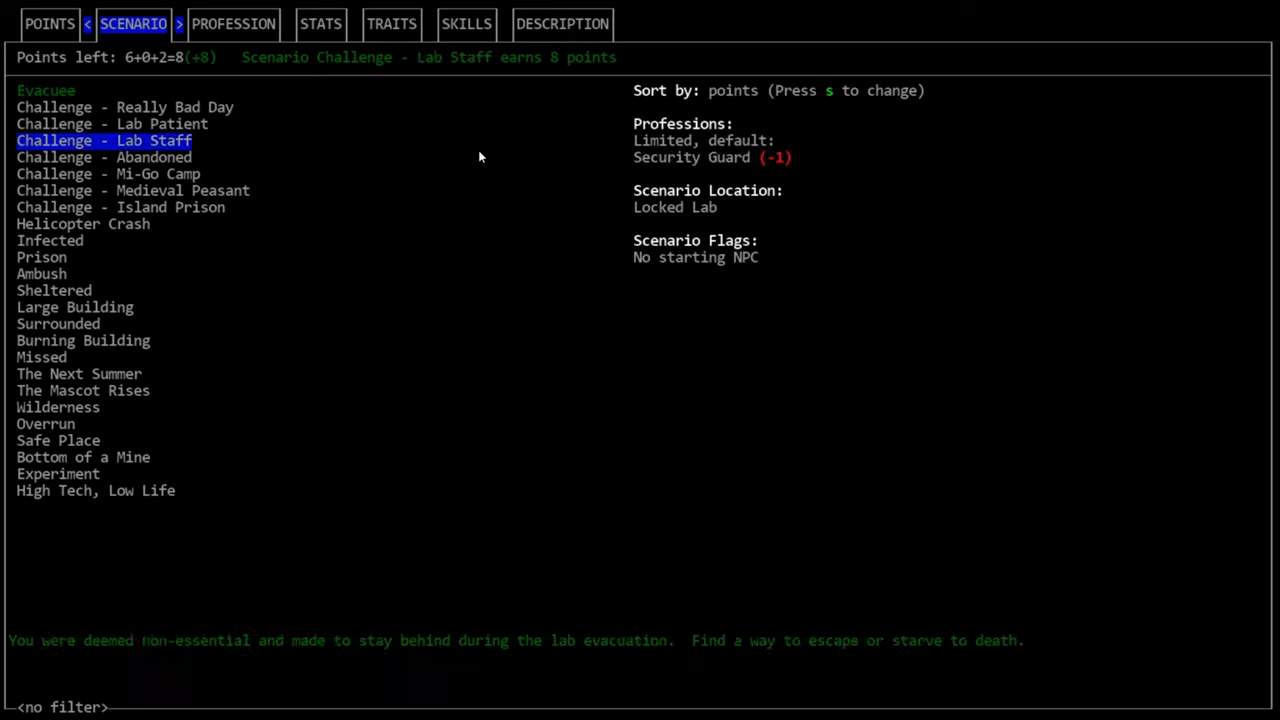
{"action": "left_click", "coordinate": [41, 357]}
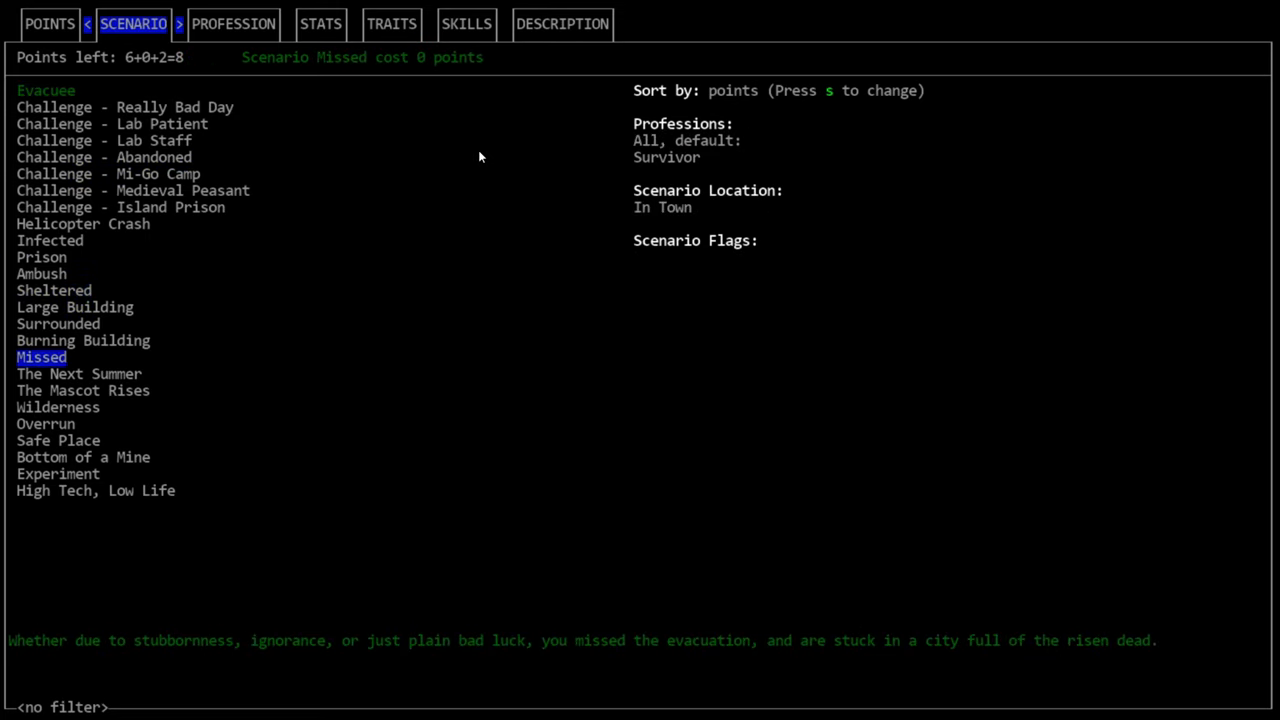
{"action": "left_click", "coordinate": [75, 307]}
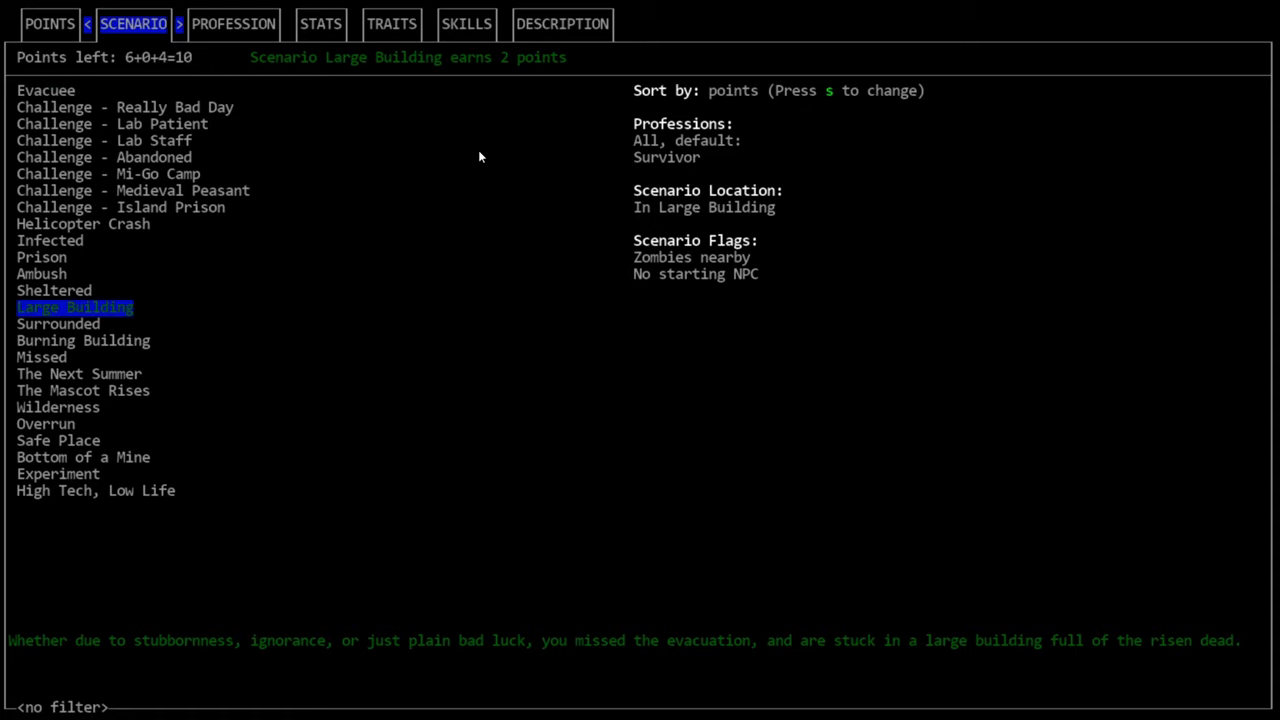
{"action": "left_click", "coordinate": [562, 23]}
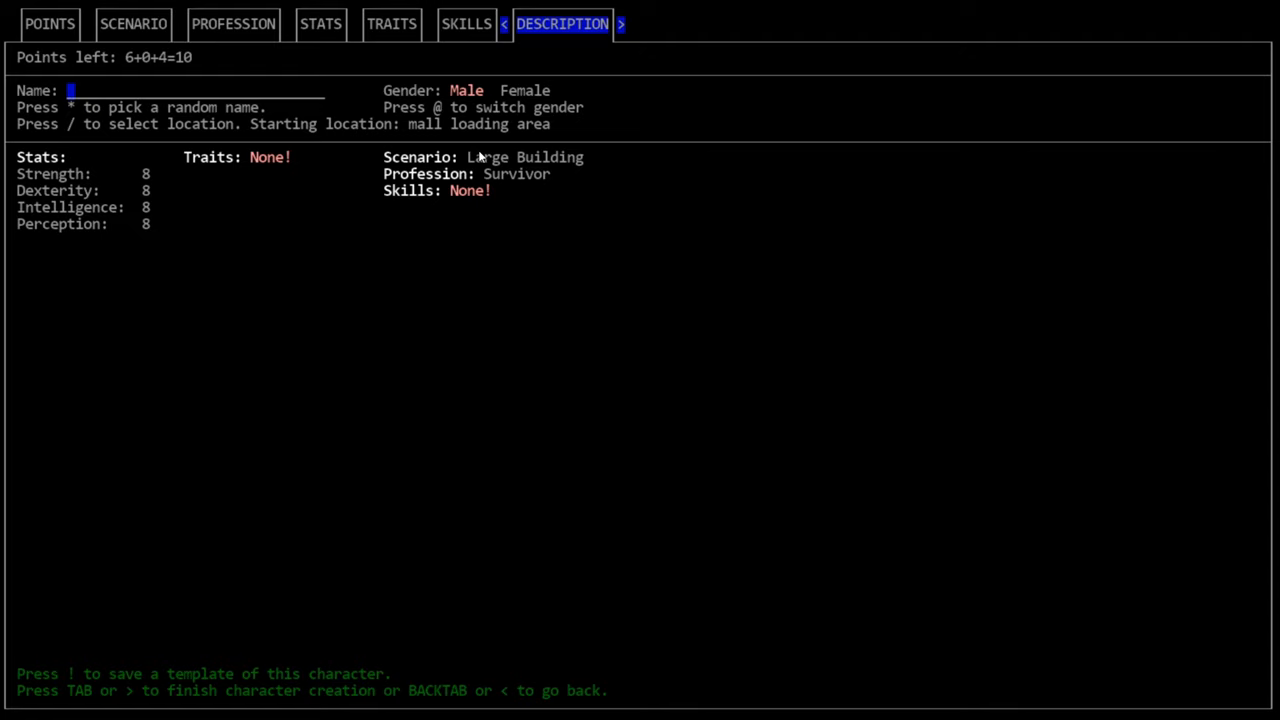
Step: Browse the starting location list, then close it
{"action": "key", "text": "/"}
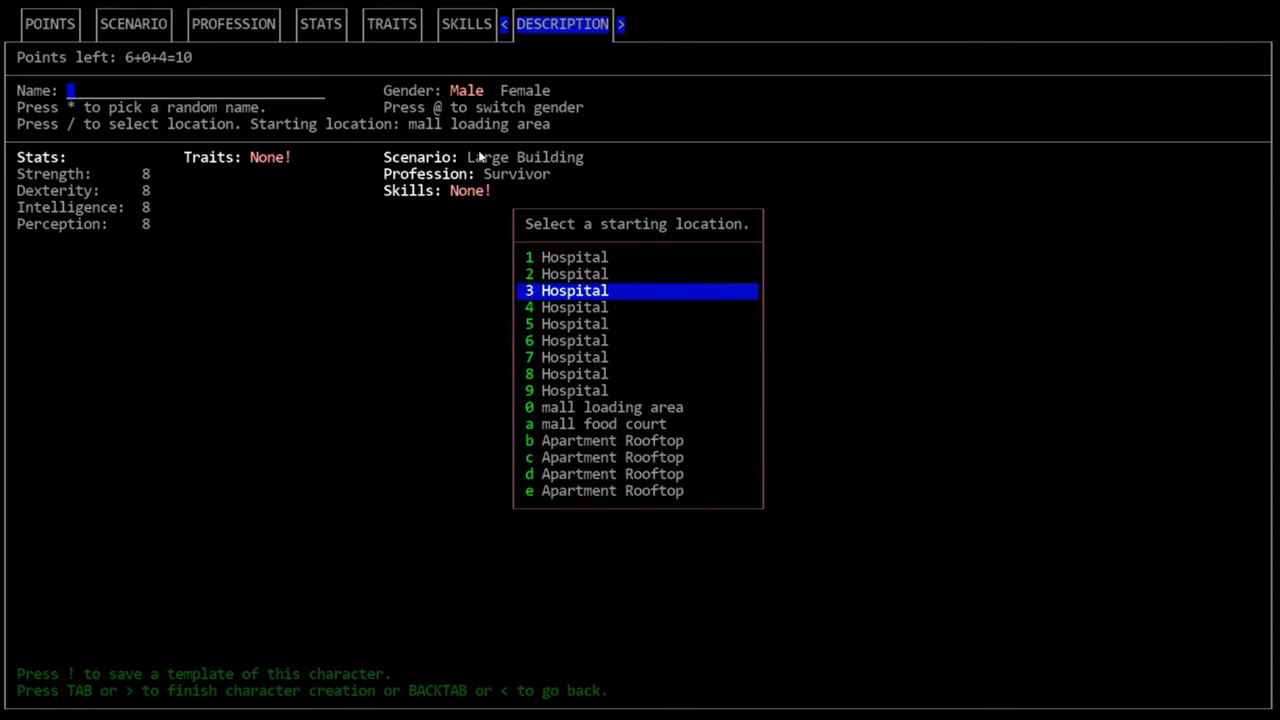
{"action": "key", "text": "0"}
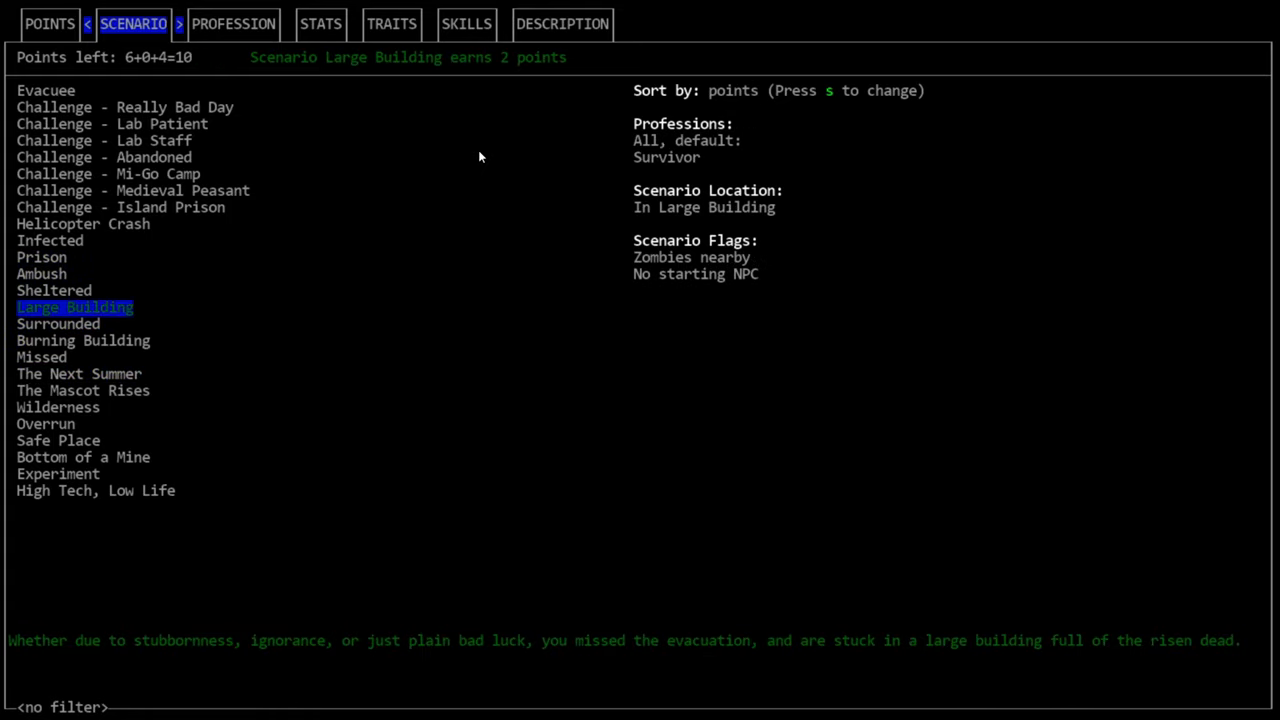
Step: Preview the Challenge - Island Prison and Ambush scenario descriptions
{"action": "left_click", "coordinate": [120, 207]}
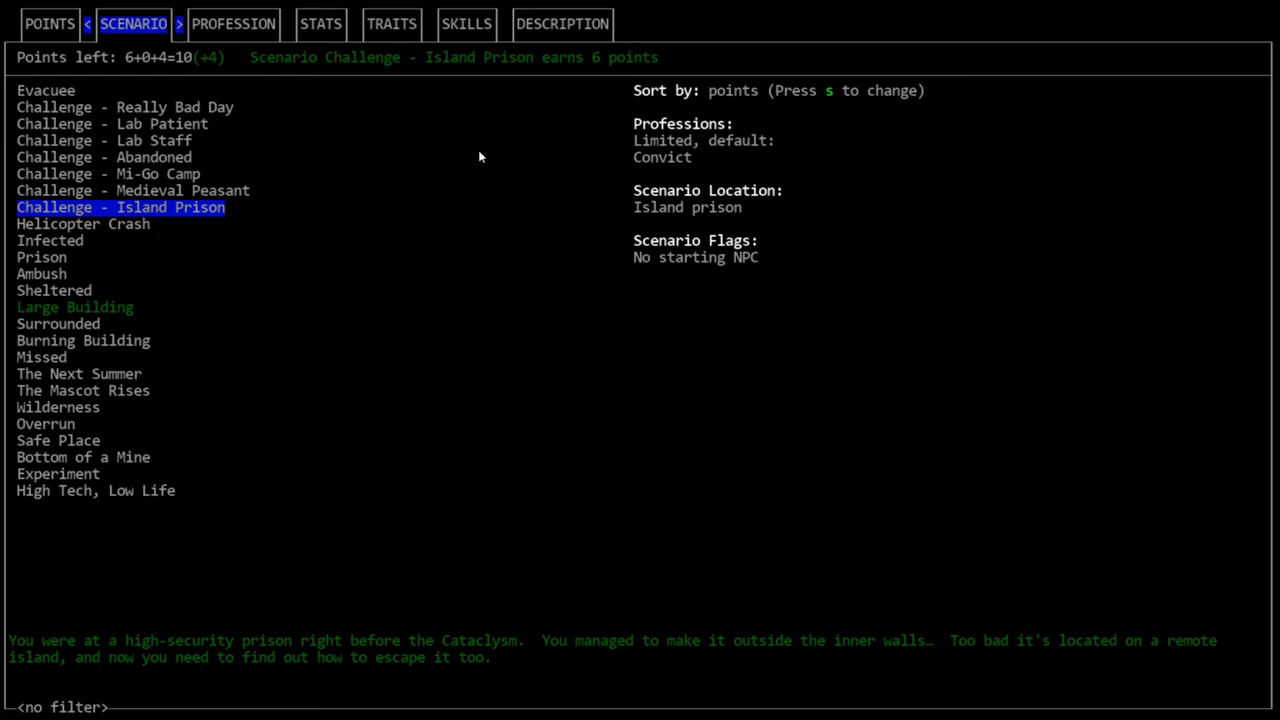
{"action": "left_click", "coordinate": [41, 273]}
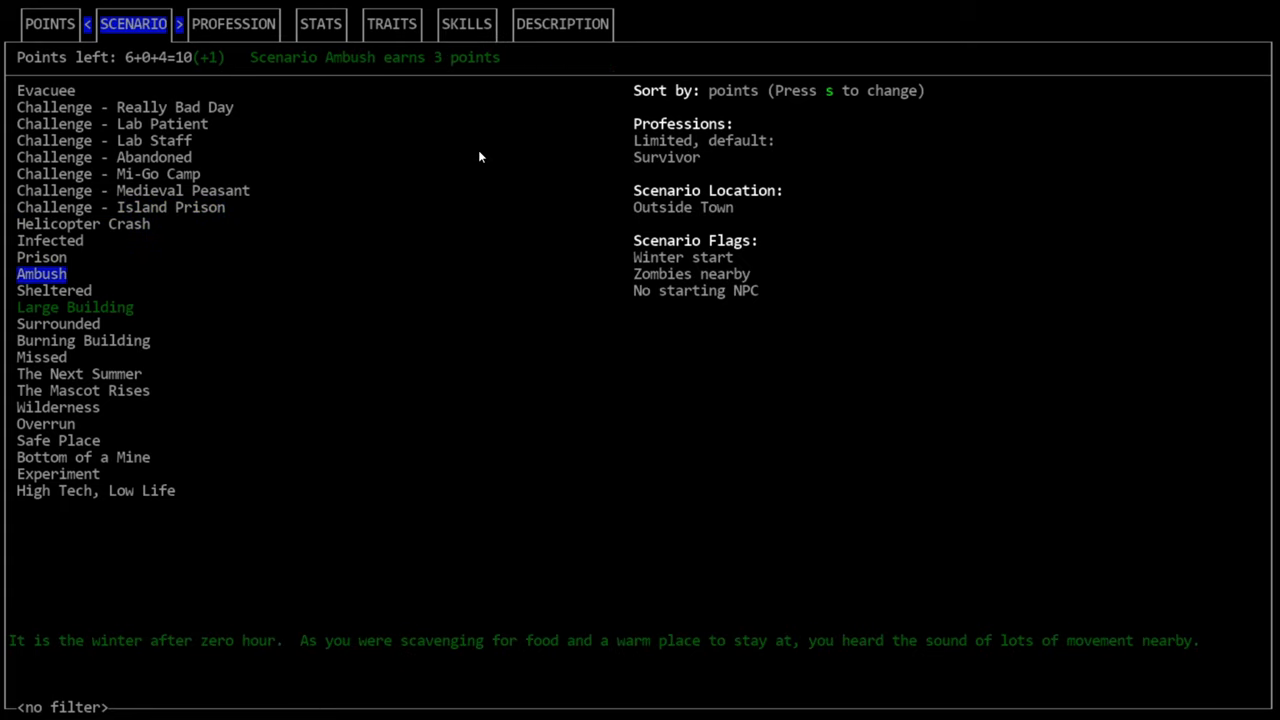
{"action": "left_click", "coordinate": [75, 307]}
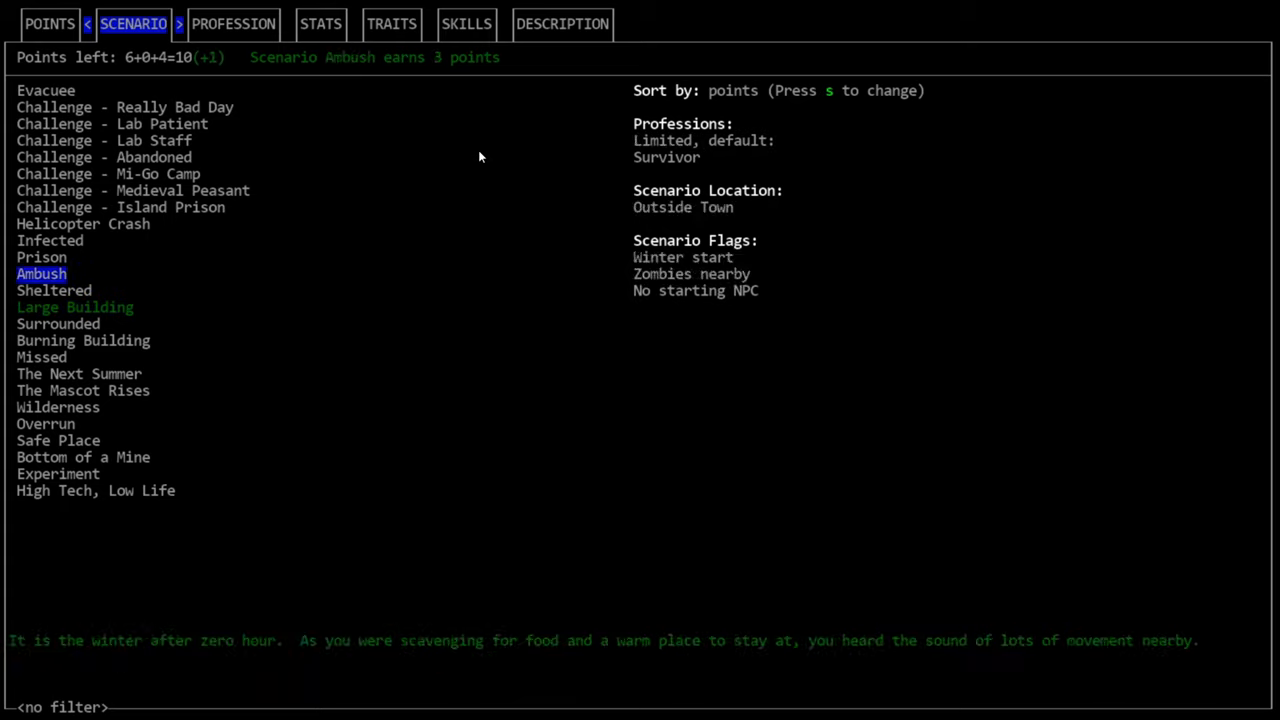
Step: Read the Infected, Surrounded and Prison scenario descriptions in turn
{"action": "left_click", "coordinate": [50, 240]}
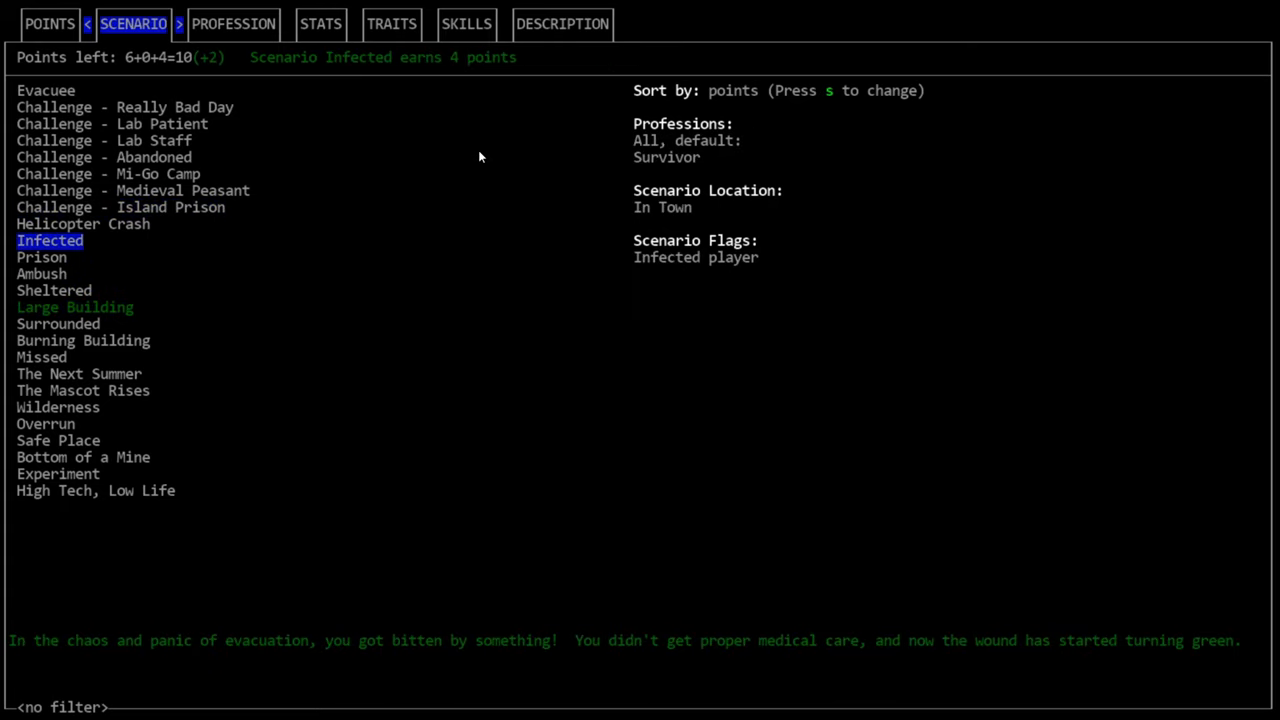
{"action": "left_click", "coordinate": [75, 307]}
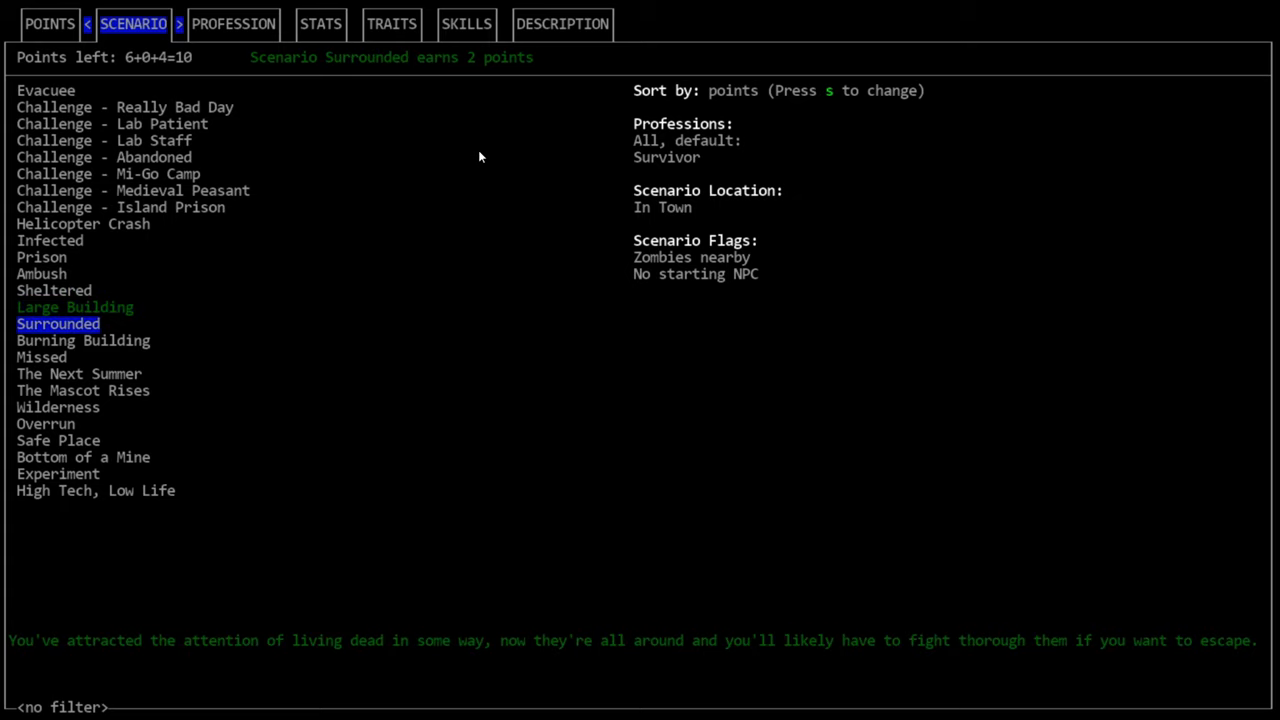
{"action": "left_click", "coordinate": [108, 173]}
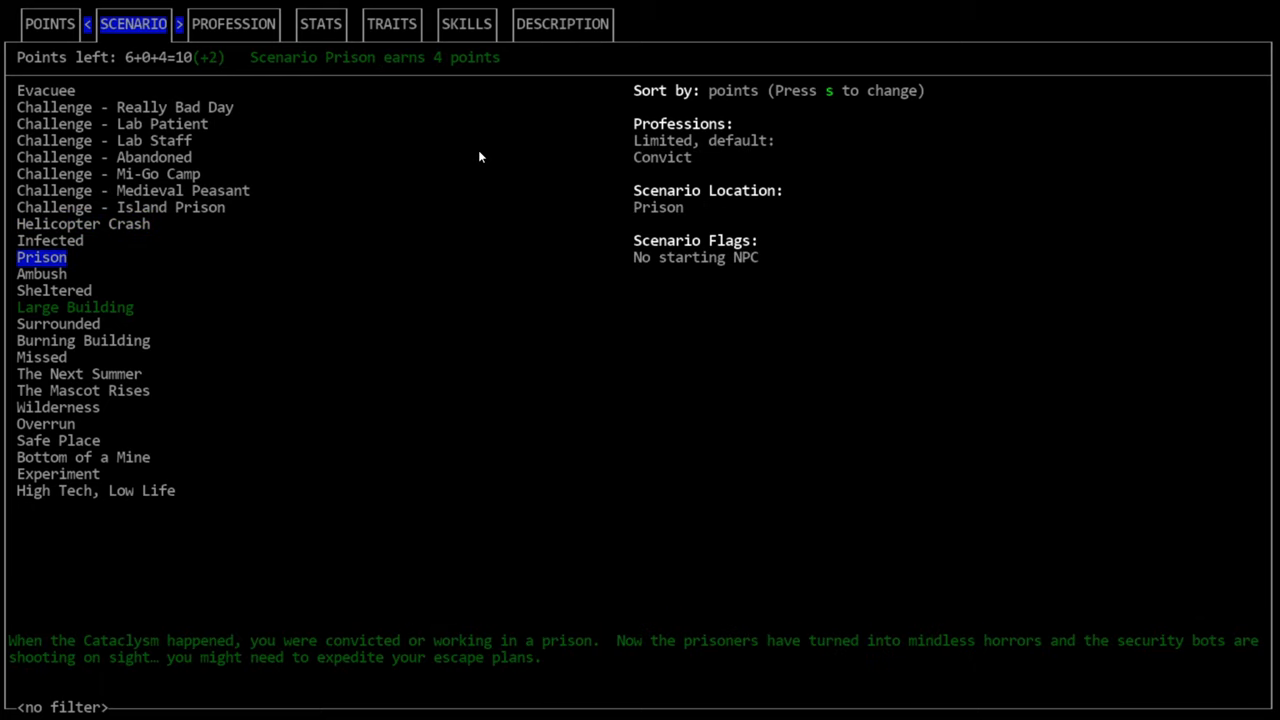
{"action": "left_click", "coordinate": [83, 390]}
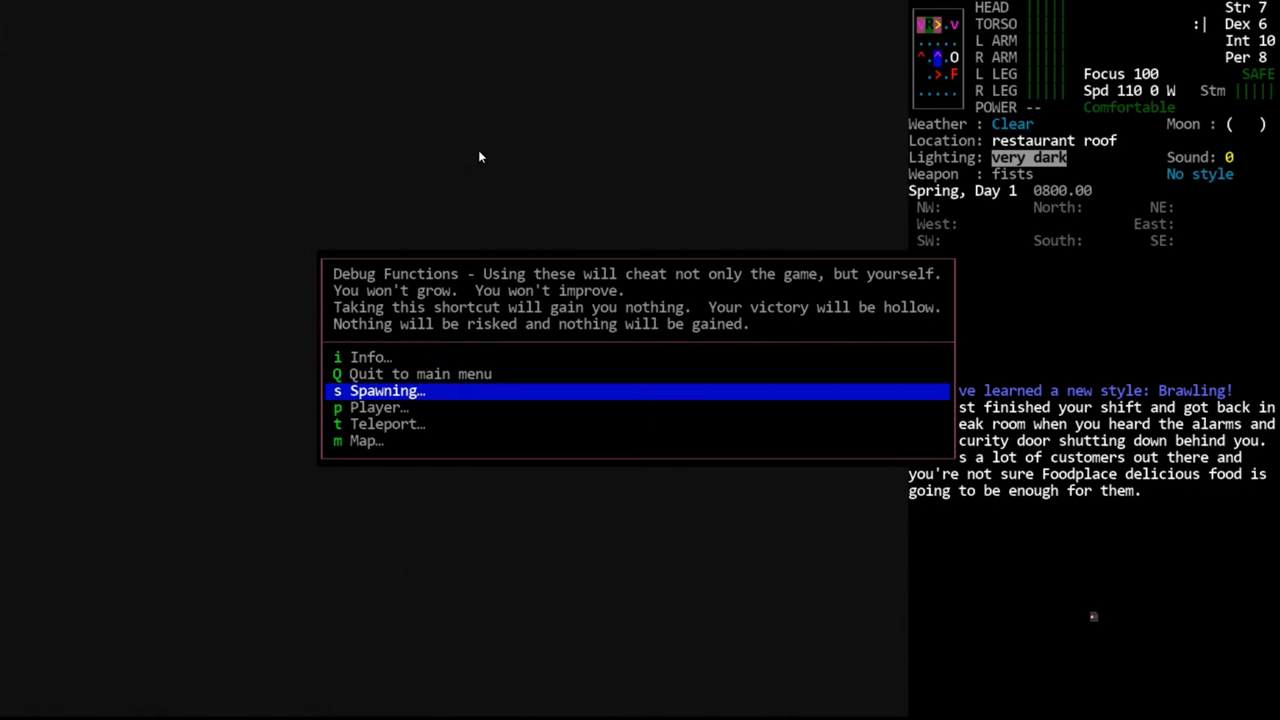
Step: Reveal the entire map through Debug map functions, then scroll the overmap north toward the river
{"action": "left_click", "coordinate": [385, 390]}
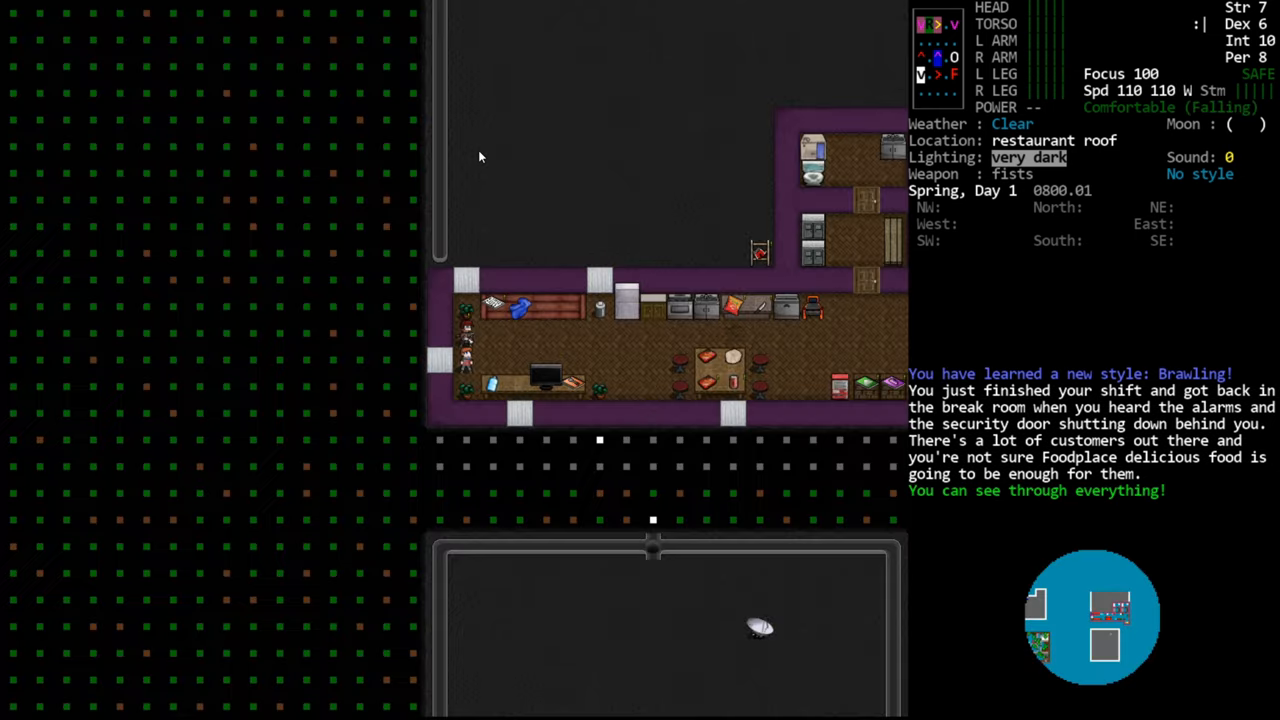
{"action": "left_click", "coordinate": [367, 440]}
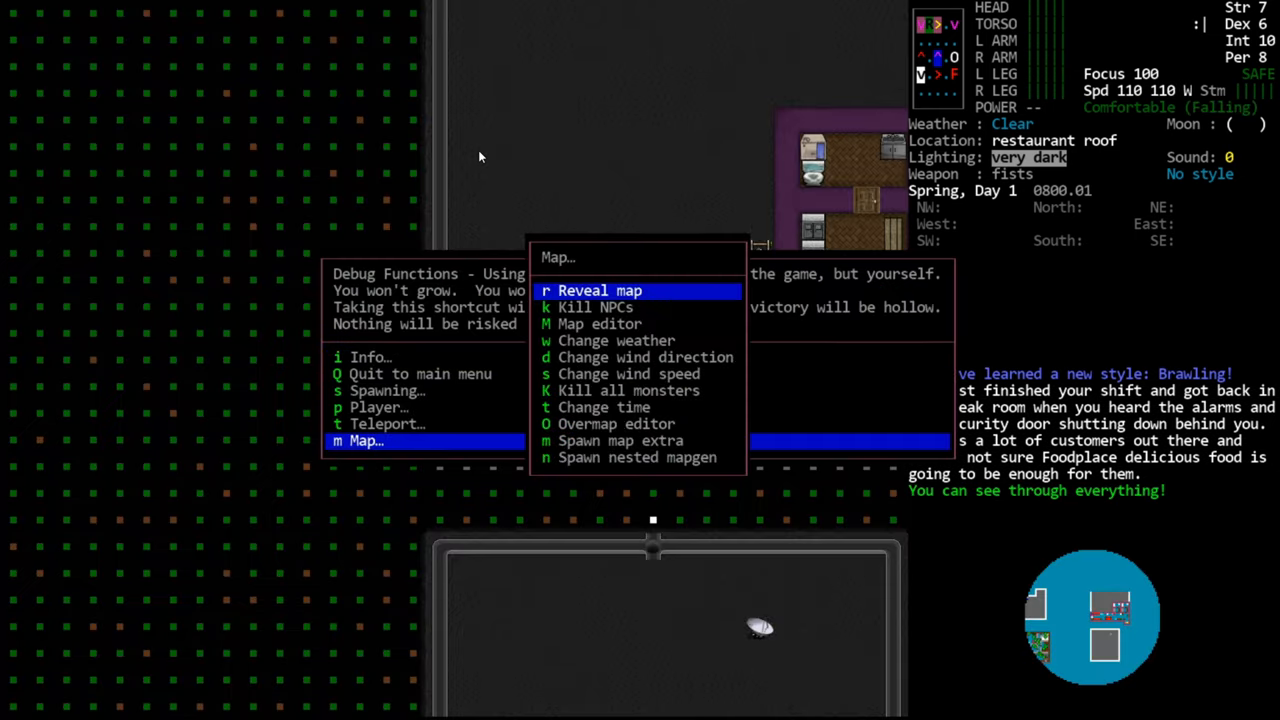
{"action": "left_click", "coordinate": [598, 290]}
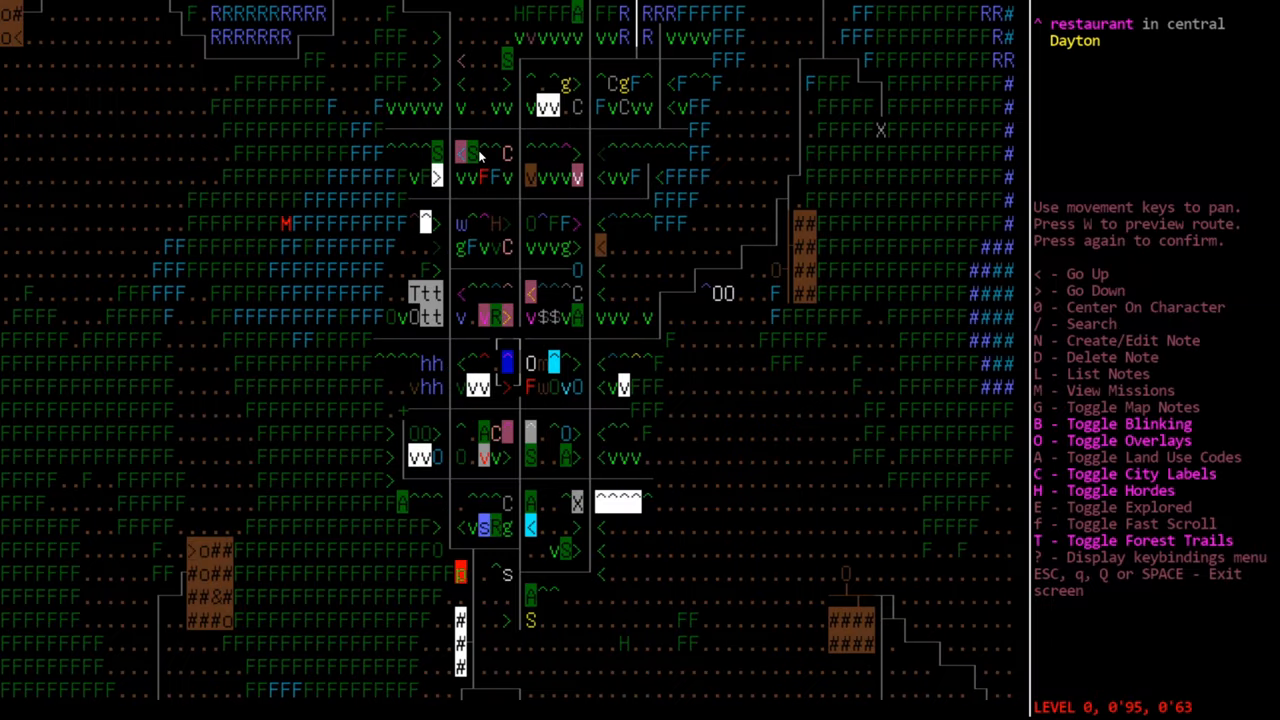
{"action": "scroll", "scroll_direction": "down", "scroll_amount": 3}
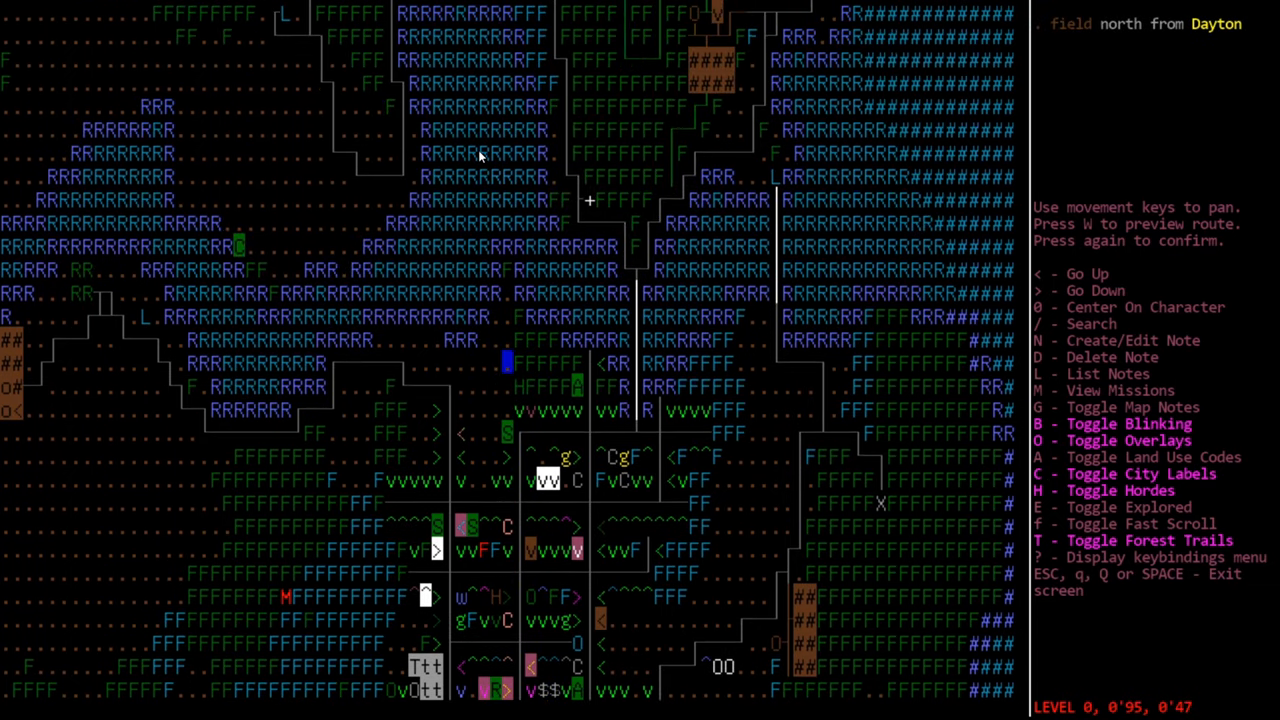
Step: Pan the revealed overmap further north past the river above Dayton
{"action": "key", "text": "up"}
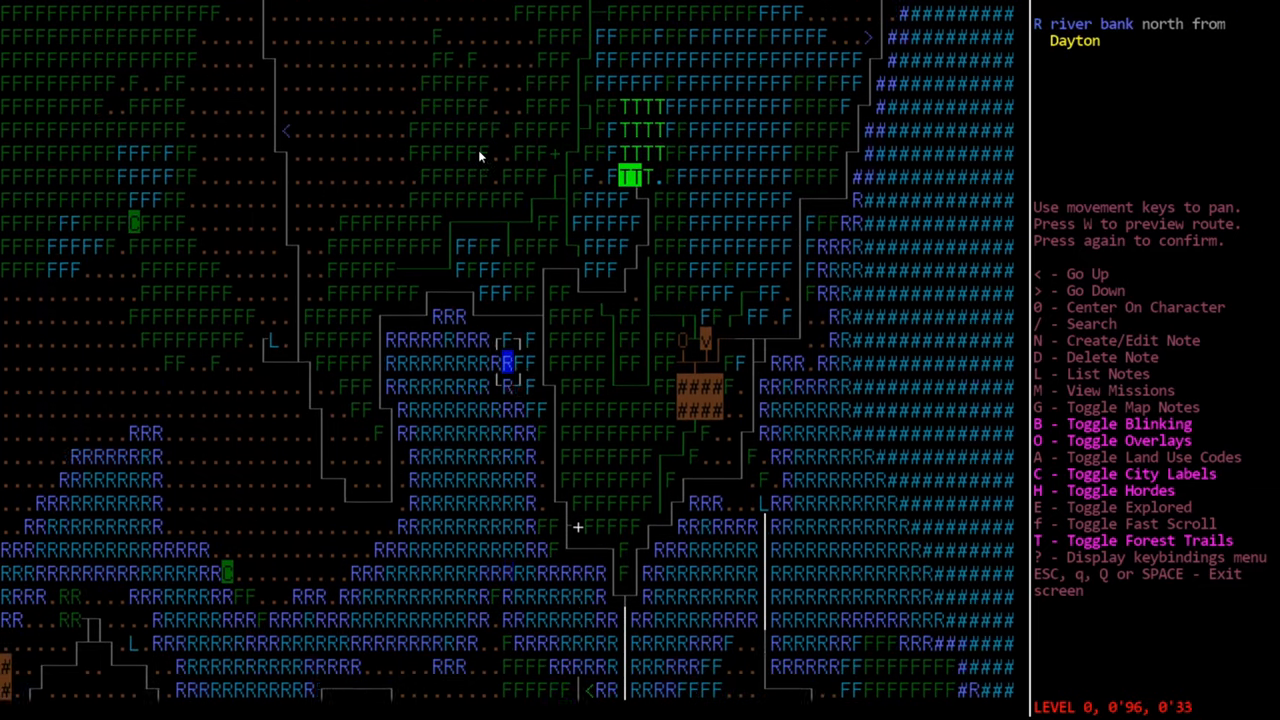
{"action": "scroll", "scroll_direction": "down", "scroll_amount": 3}
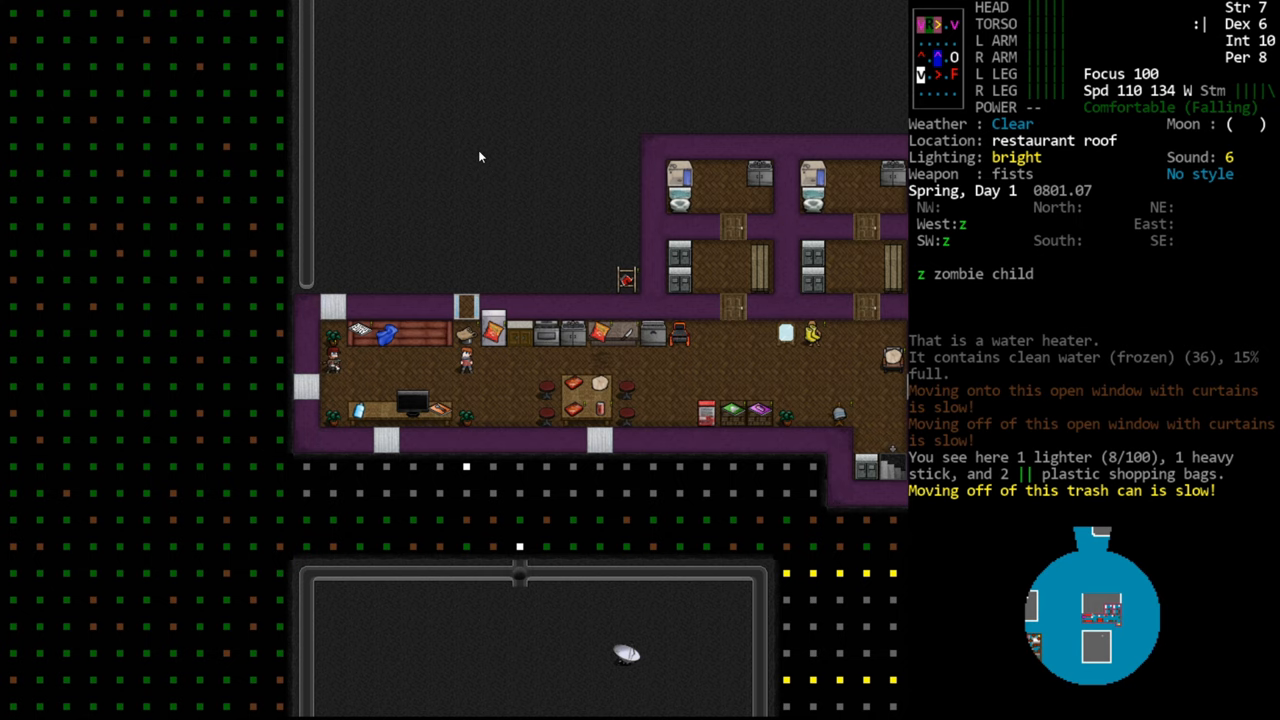
Step: Wait on the restaurant roof until the lighting turns very dark
{"action": "key", "text": "@"}
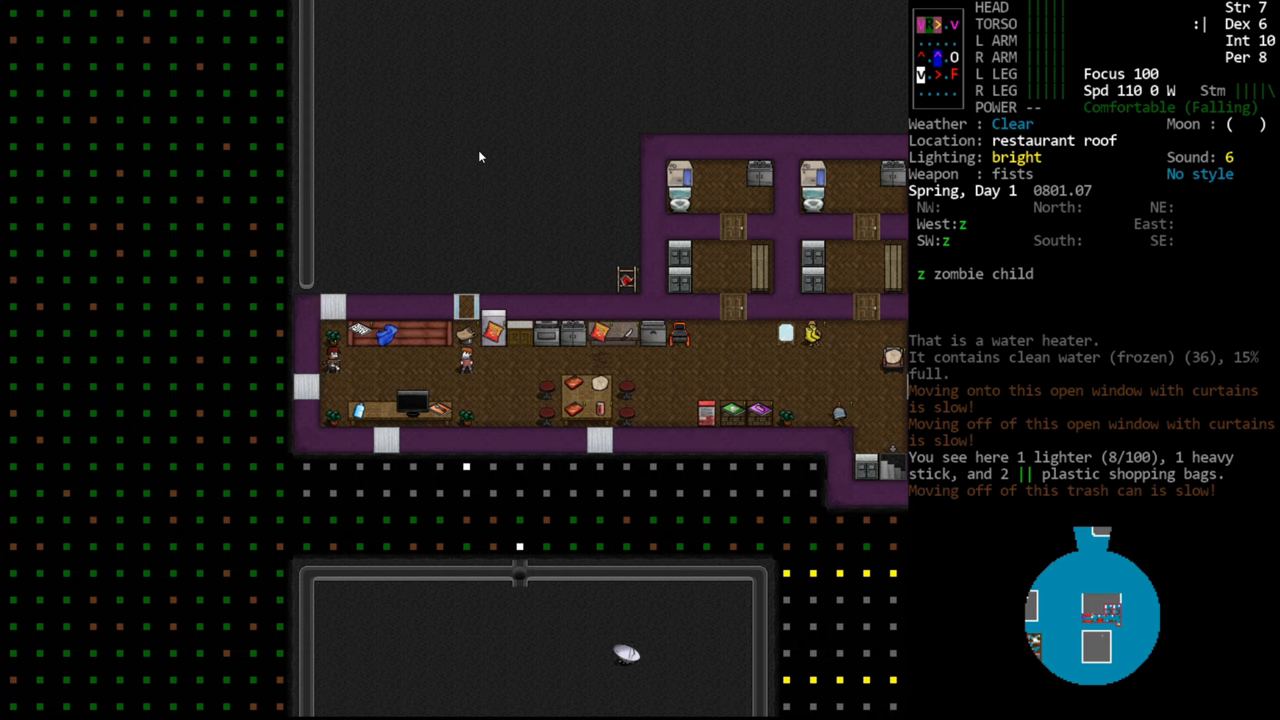
{"action": "mouse_move", "coordinate": [1247, 104]}
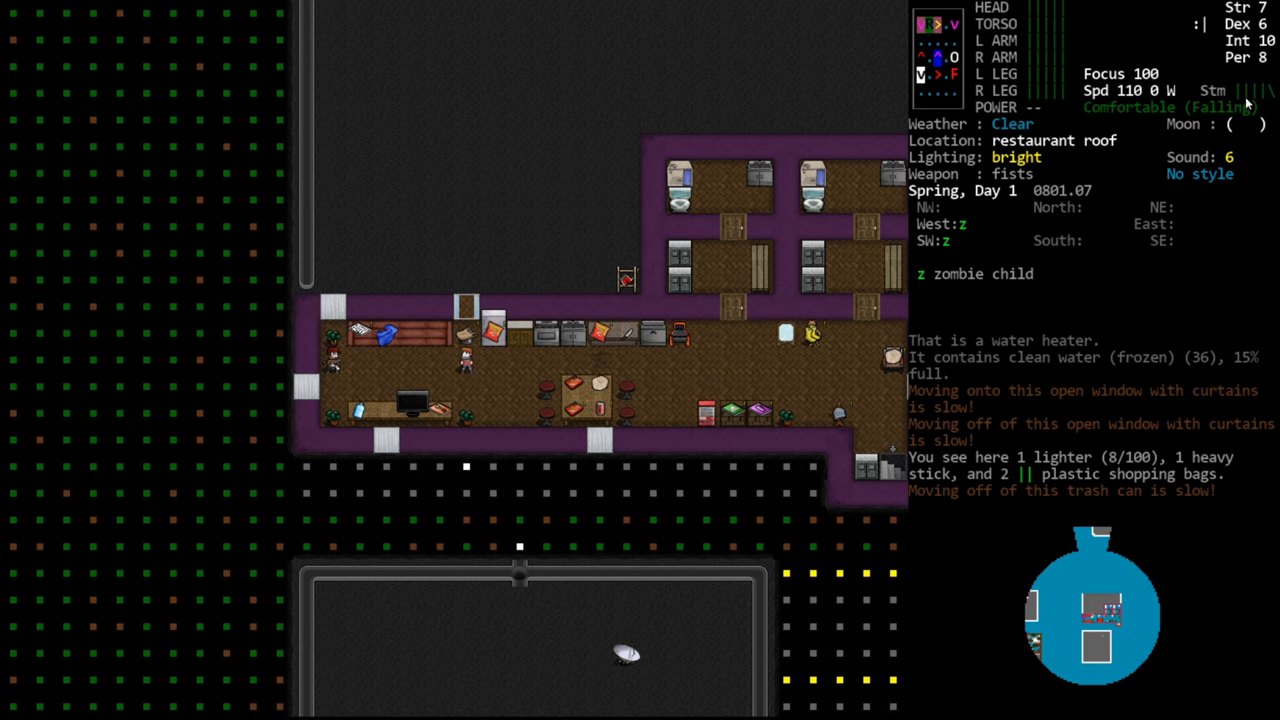
{"action": "mouse_move", "coordinate": [1248, 113]}
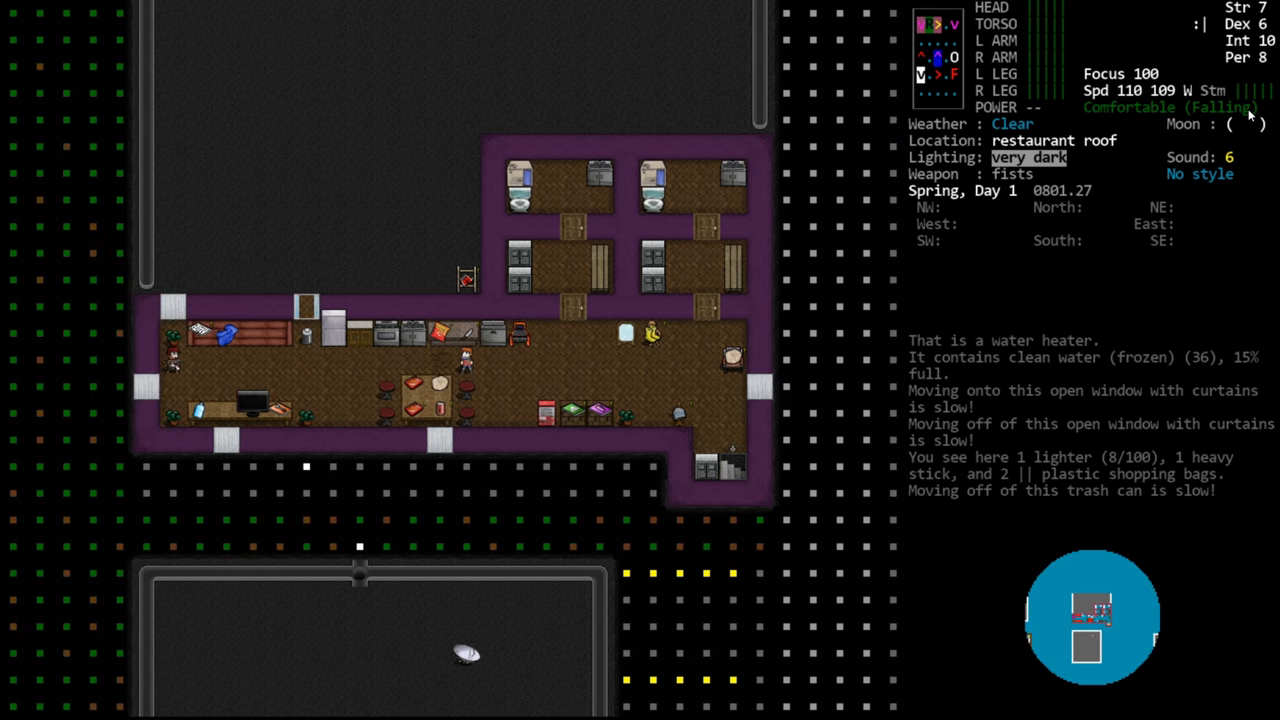
Step: Smash the roof floor underfoot until stamina runs out and mild pain sets in
{"action": "key", "text": "s"}
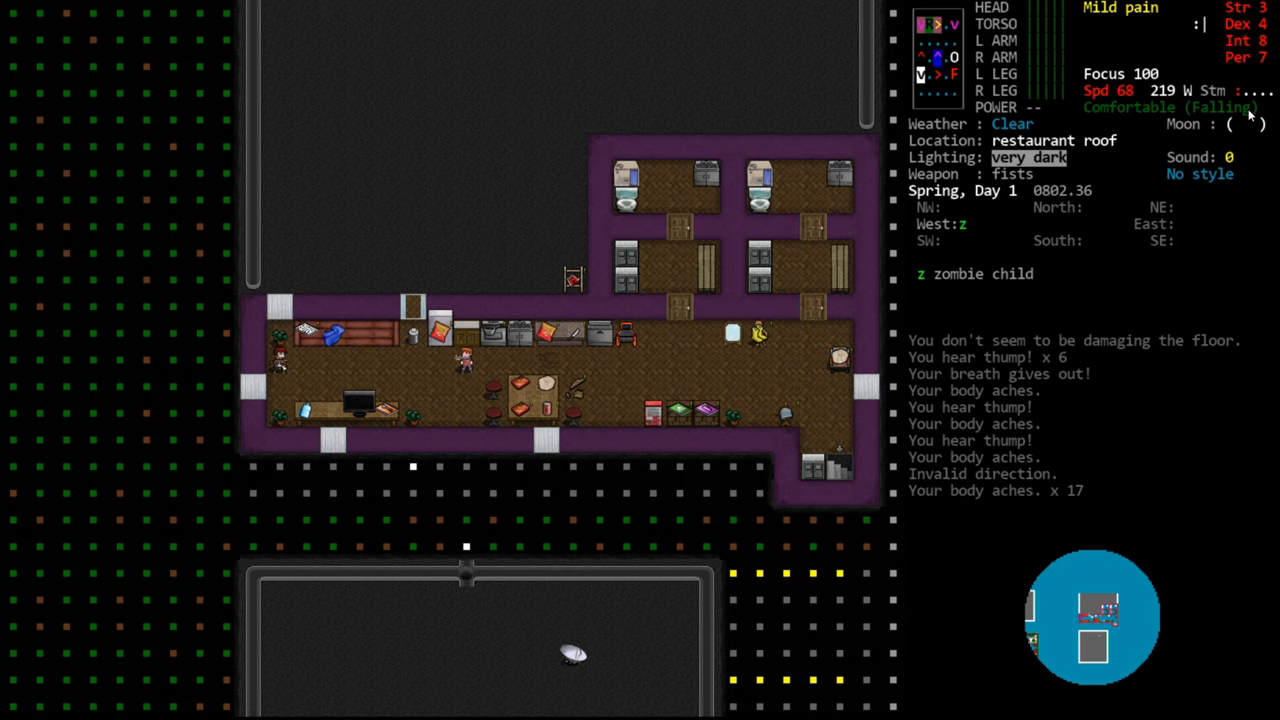
{"action": "mouse_move", "coordinate": [1128, 27]}
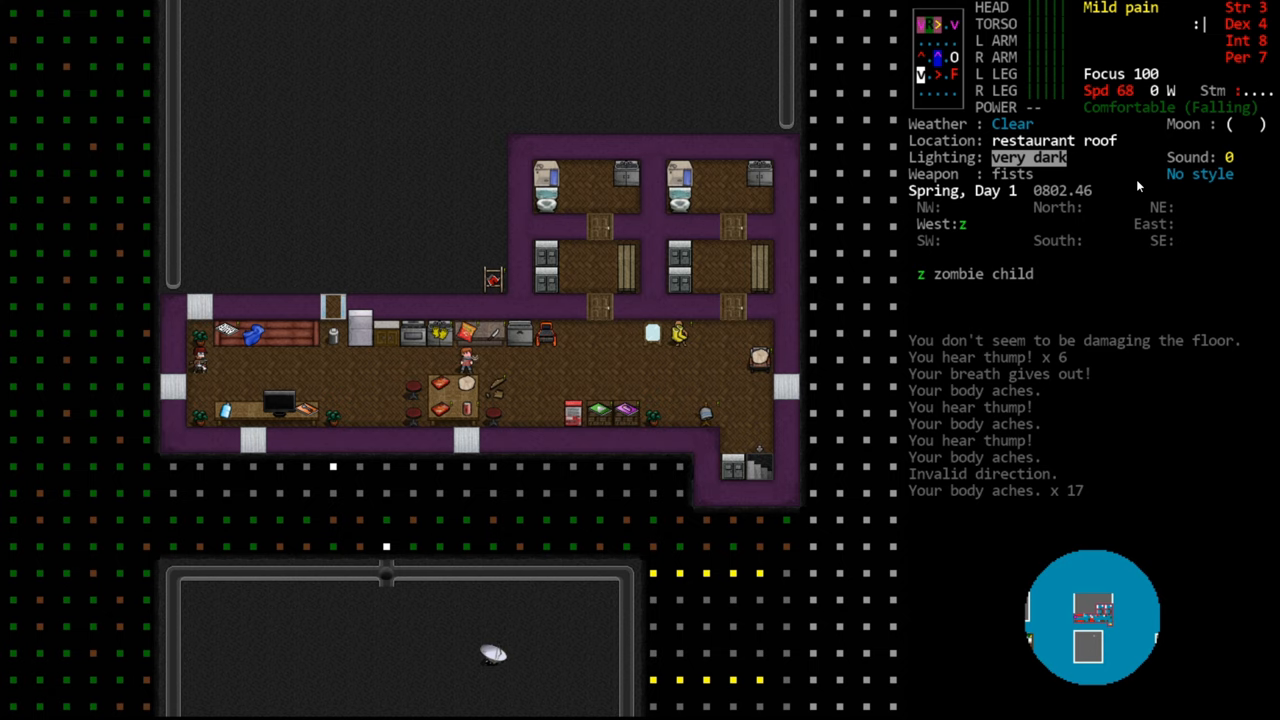
{"action": "key", "text": "Q"}
{"action": "type", "text": "internal"}
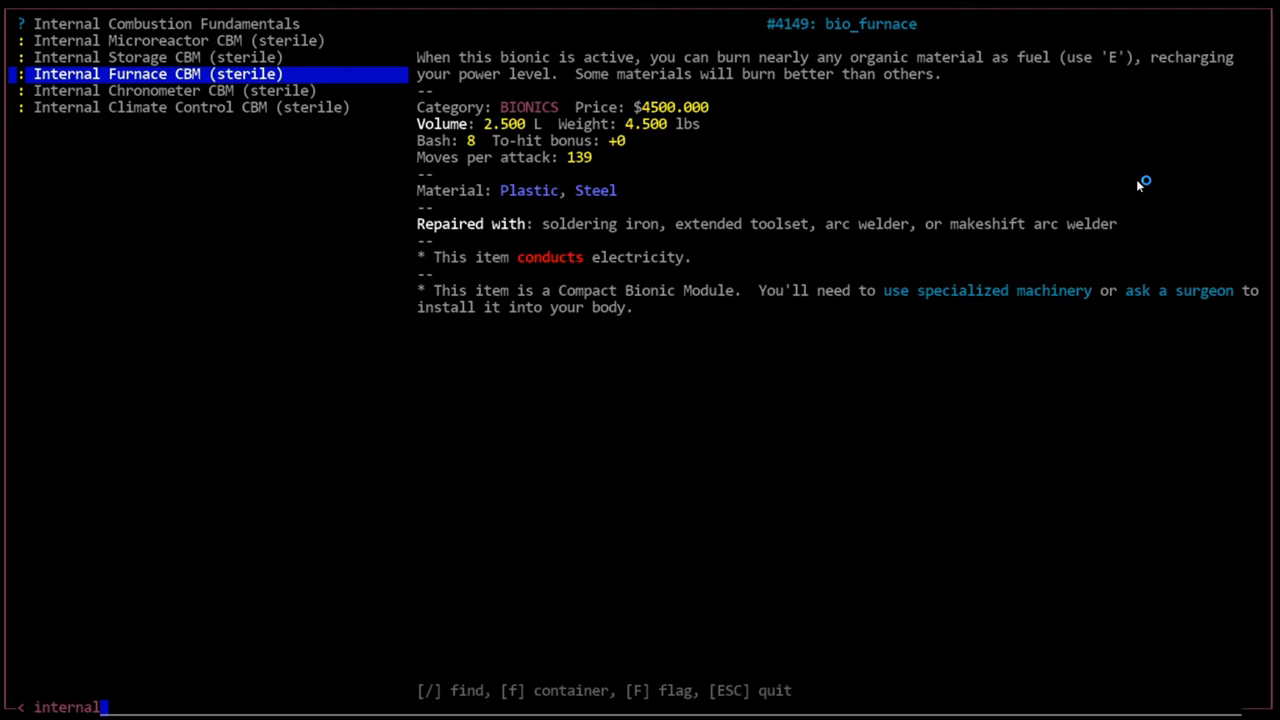
{"action": "mouse_move", "coordinate": [1137, 186]}
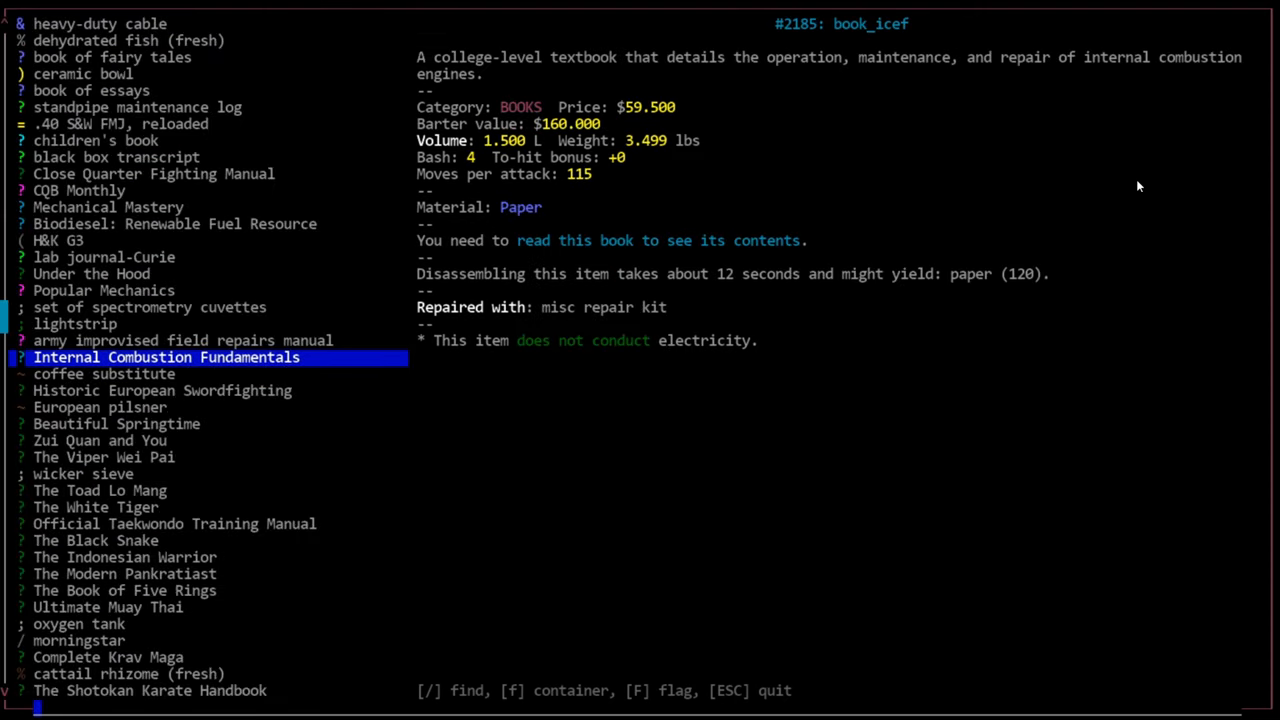
Step: Search the debug item spawn list and view the EMP Projector's bio_emp_gun stats
{"action": "type", "text": "atomic"}
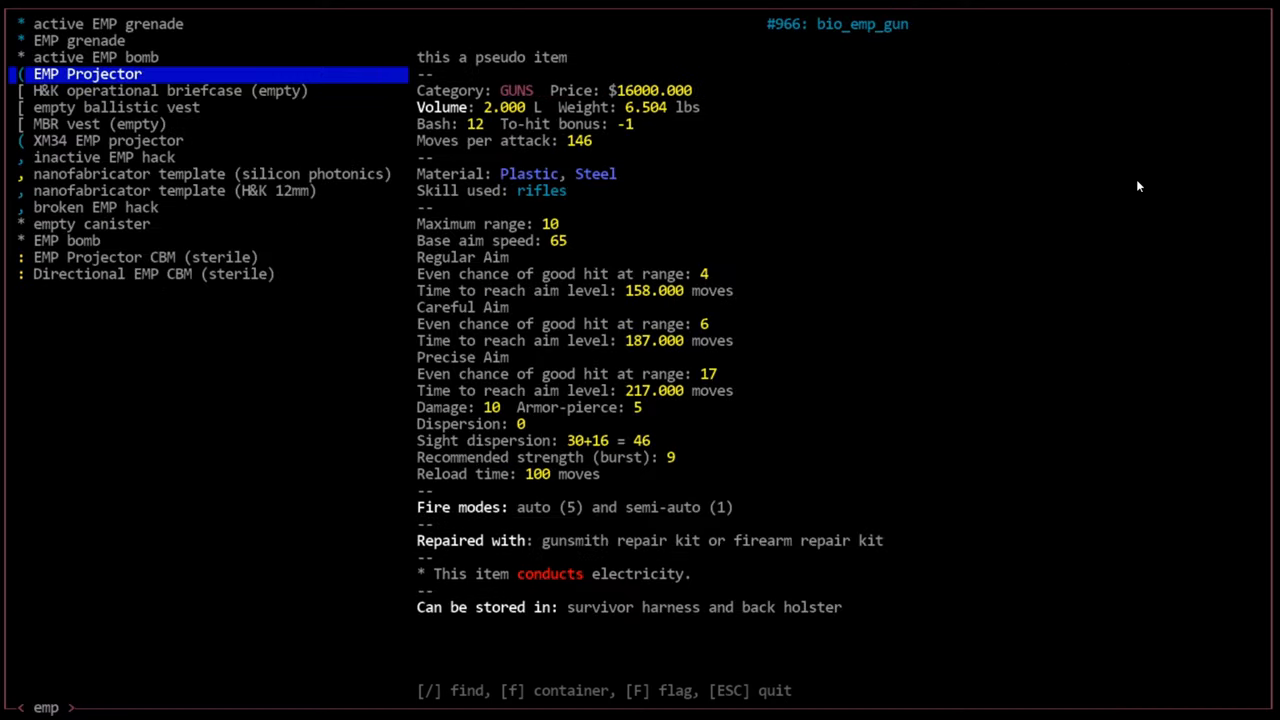
Step: Move through the EMP results to read the EMP grenade, then the EMP bomb's 600 epicenter power
{"action": "key", "text": "up"}
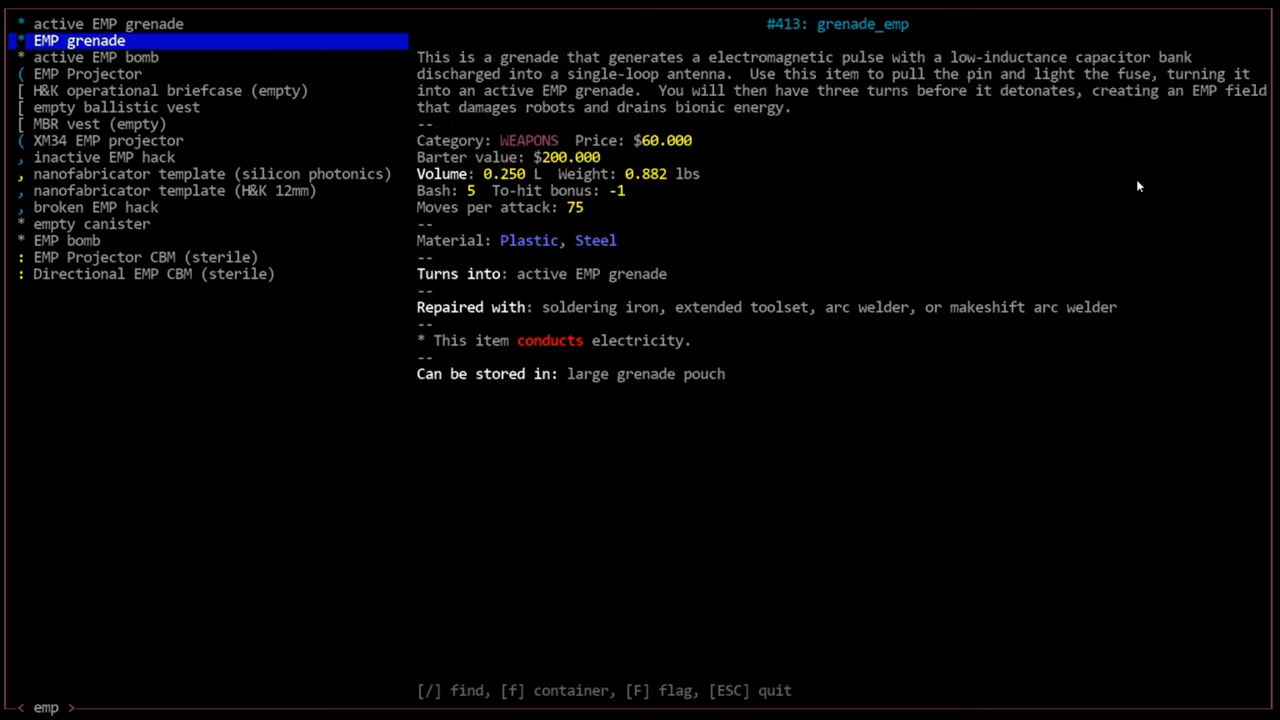
{"action": "key", "text": "down"}
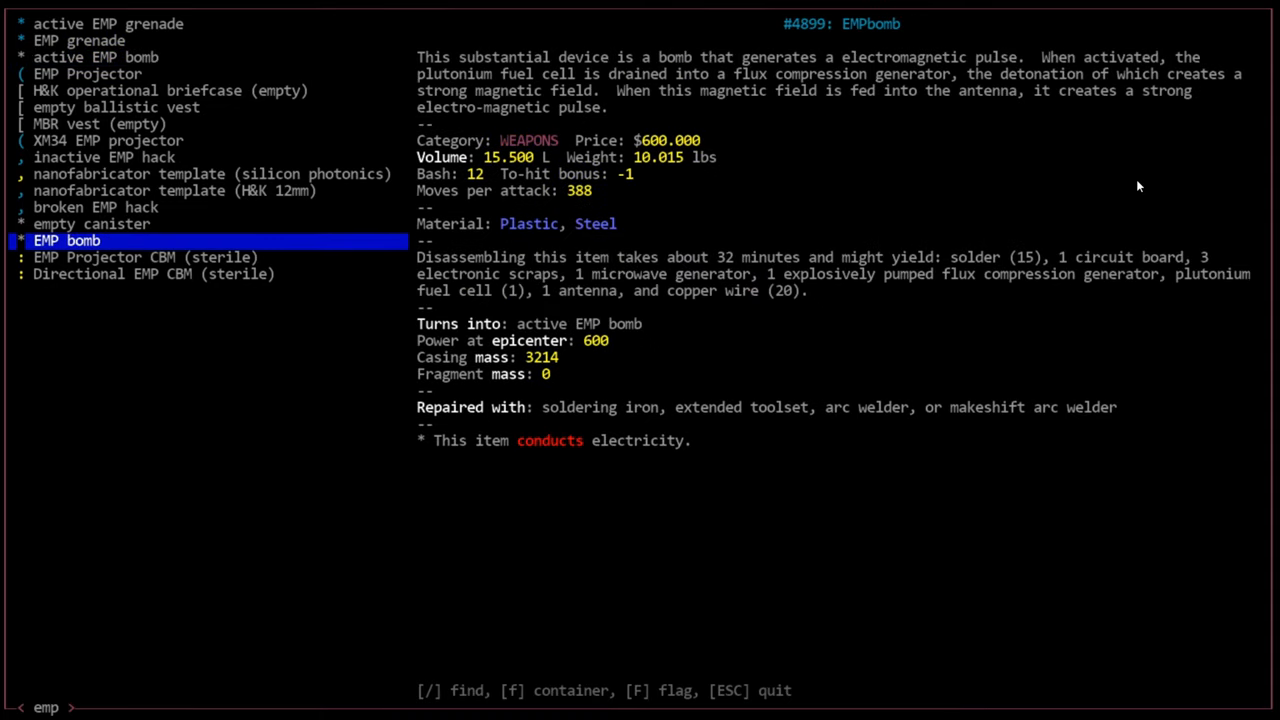
{"action": "mouse_move", "coordinate": [384, 385]}
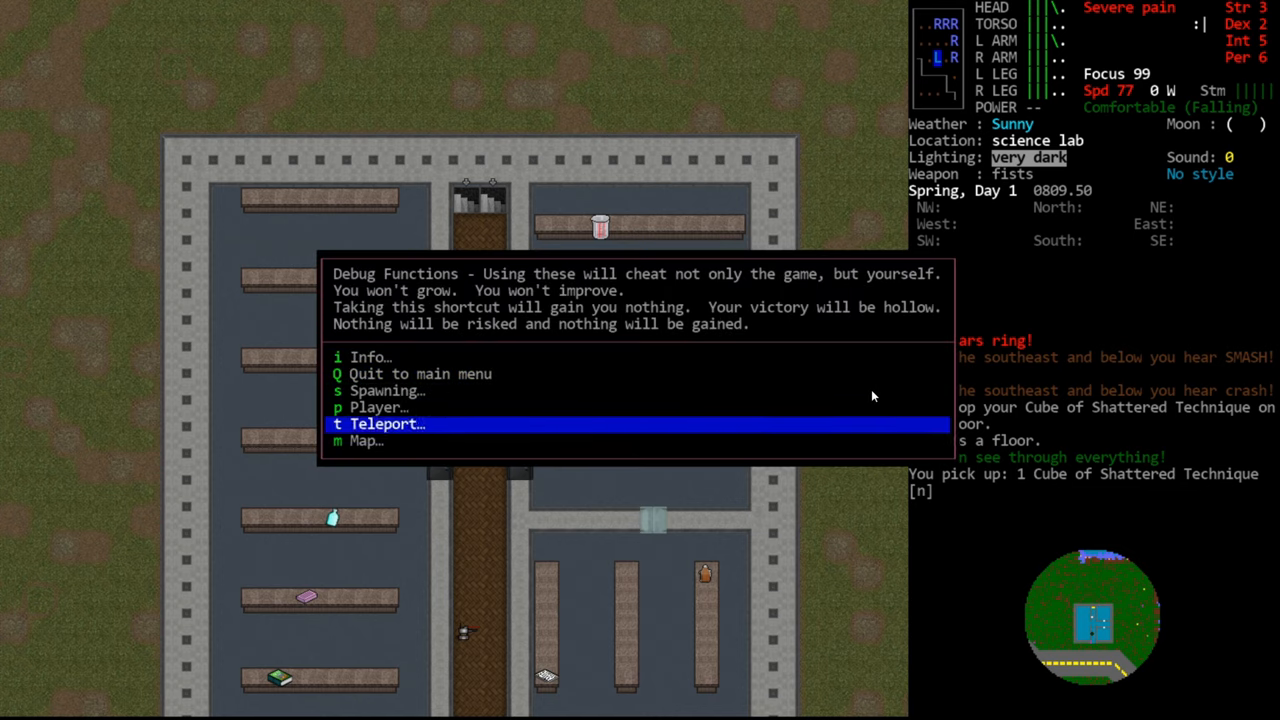
Step: Teleport to a town and inspect the clothing store's rail holding tights
{"action": "left_click", "coordinate": [387, 423]}
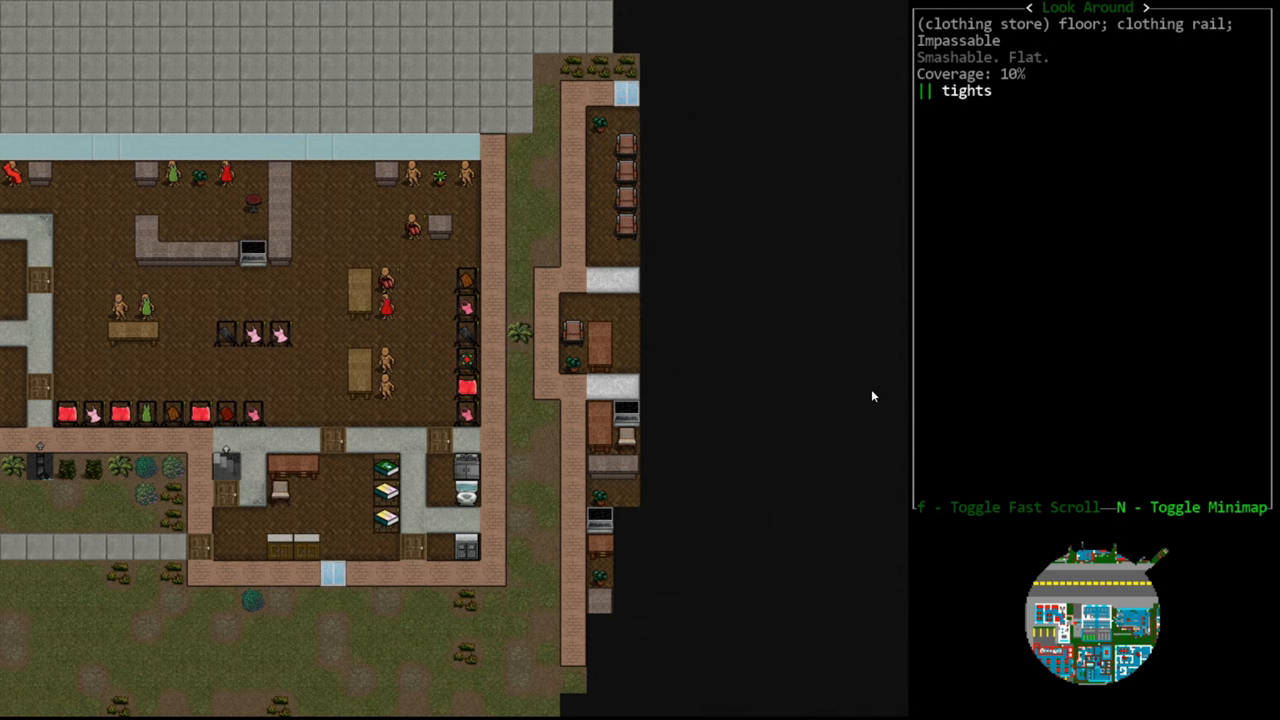
Step: Move the view over to the hardware store with rubber gloves and scissors
{"action": "scroll", "scroll_direction": "down", "scroll_amount": 3}
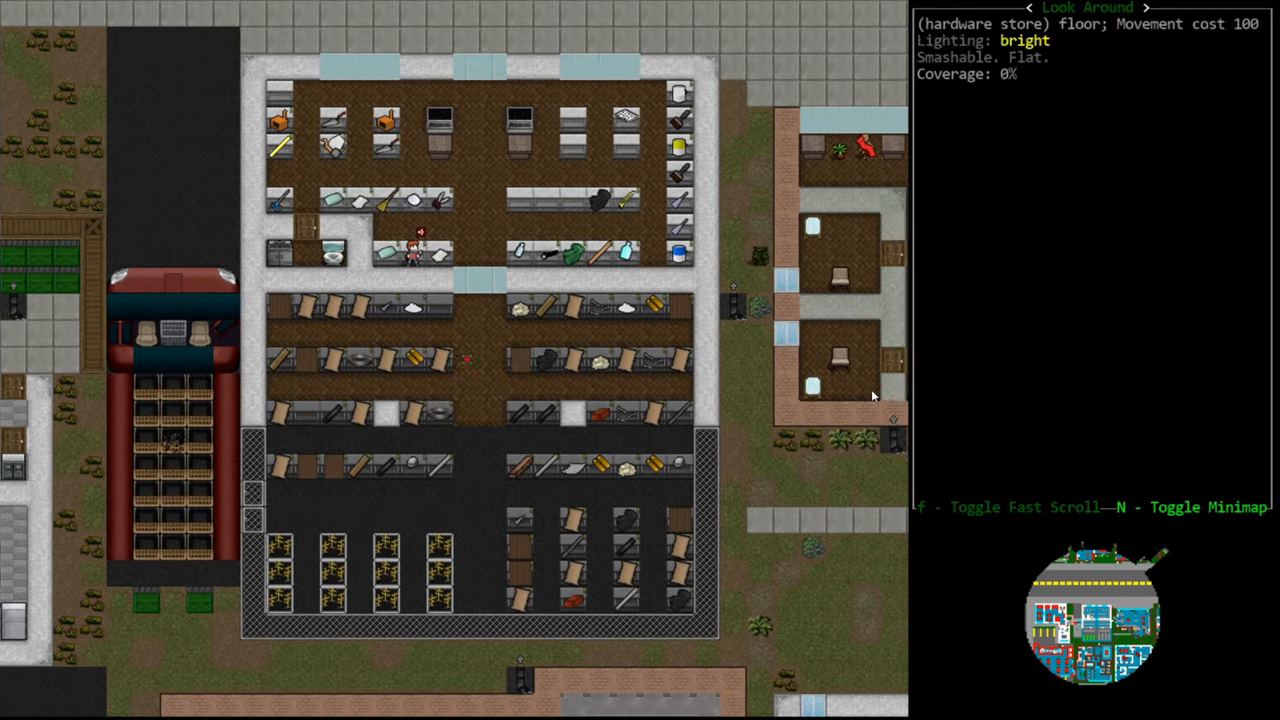
{"action": "scroll", "scroll_direction": "down", "scroll_amount": 3}
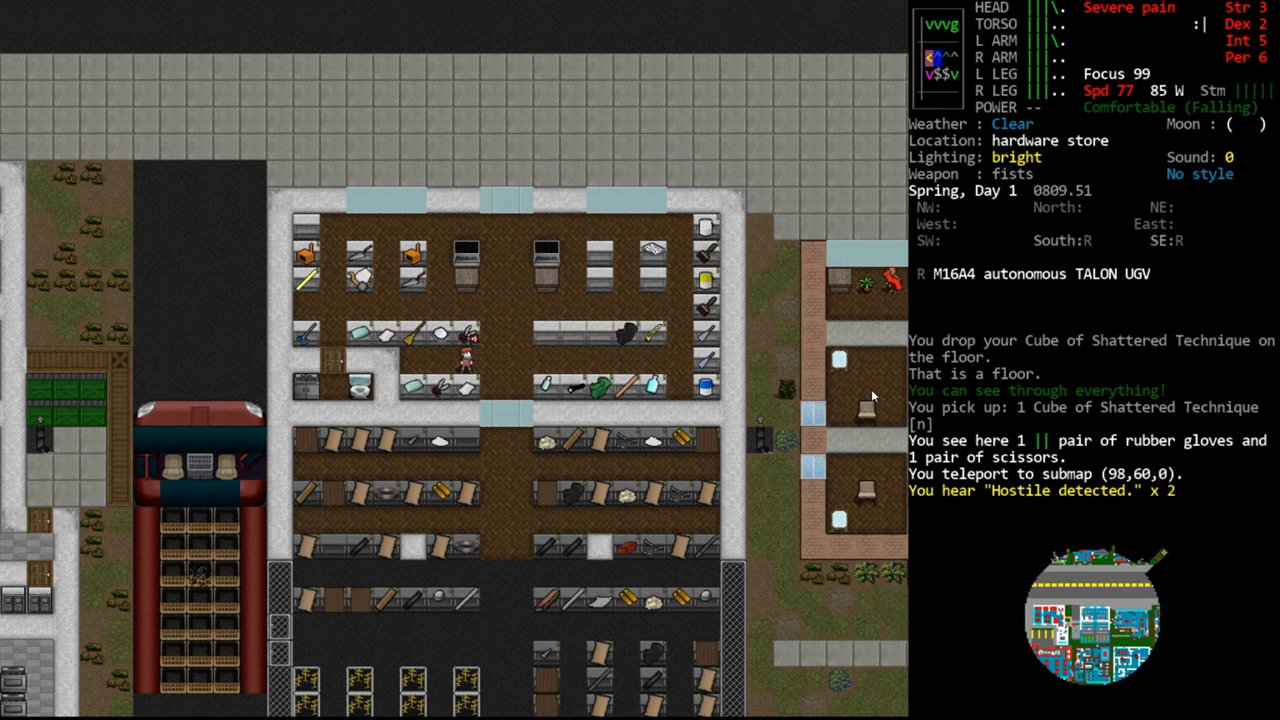
{"action": "mouse_move", "coordinate": [1150, 283]}
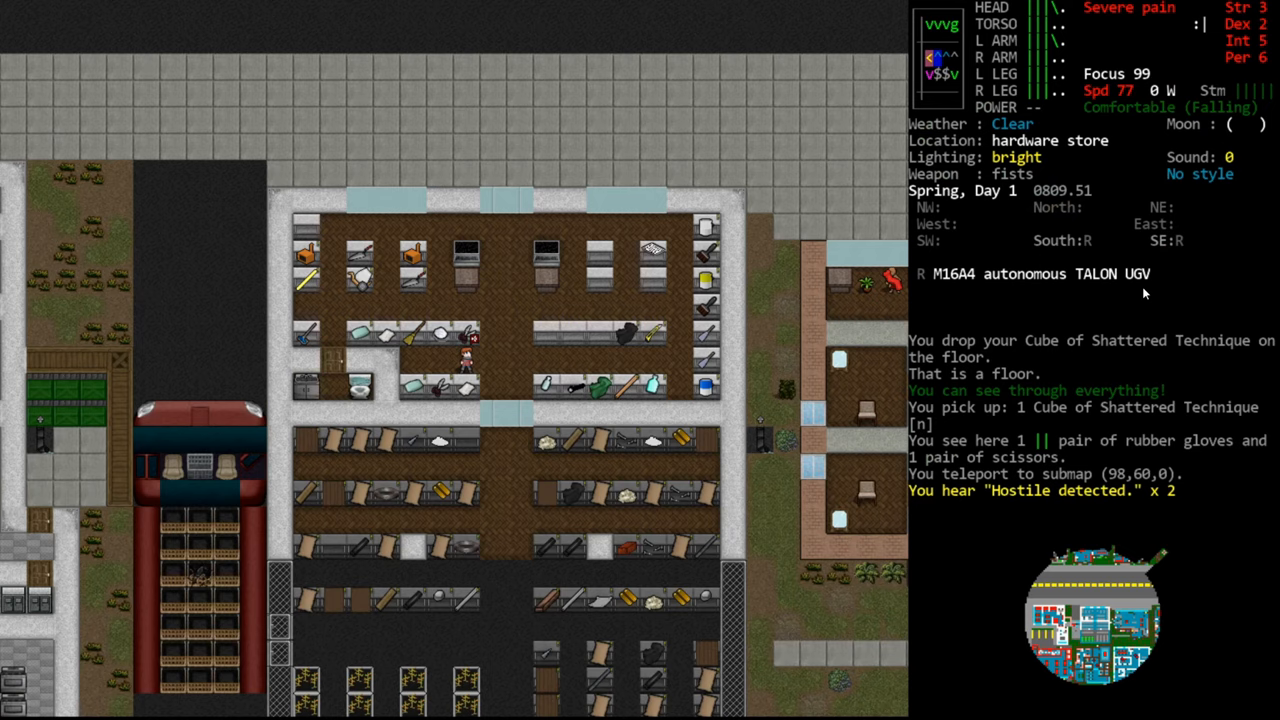
{"action": "mouse_move", "coordinate": [1097, 177]}
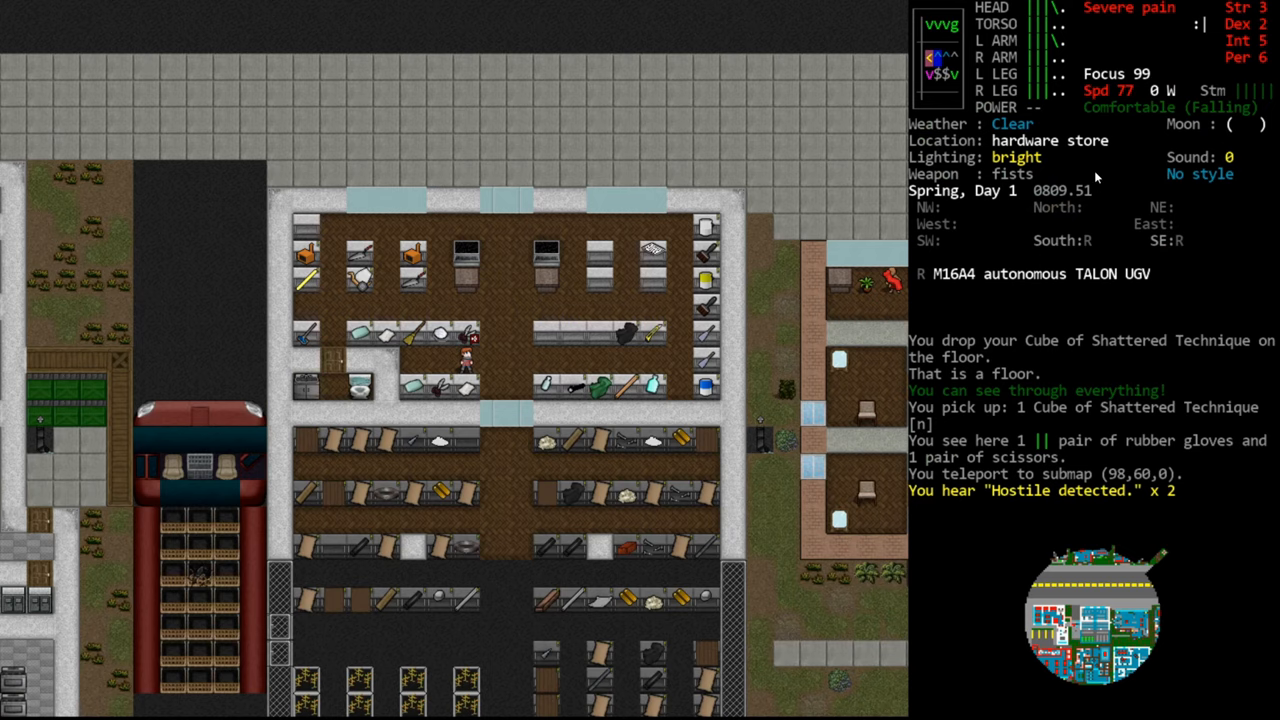
{"action": "mouse_move", "coordinate": [1085, 222]}
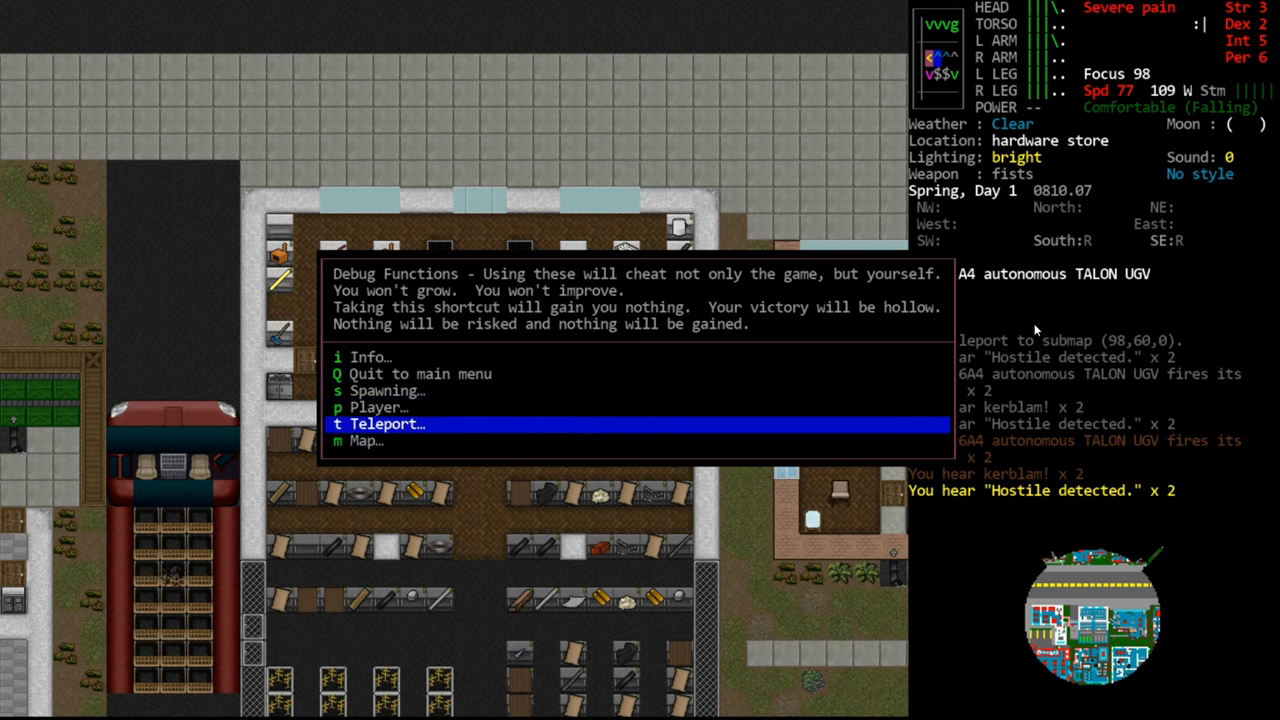
Step: Kill all monsters through the debug menu, leaving zombie corpses around the house yard
{"action": "left_click", "coordinate": [383, 424]}
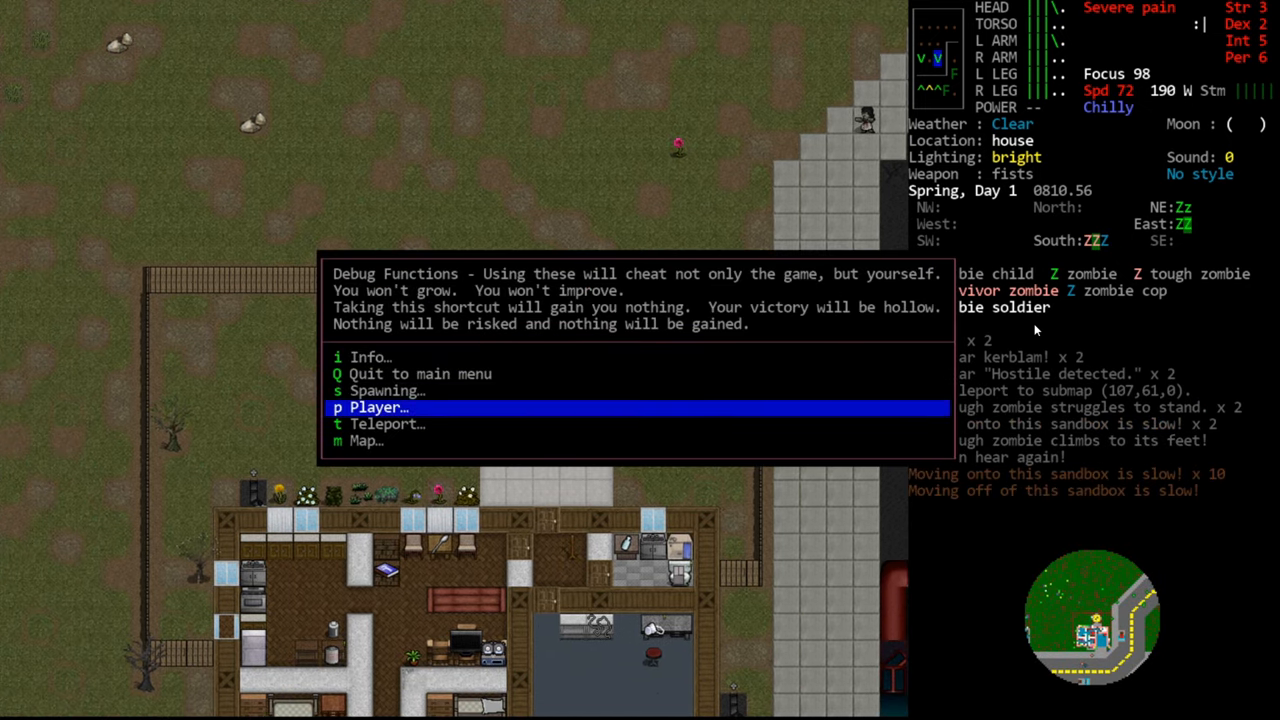
{"action": "left_click", "coordinate": [367, 441]}
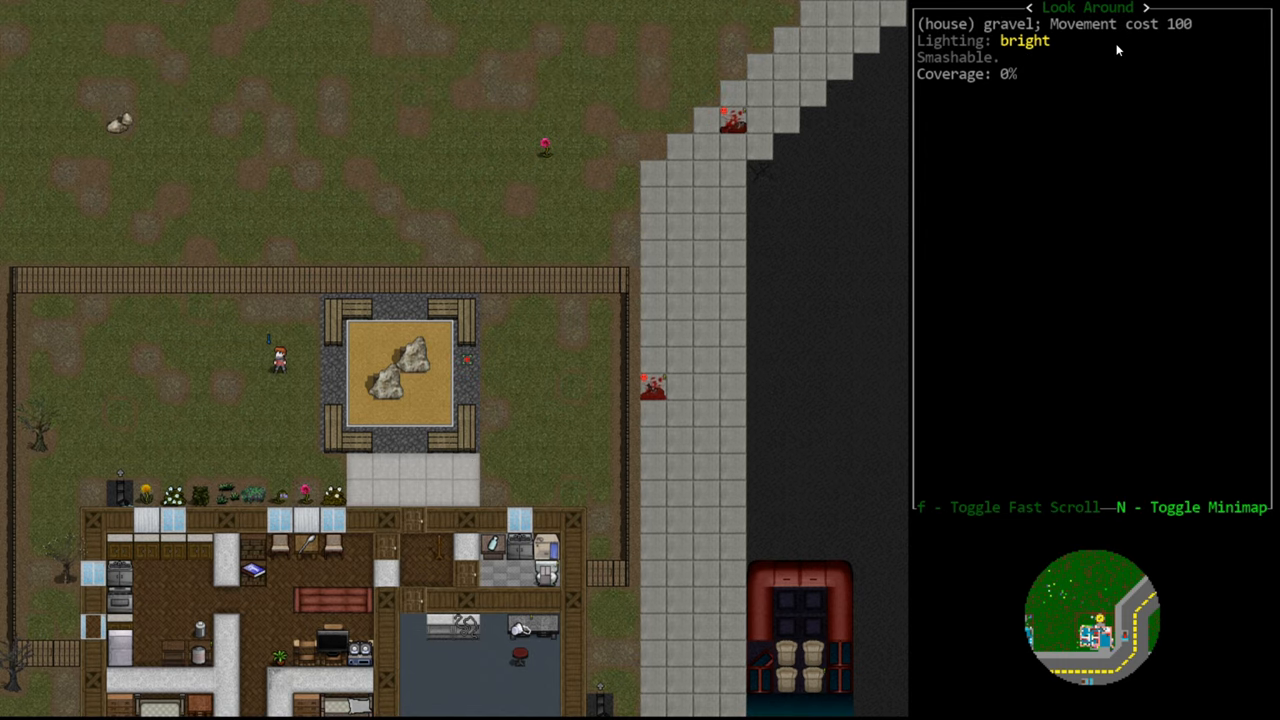
{"action": "key", "text": "Escape"}
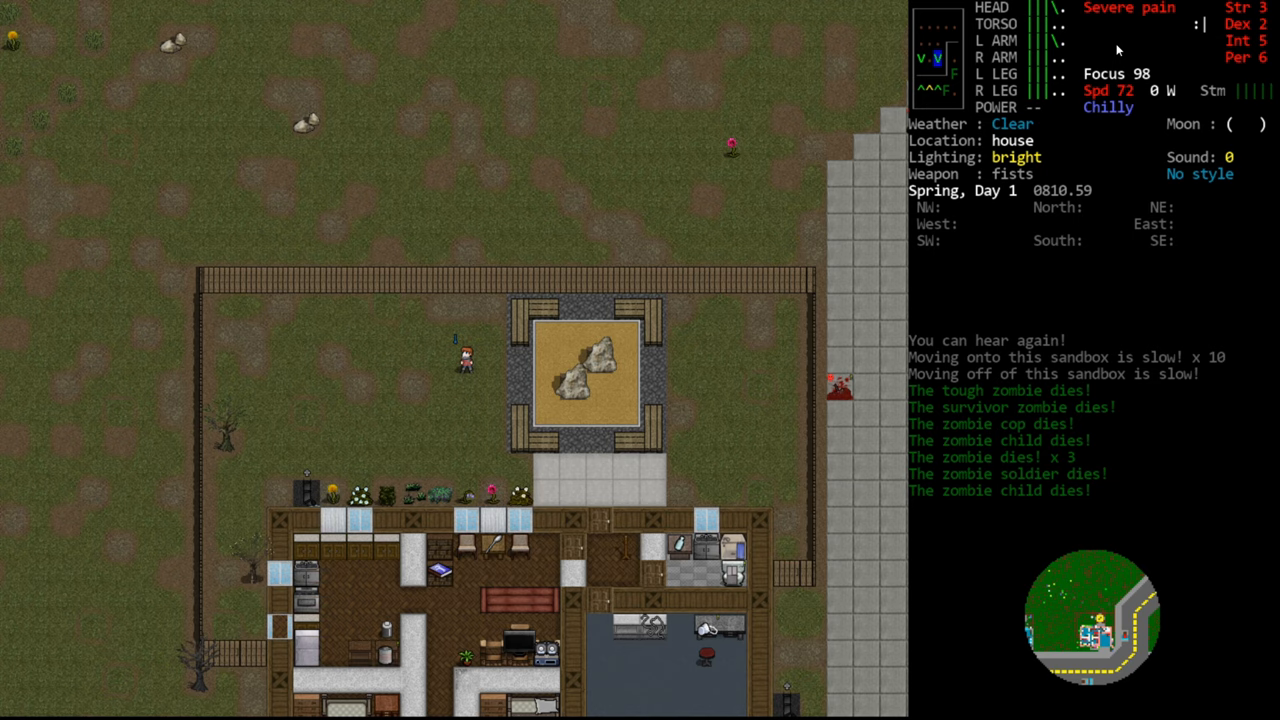
{"action": "mouse_move", "coordinate": [1110, 44]}
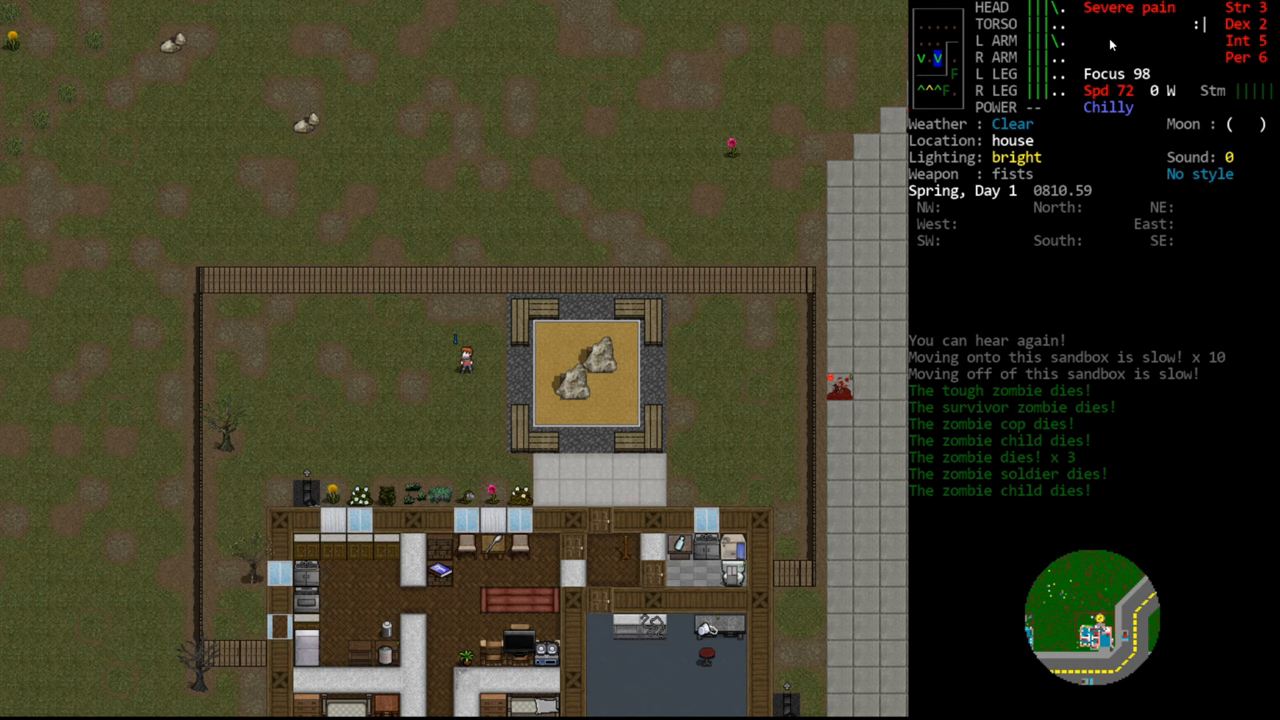
{"action": "mouse_move", "coordinate": [592, 434]}
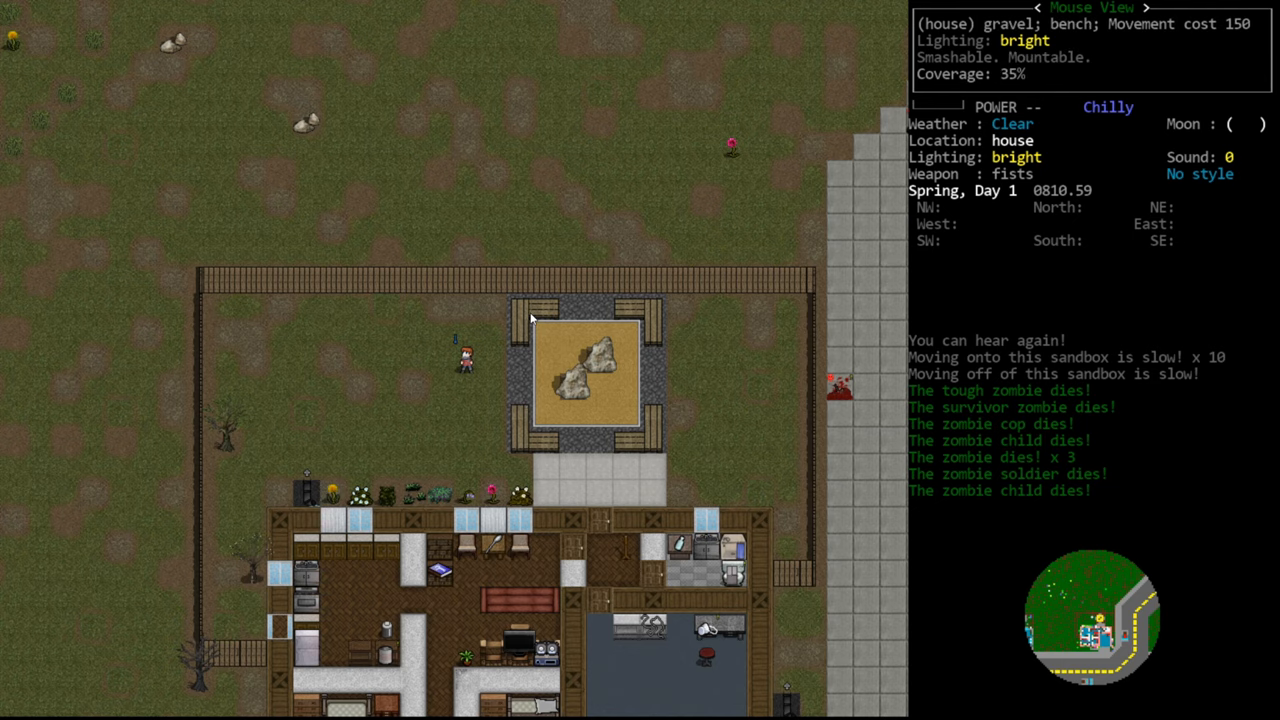
{"action": "mouse_move", "coordinate": [660, 345]}
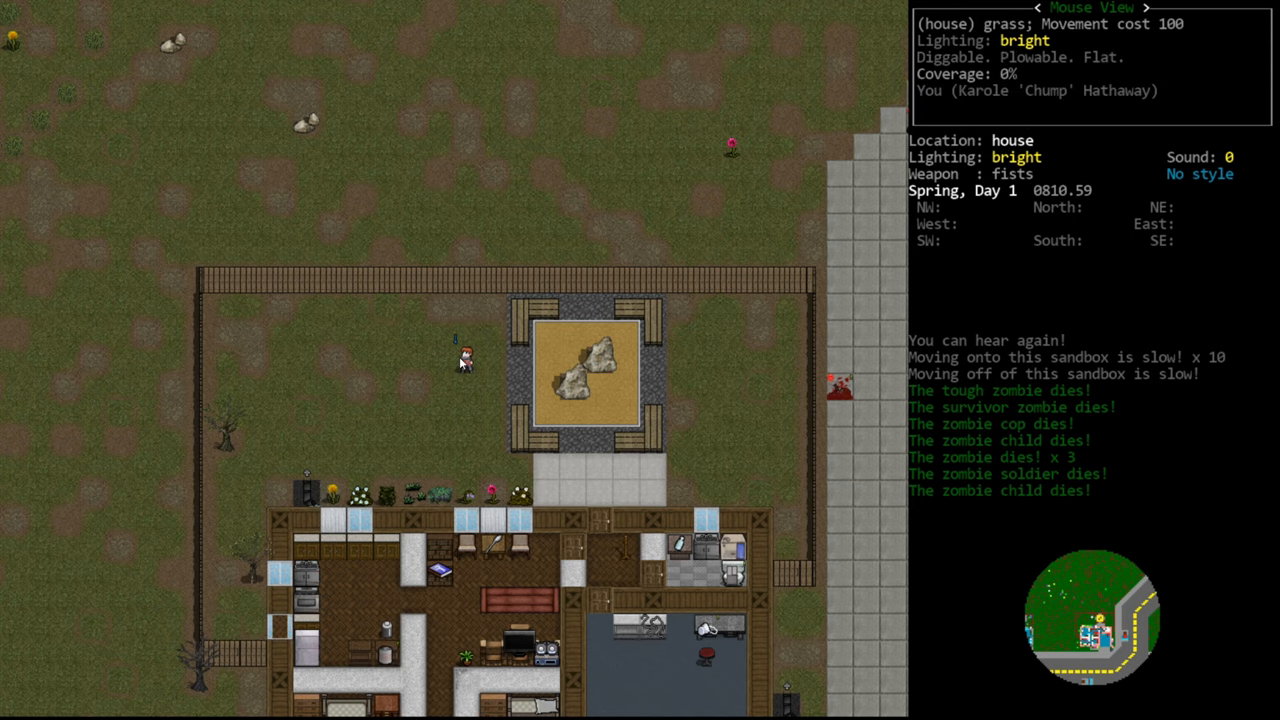
{"action": "mouse_move", "coordinate": [475, 365]}
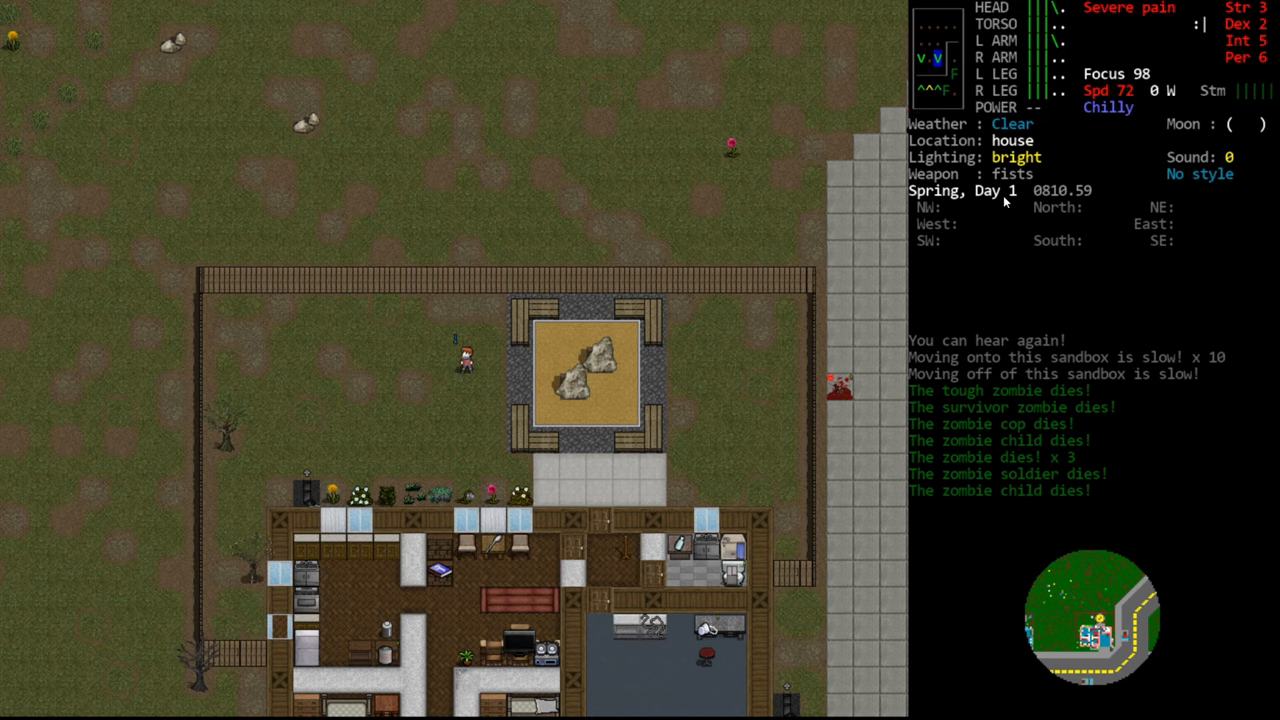
{"action": "mouse_move", "coordinate": [560, 430]}
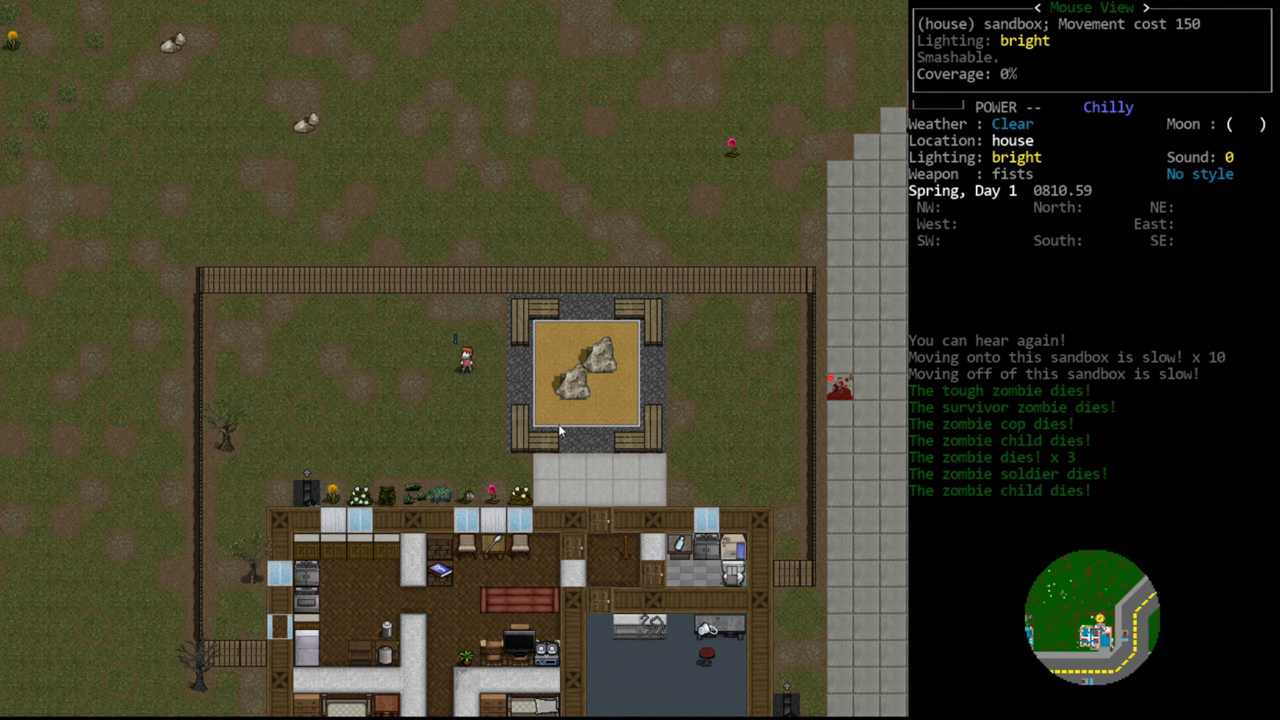
{"action": "mouse_move", "coordinate": [465, 328]}
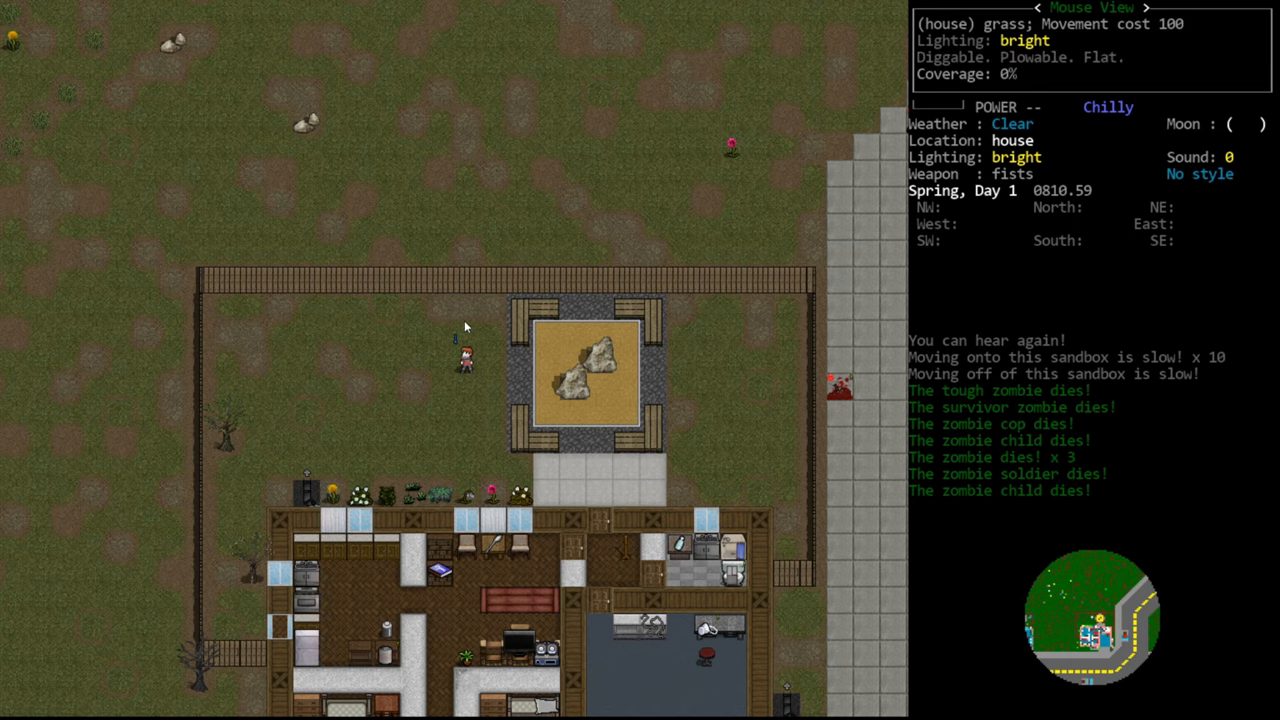
{"action": "mouse_move", "coordinate": [445, 399]}
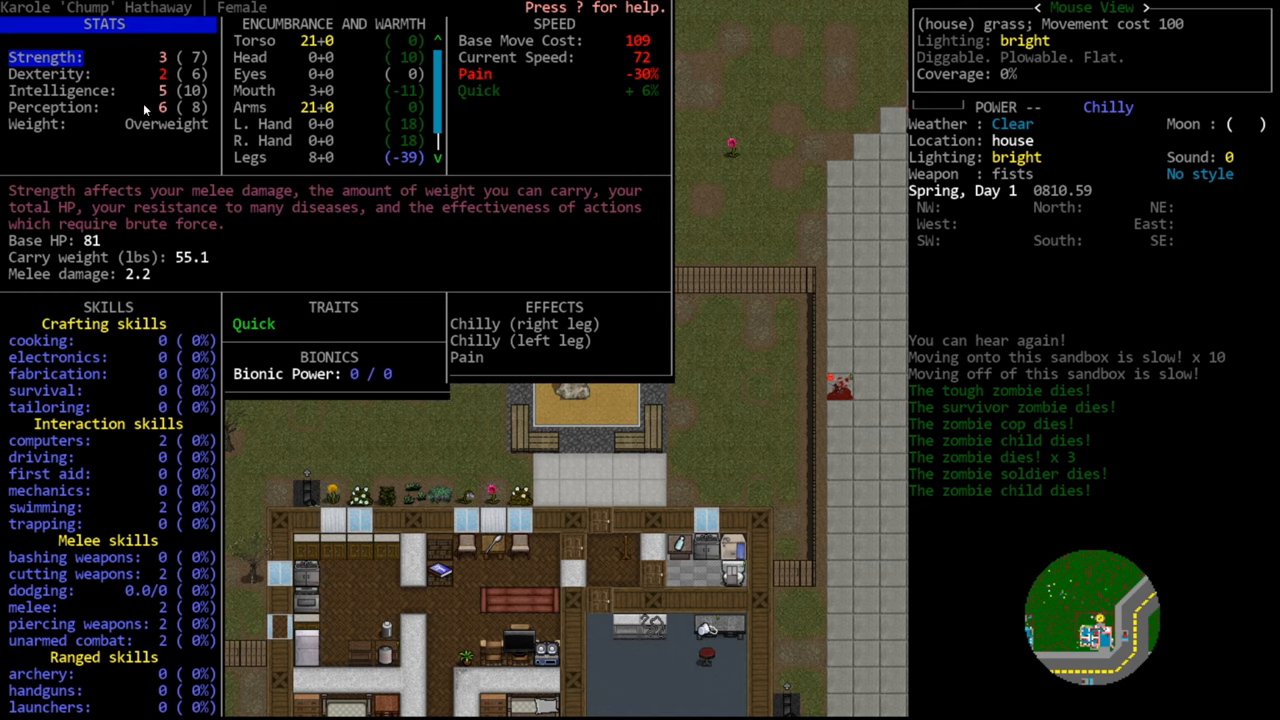
{"action": "mouse_move", "coordinate": [99, 131]}
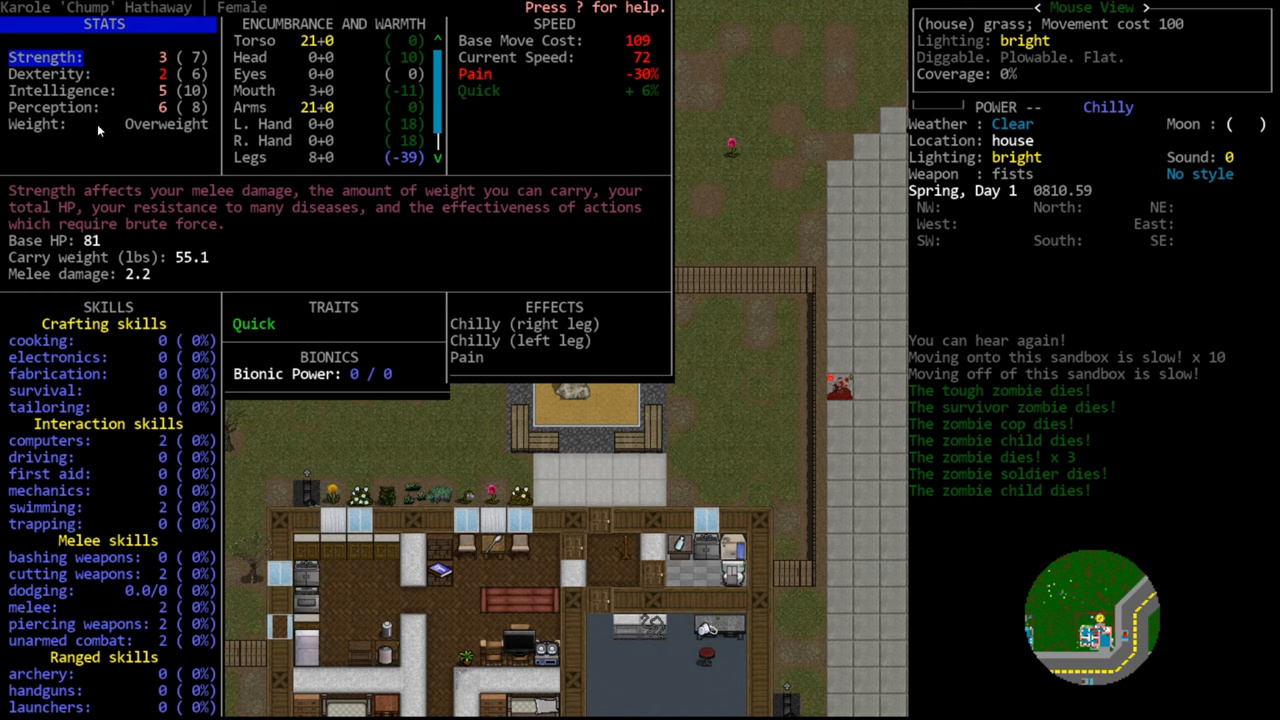
{"action": "mouse_move", "coordinate": [192, 159]}
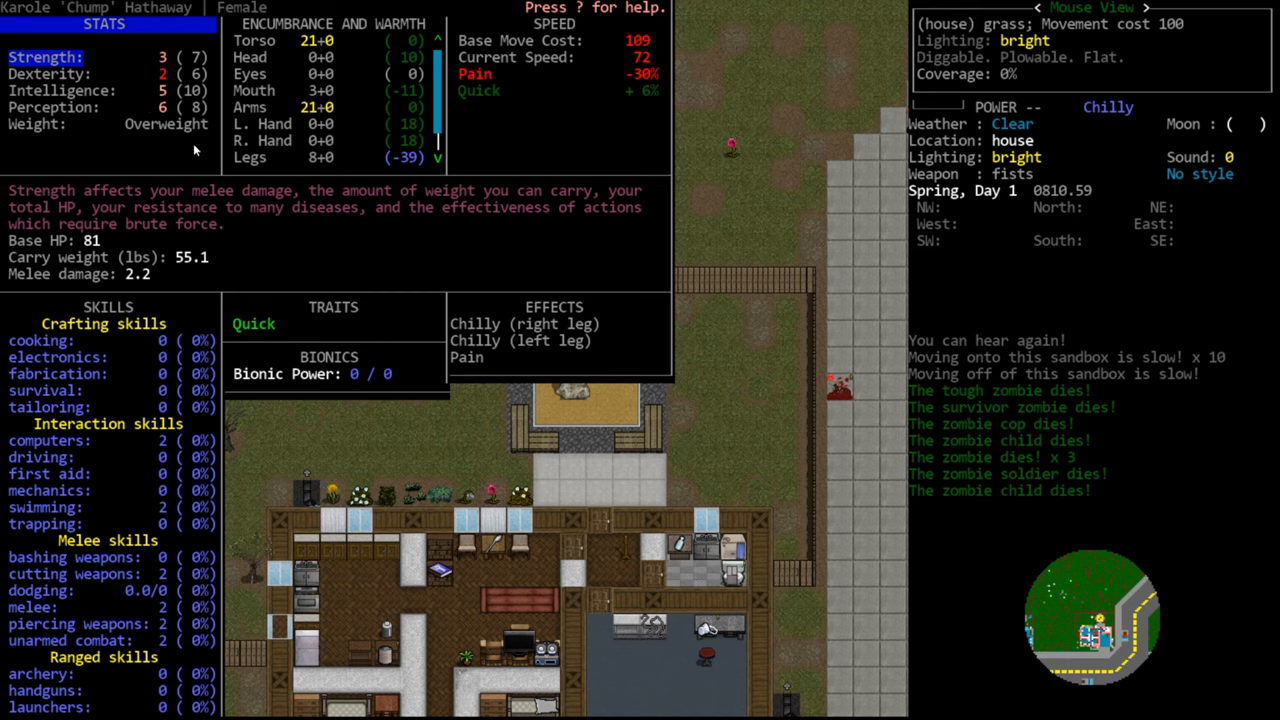
{"action": "mouse_move", "coordinate": [68, 202]}
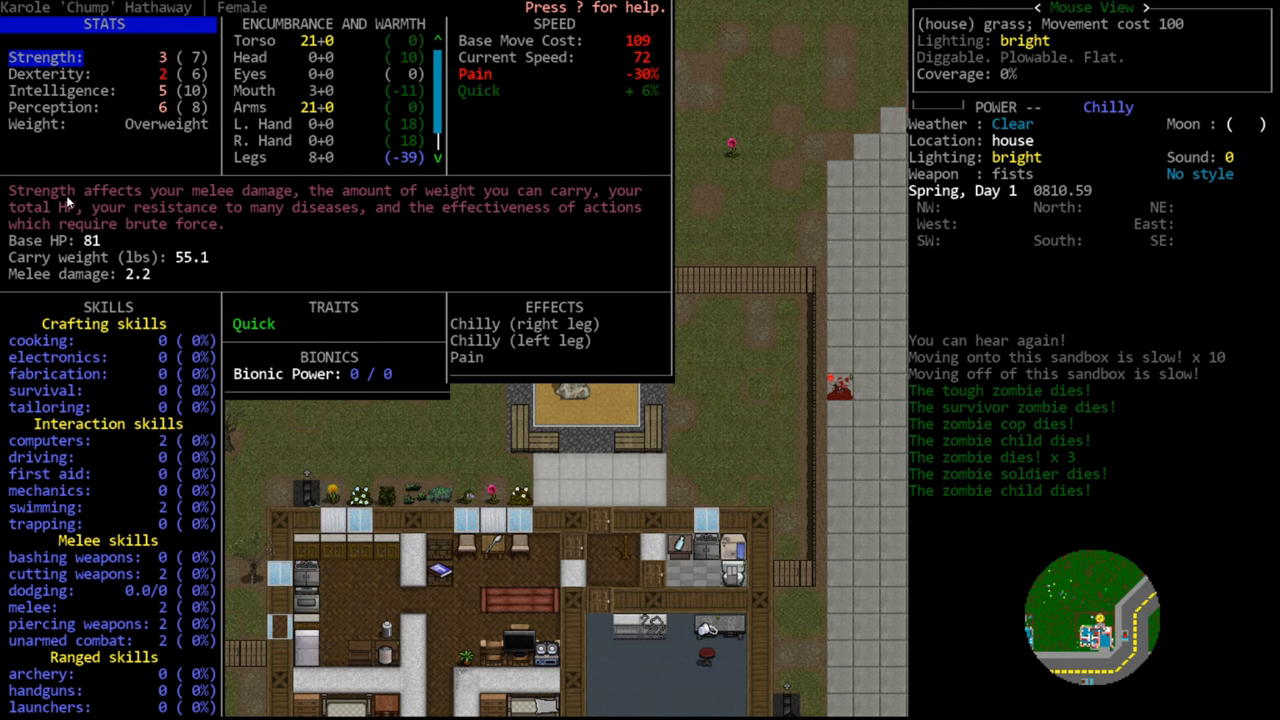
{"action": "mouse_move", "coordinate": [197, 150]}
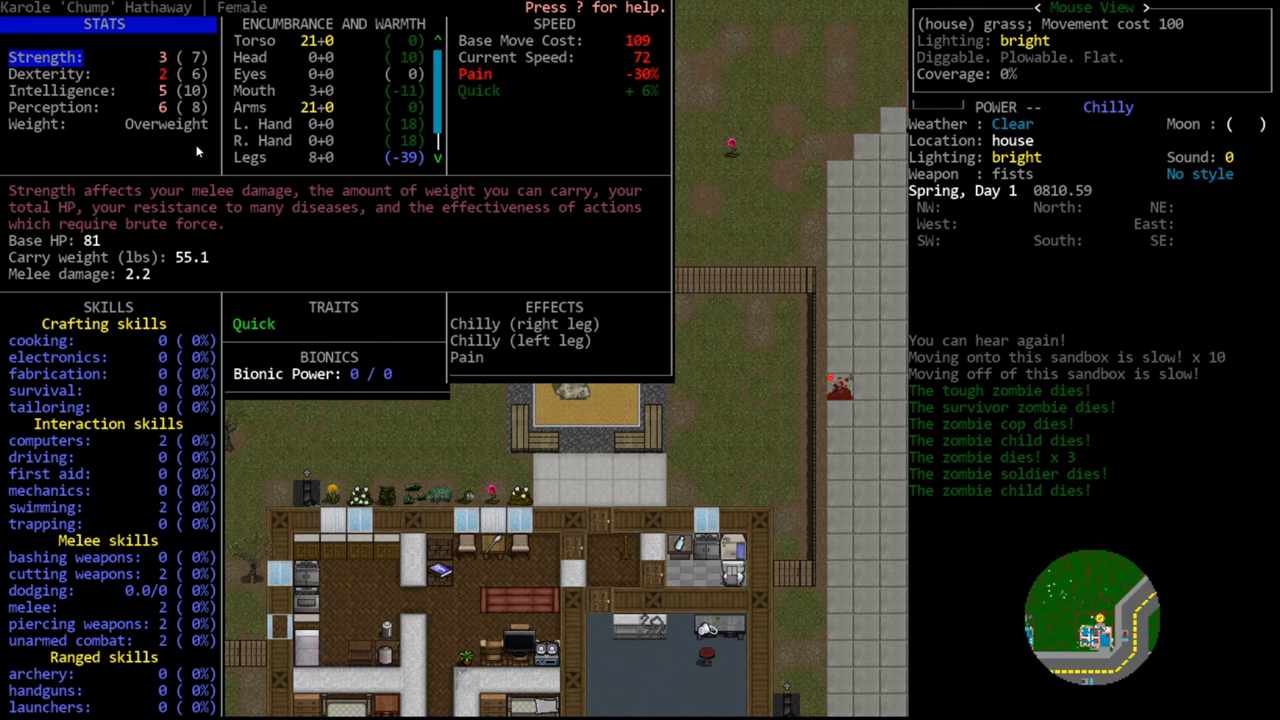
{"action": "mouse_move", "coordinate": [105, 131]}
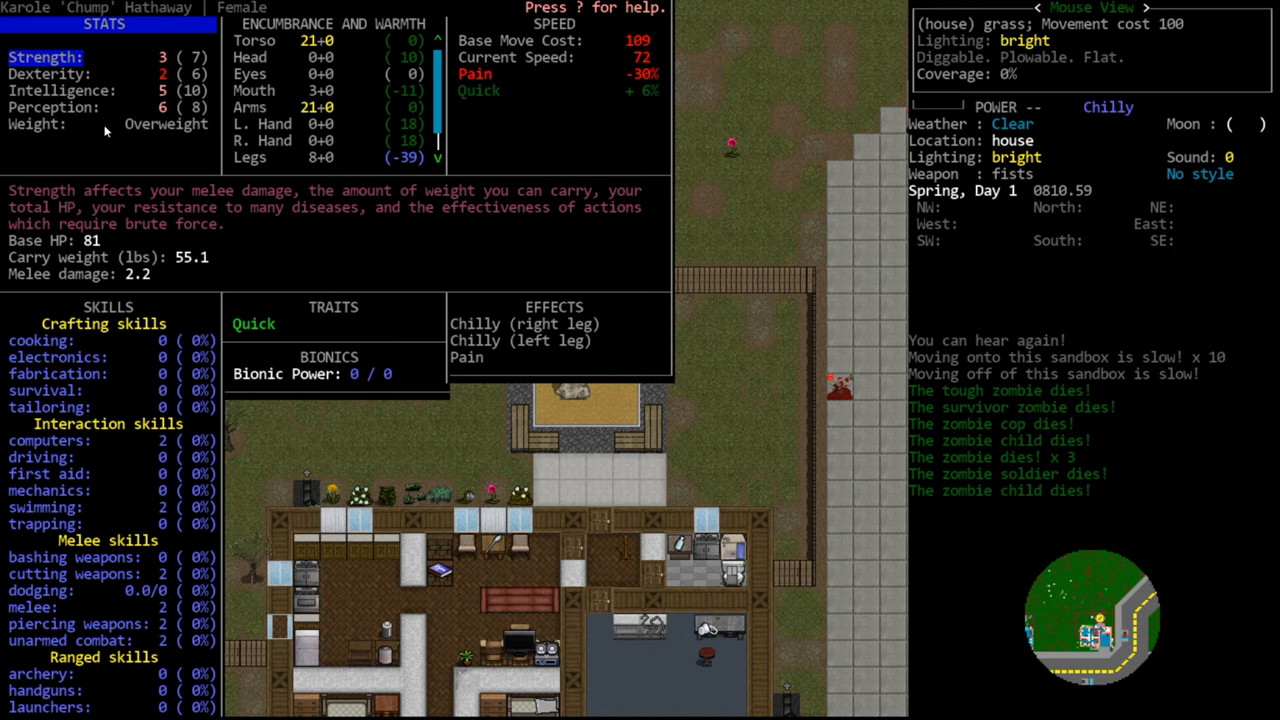
{"action": "mouse_move", "coordinate": [72, 135]}
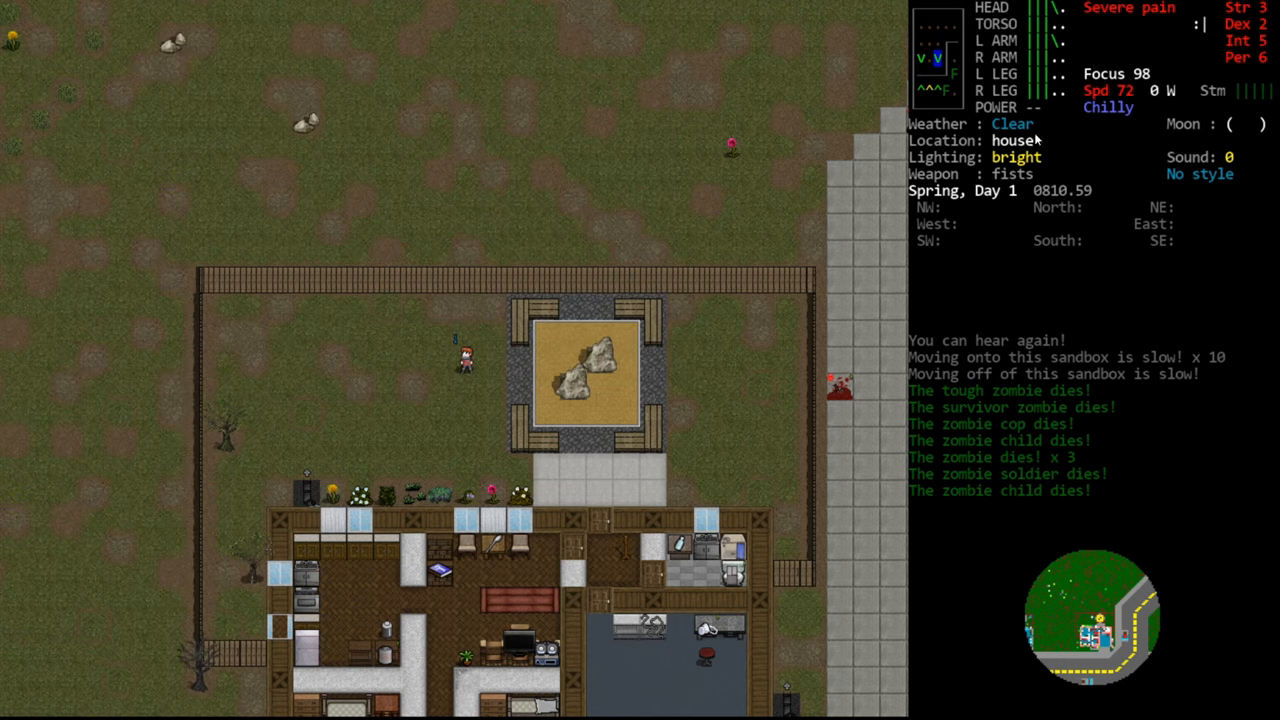
{"action": "mouse_move", "coordinate": [783, 368]}
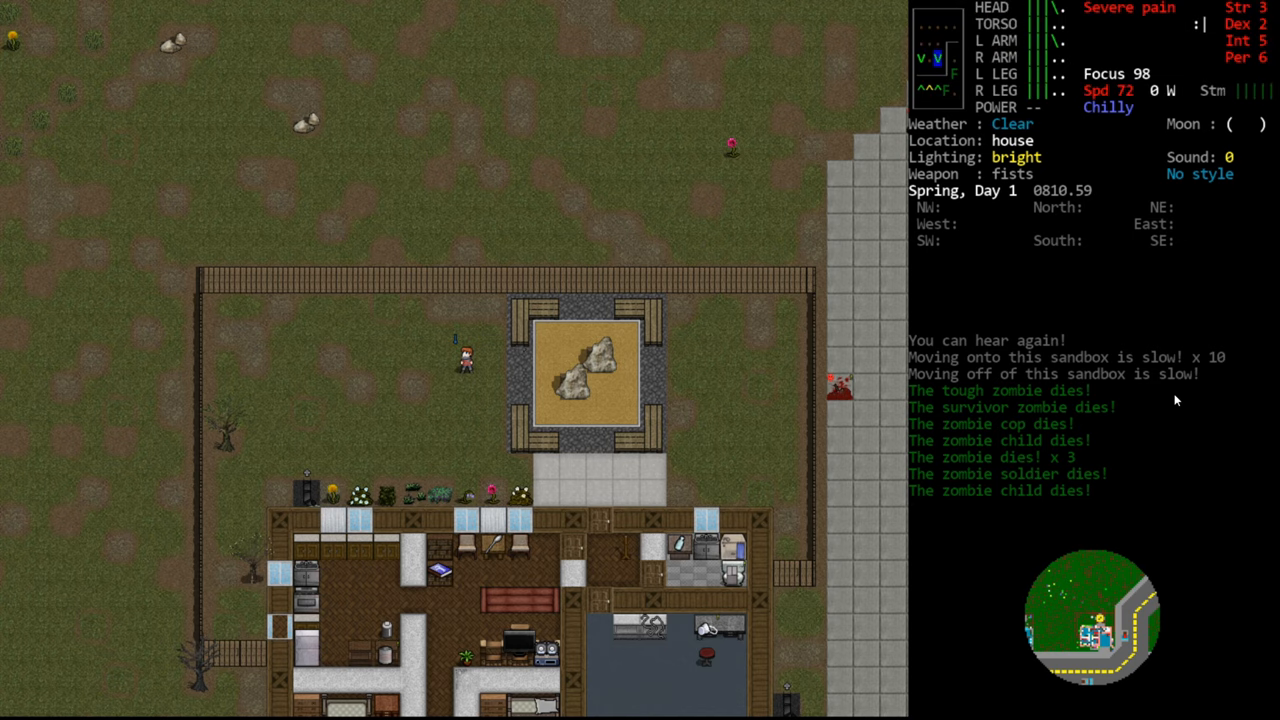
{"action": "mouse_move", "coordinate": [1120, 92]}
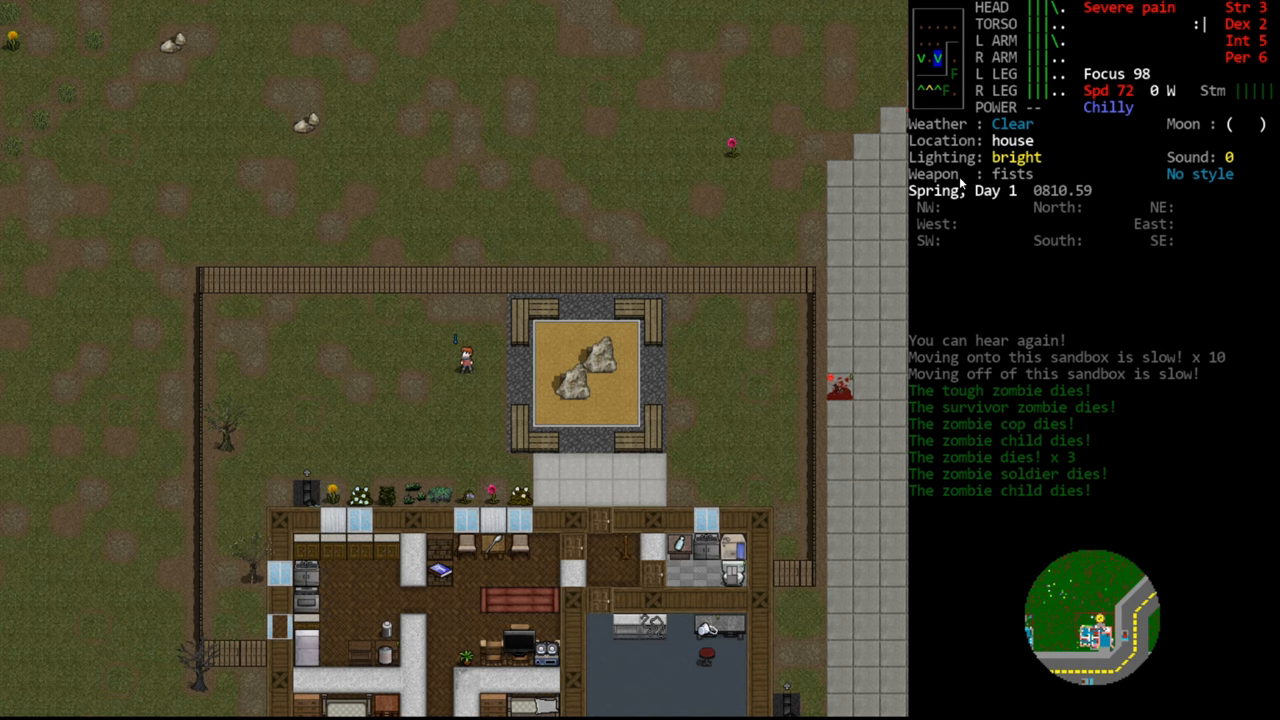
{"action": "mouse_move", "coordinate": [570, 340]}
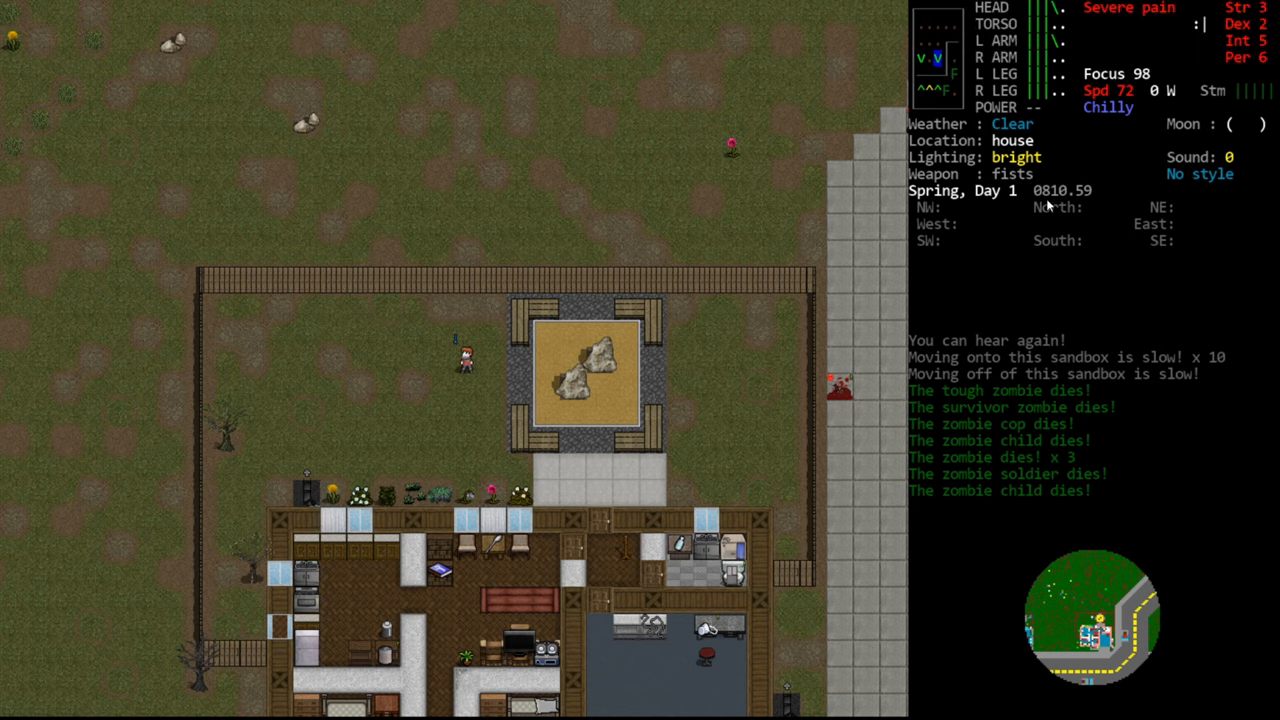
{"action": "mouse_move", "coordinate": [1098, 53]}
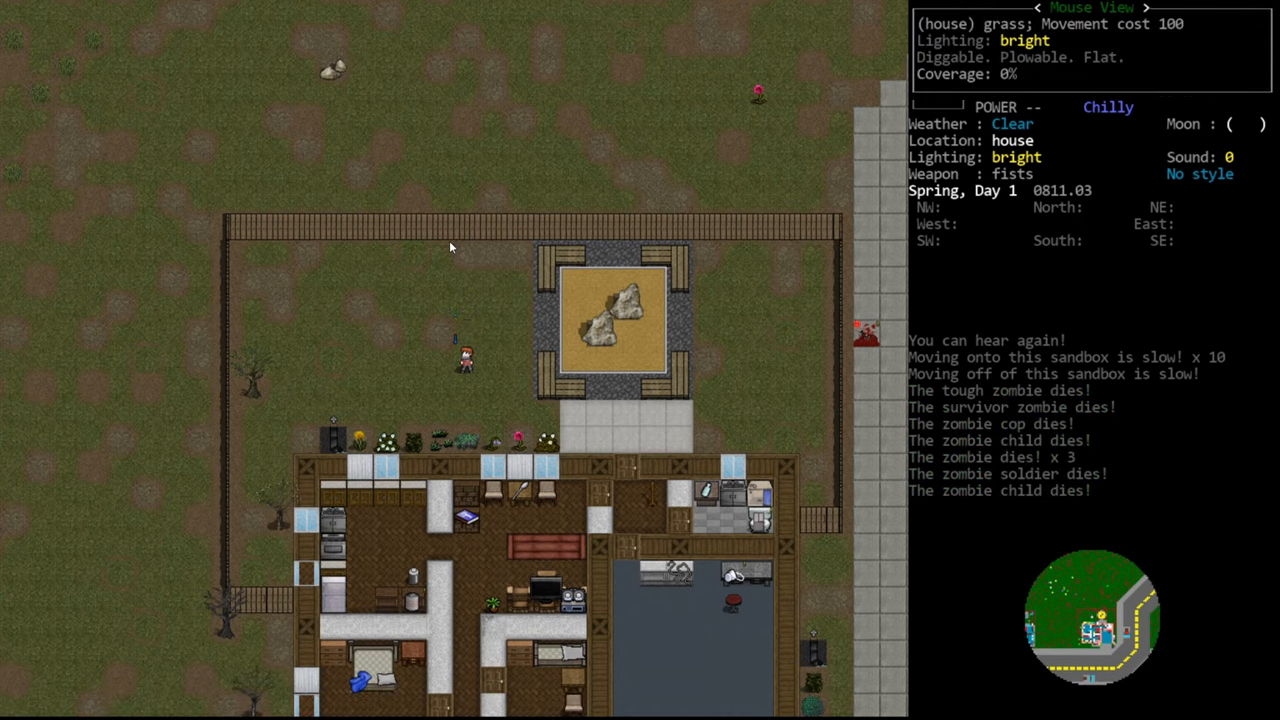
{"action": "key", "text": "@"}
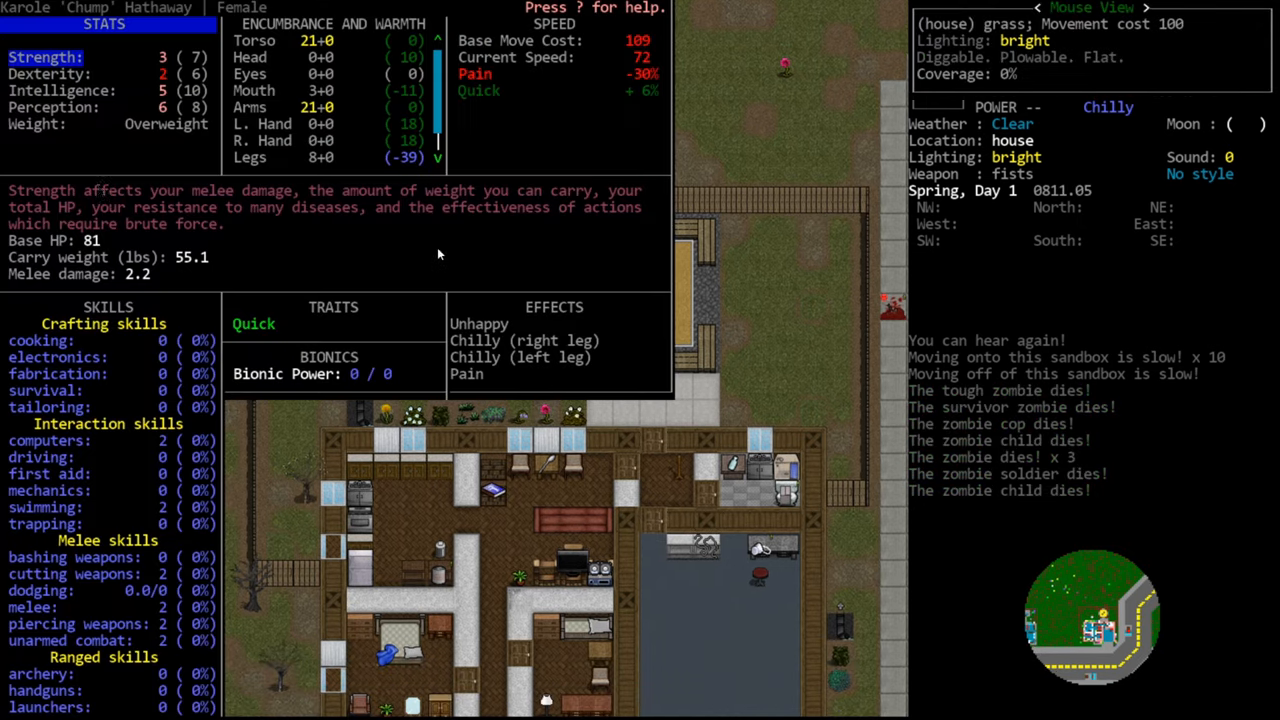
{"action": "mouse_move", "coordinate": [195, 141]}
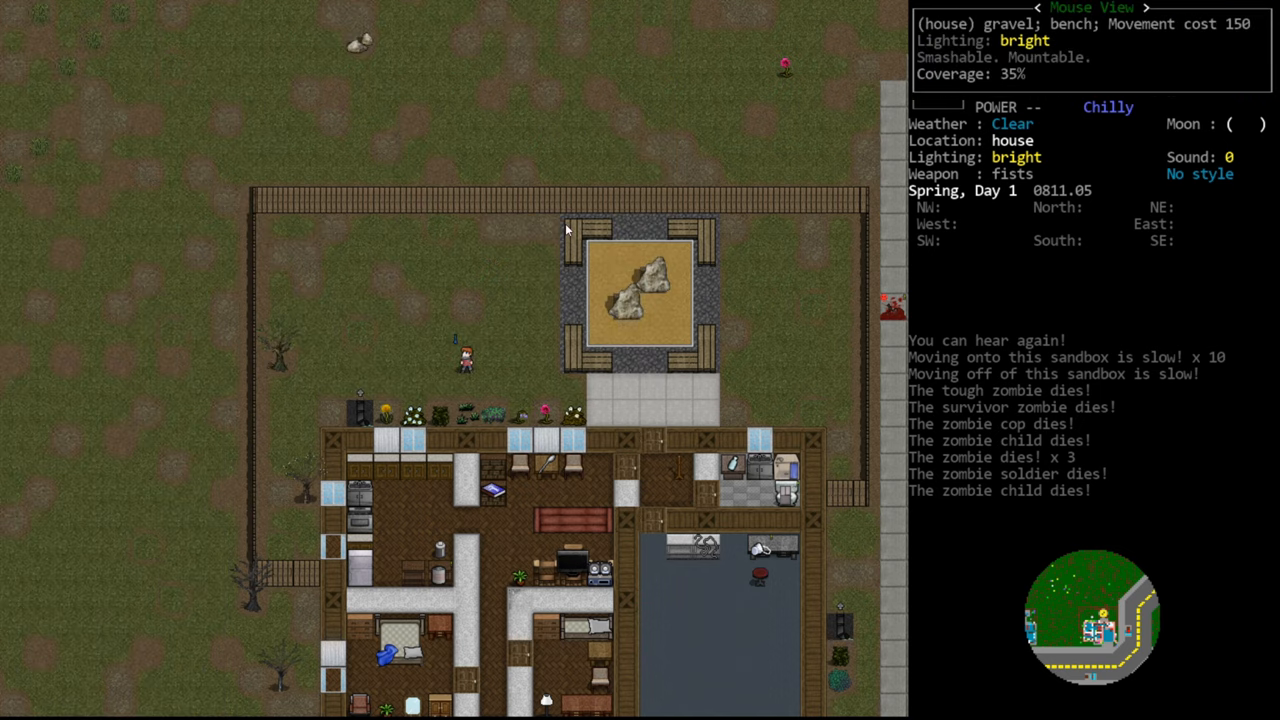
{"action": "mouse_move", "coordinate": [695, 165]}
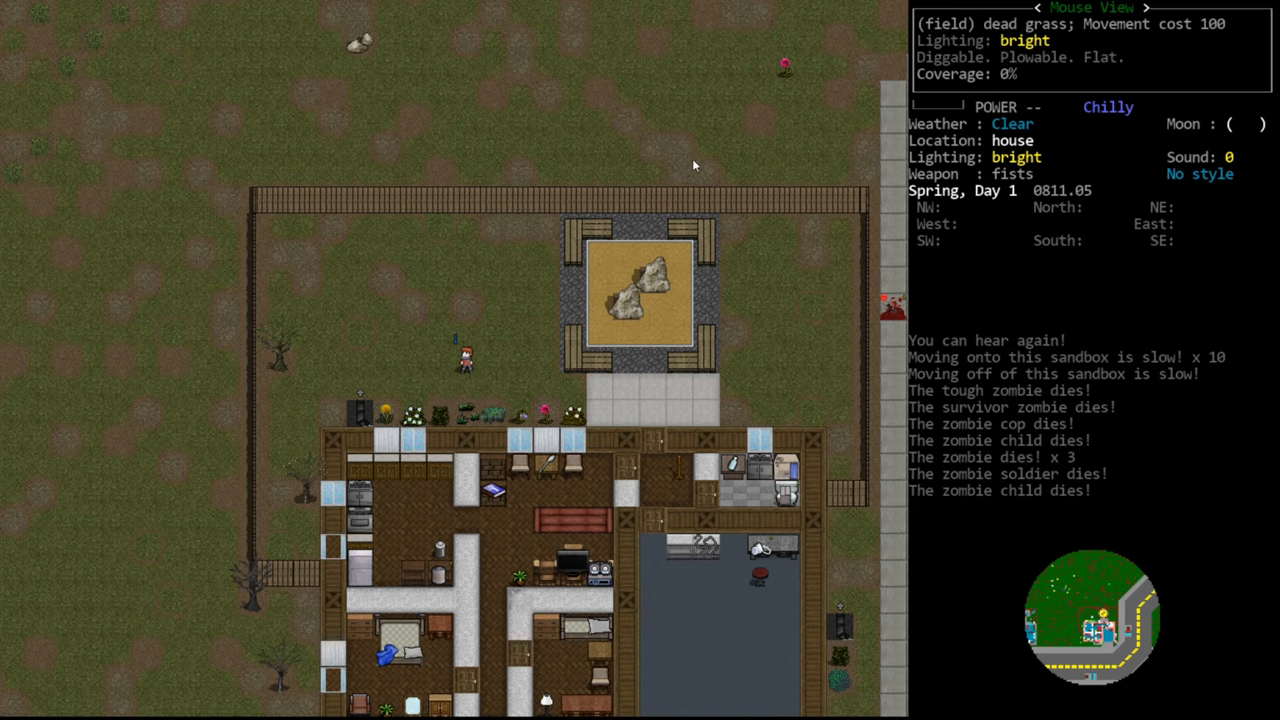
{"action": "mouse_move", "coordinate": [743, 291]}
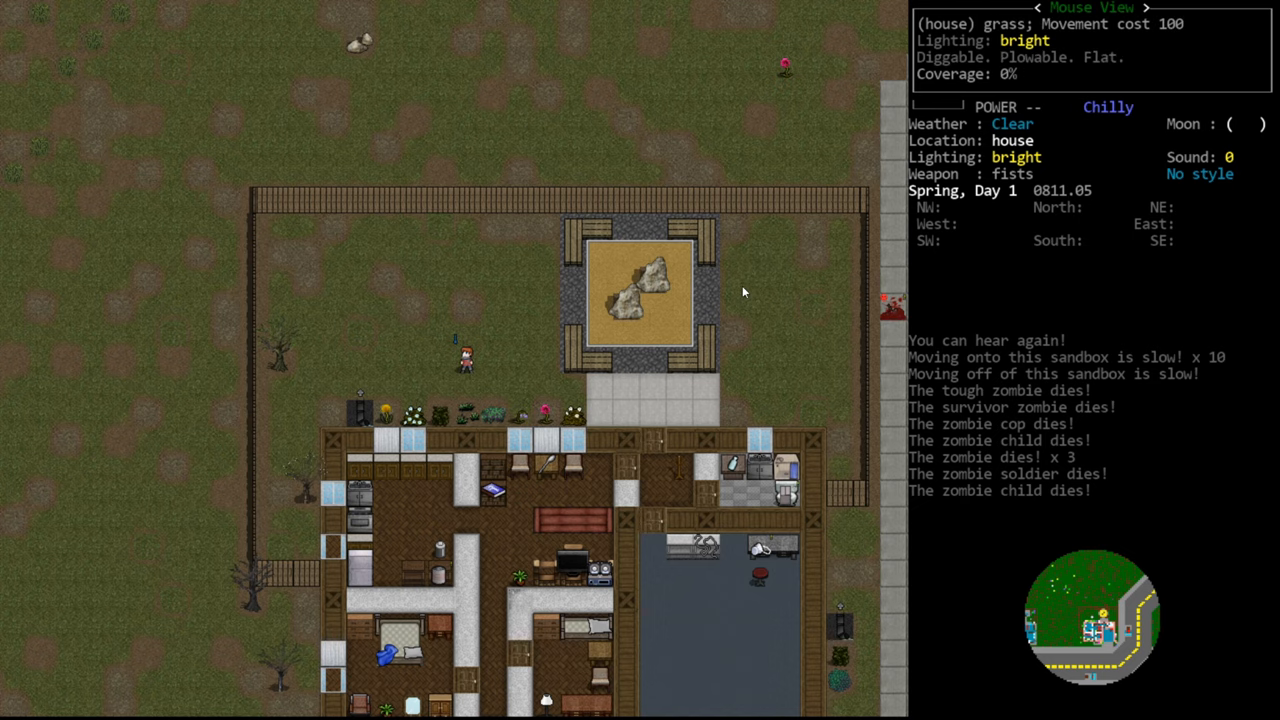
{"action": "mouse_move", "coordinate": [583, 242]}
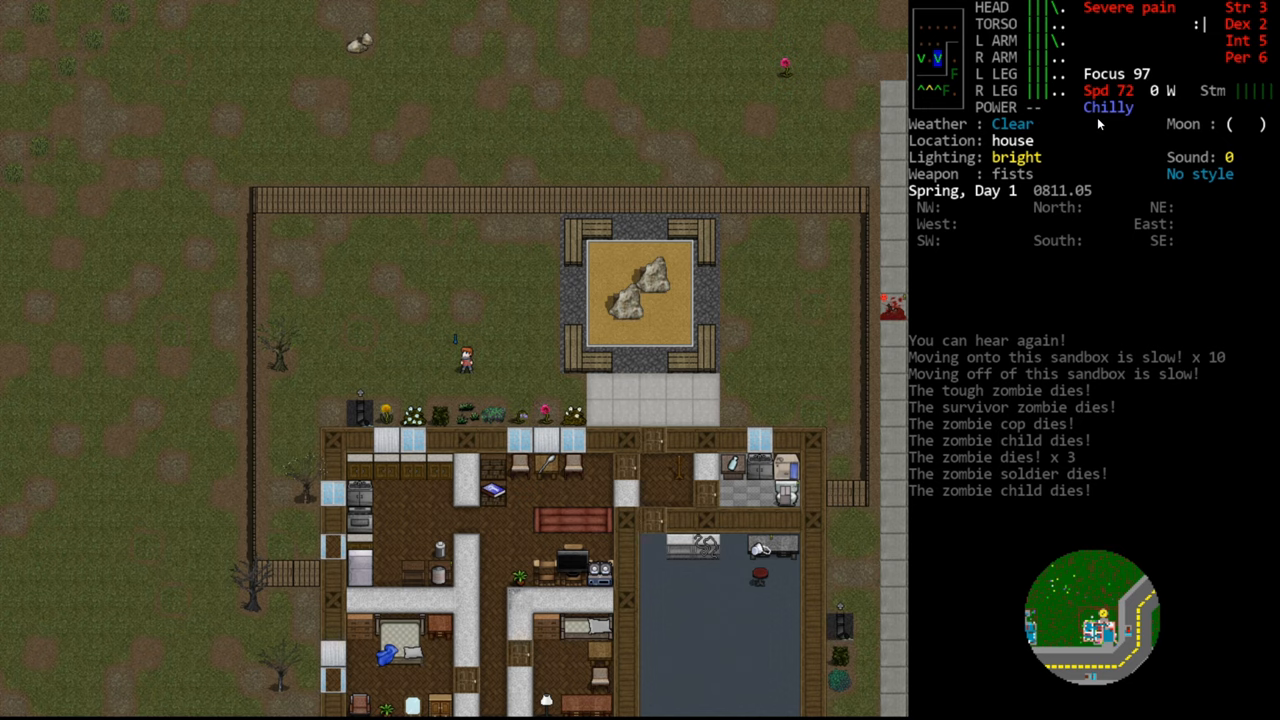
Step: Open and close the character sheet, showing Str 3, speed 72 and pain
{"action": "key", "text": "@"}
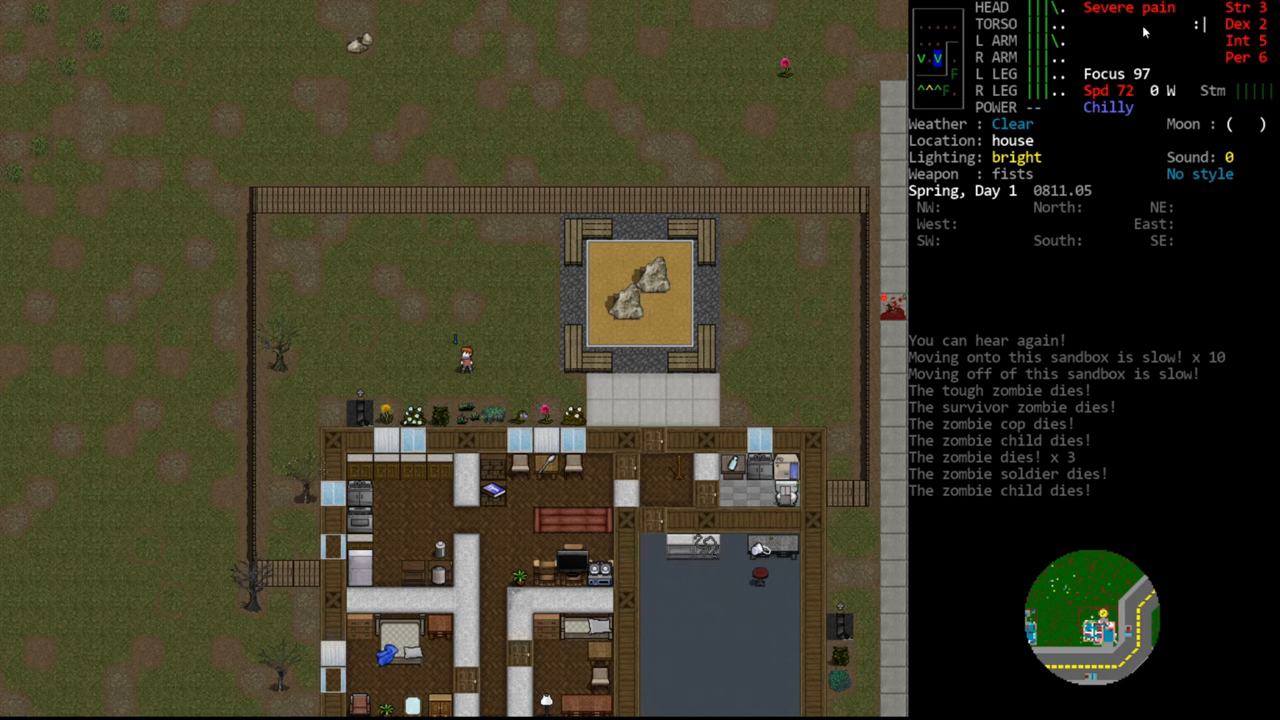
{"action": "mouse_move", "coordinate": [1160, 67]}
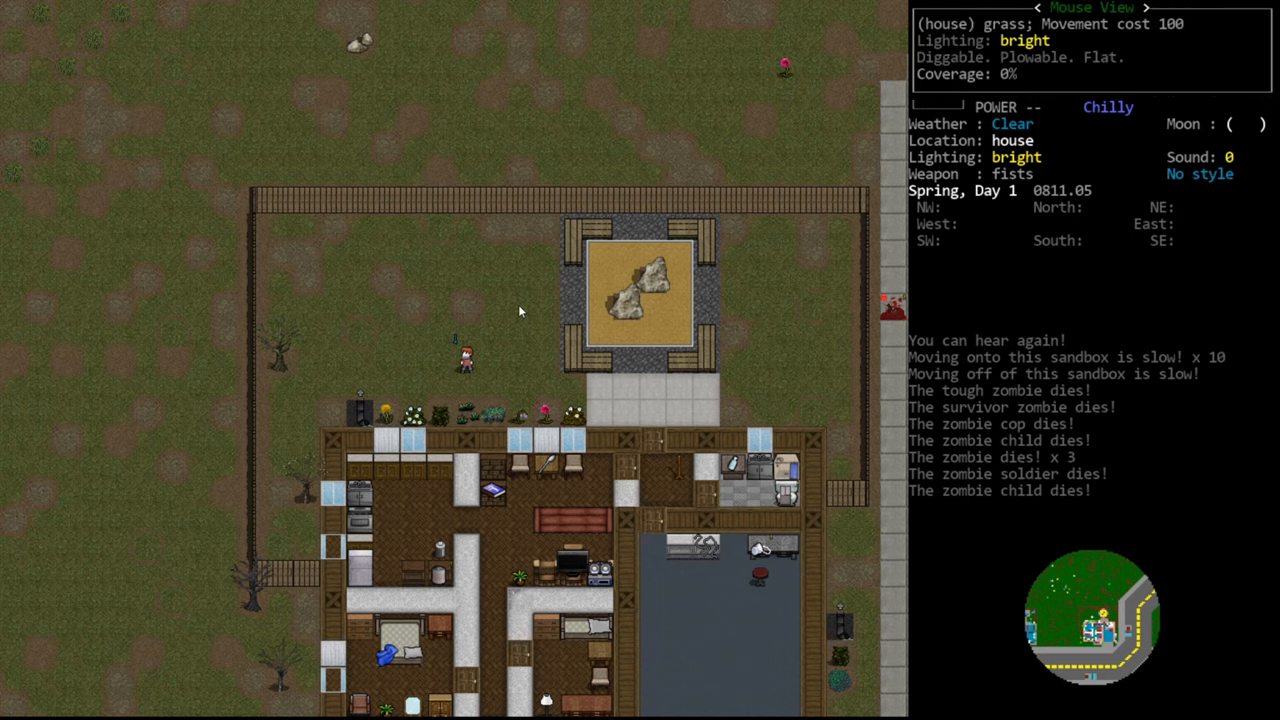
{"action": "mouse_move", "coordinate": [385, 542]}
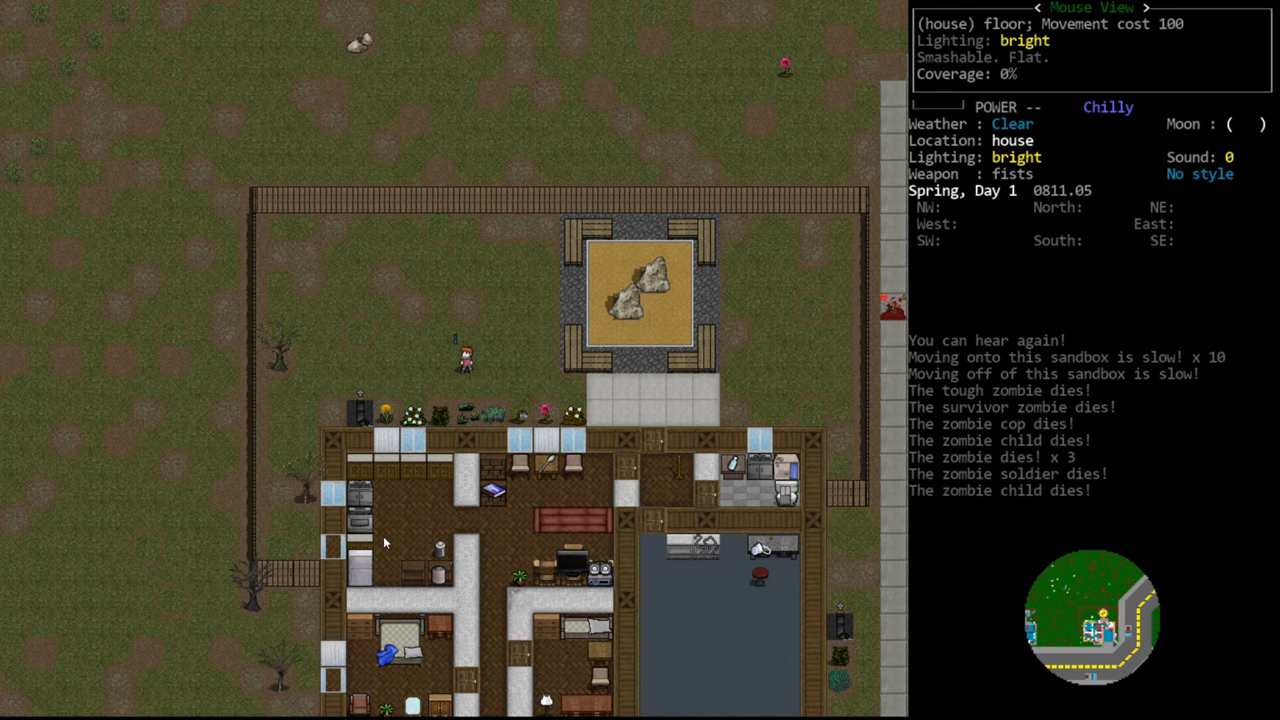
{"action": "key", "text": "@"}
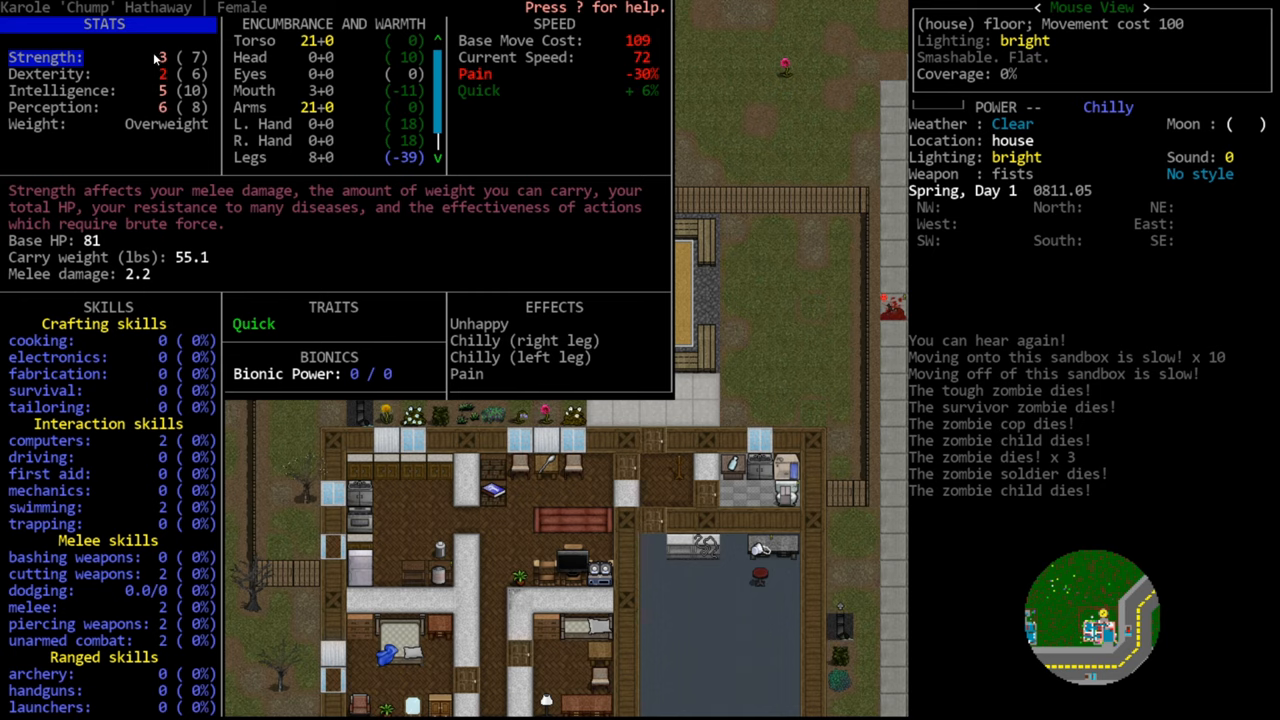
{"action": "mouse_move", "coordinate": [265, 115]}
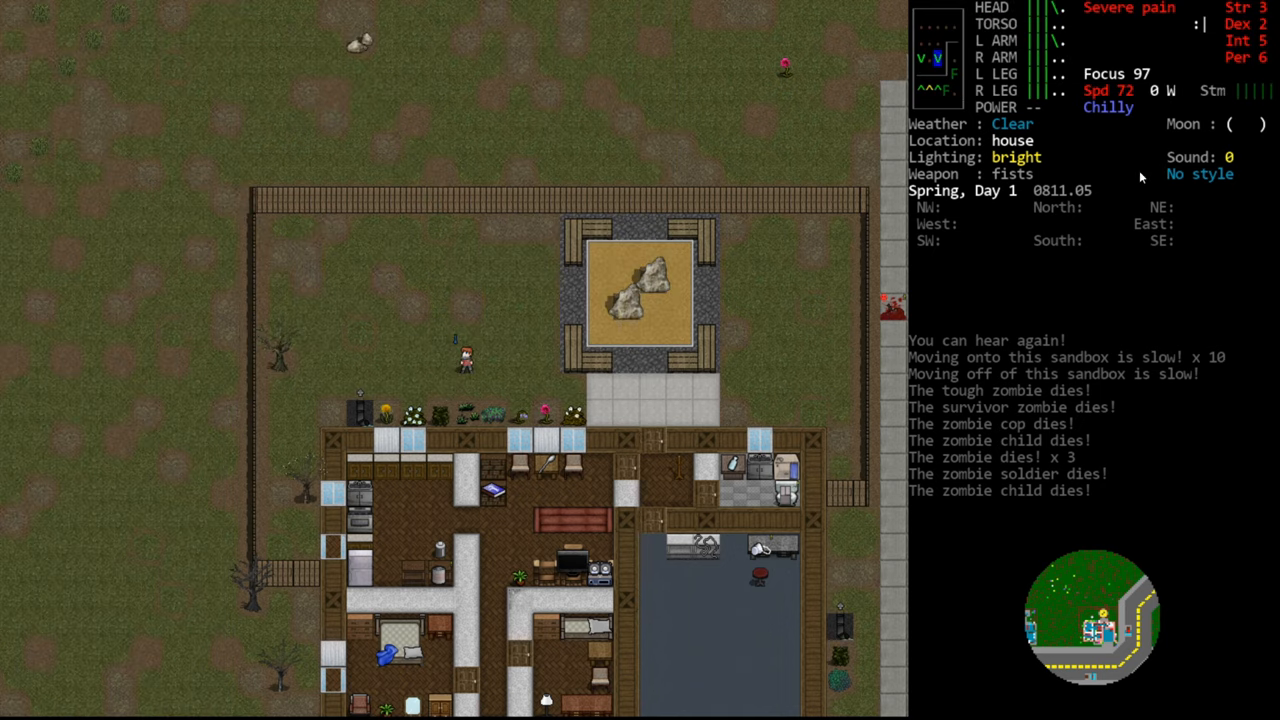
{"action": "mouse_move", "coordinate": [1110, 214]}
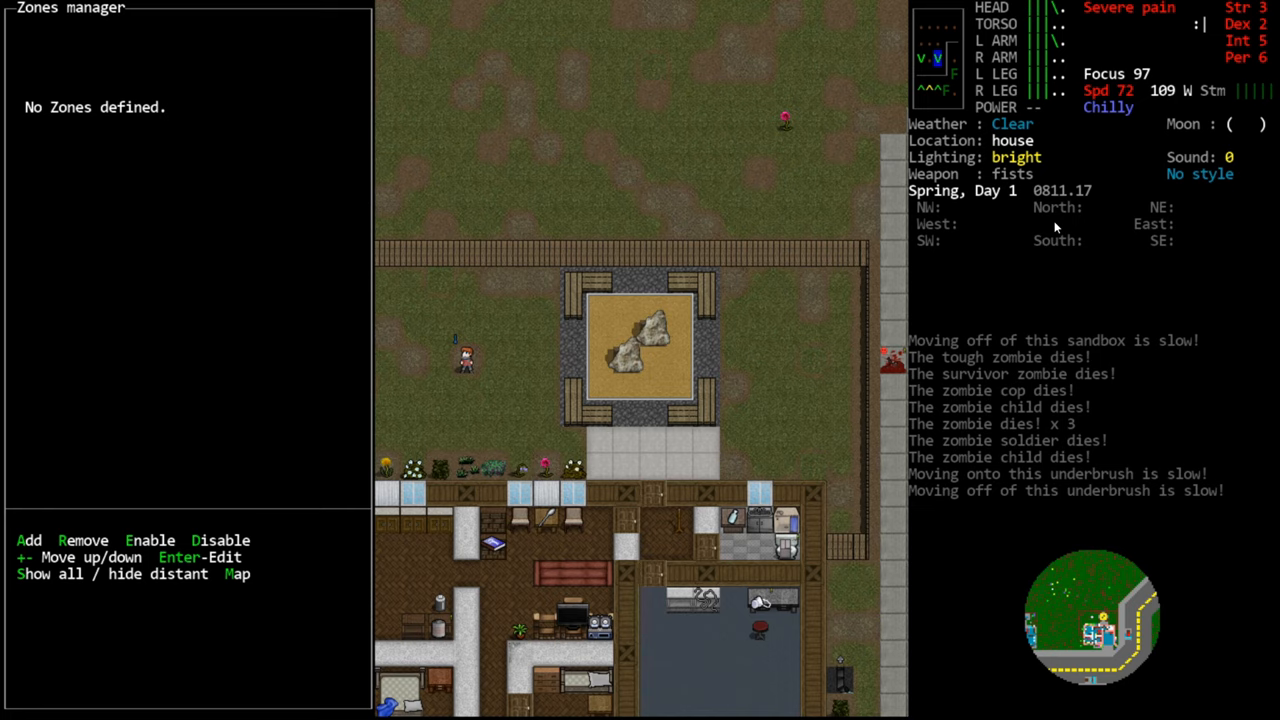
Step: Start a new zone and browse the Select zone type list
{"action": "left_click", "coordinate": [28, 540]}
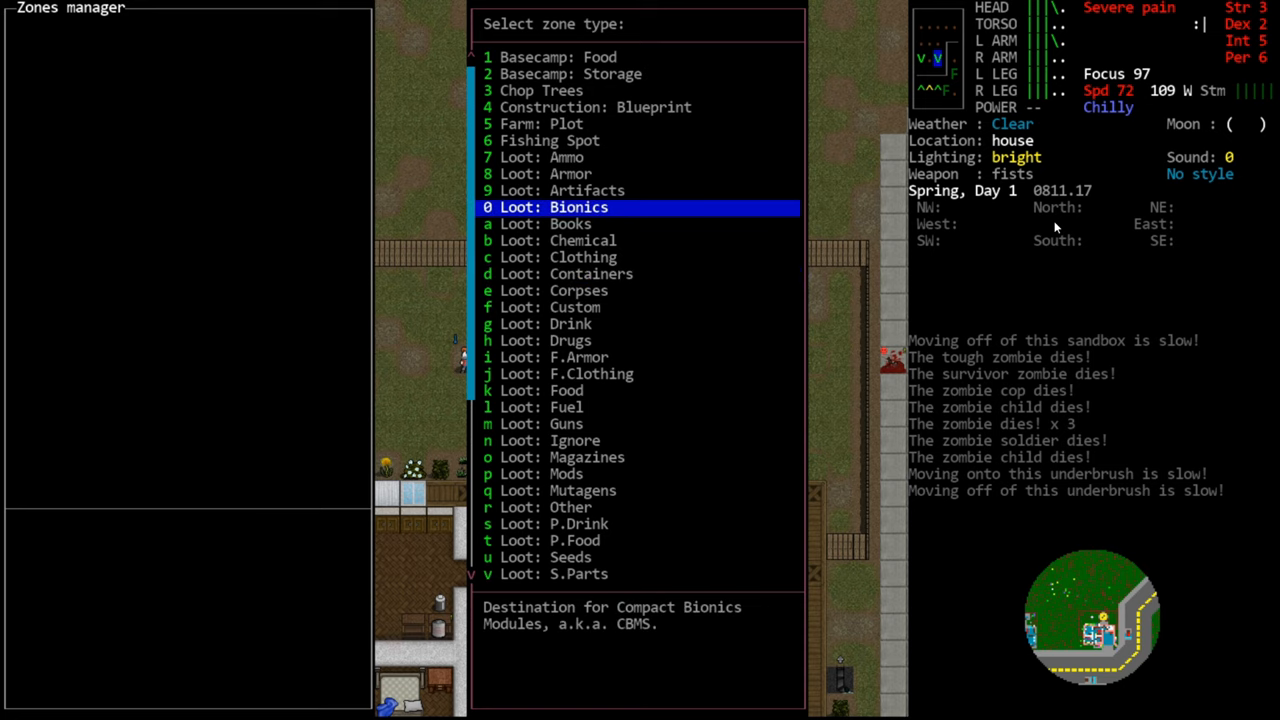
{"action": "key", "text": "Escape"}
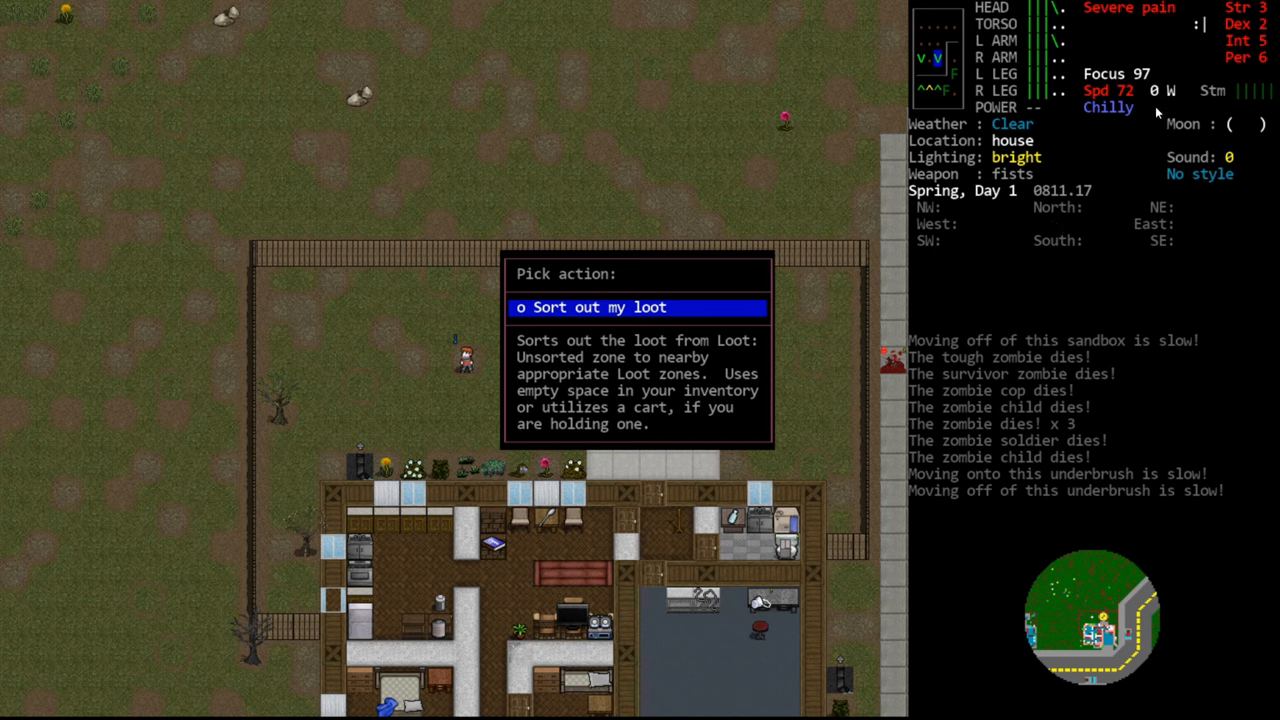
{"action": "mouse_move", "coordinate": [541, 378]}
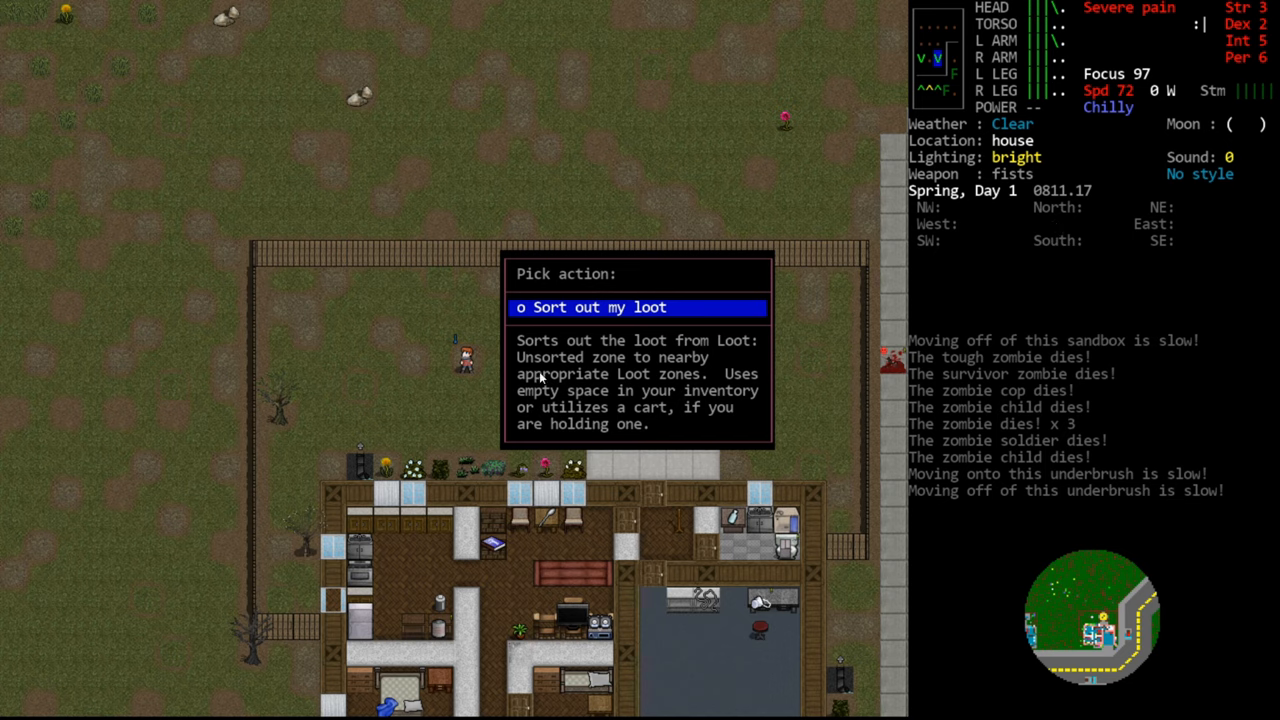
{"action": "mouse_move", "coordinate": [443, 338]}
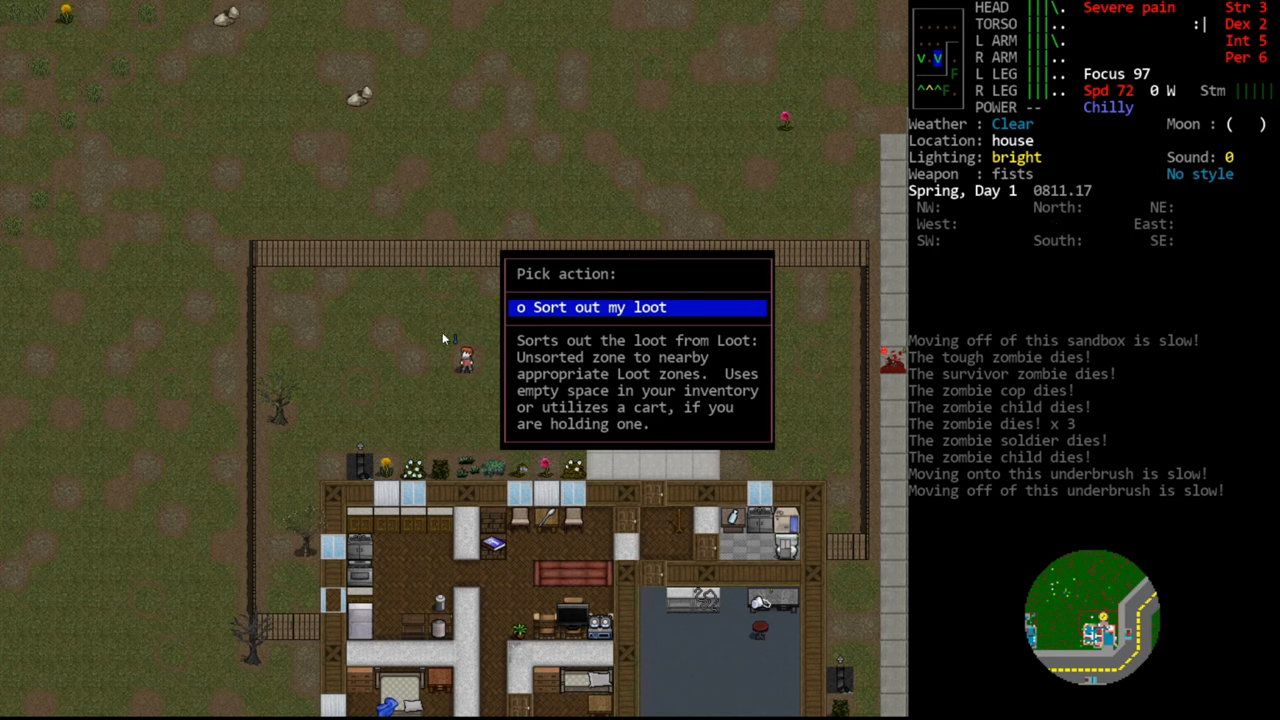
{"action": "mouse_move", "coordinate": [305, 292]}
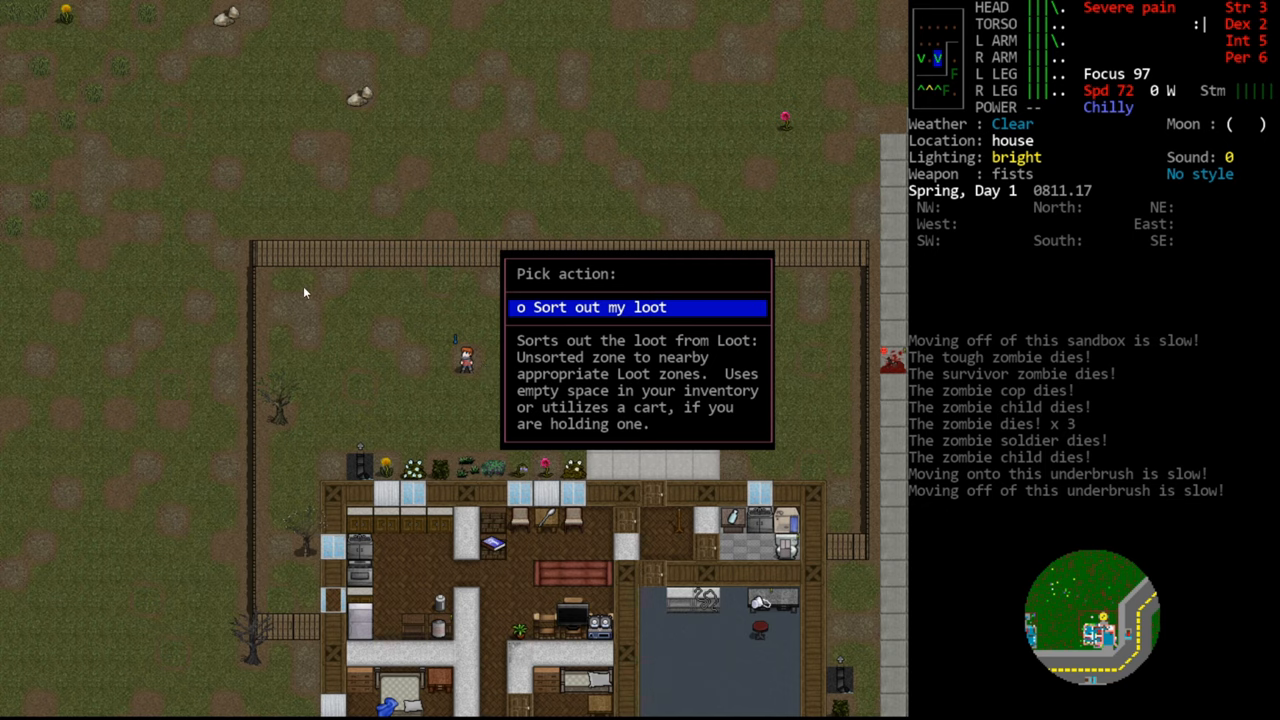
{"action": "mouse_move", "coordinate": [1045, 710]}
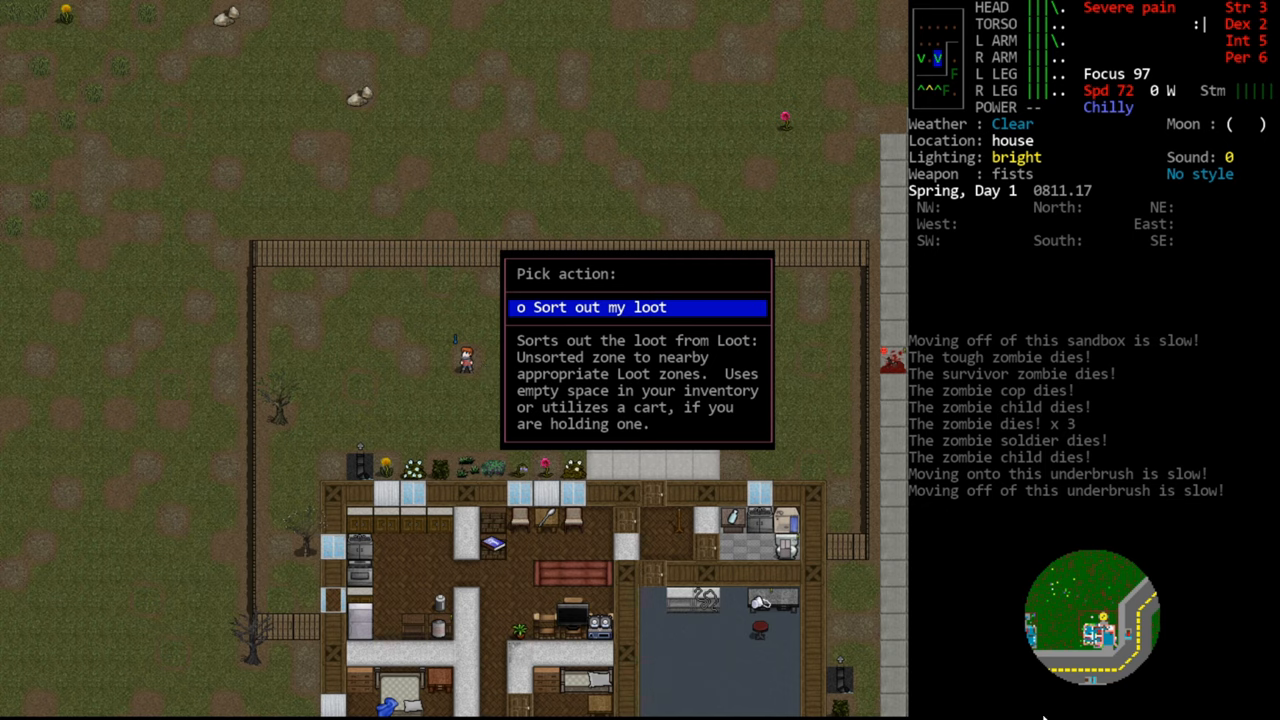
{"action": "mouse_move", "coordinate": [617, 582]}
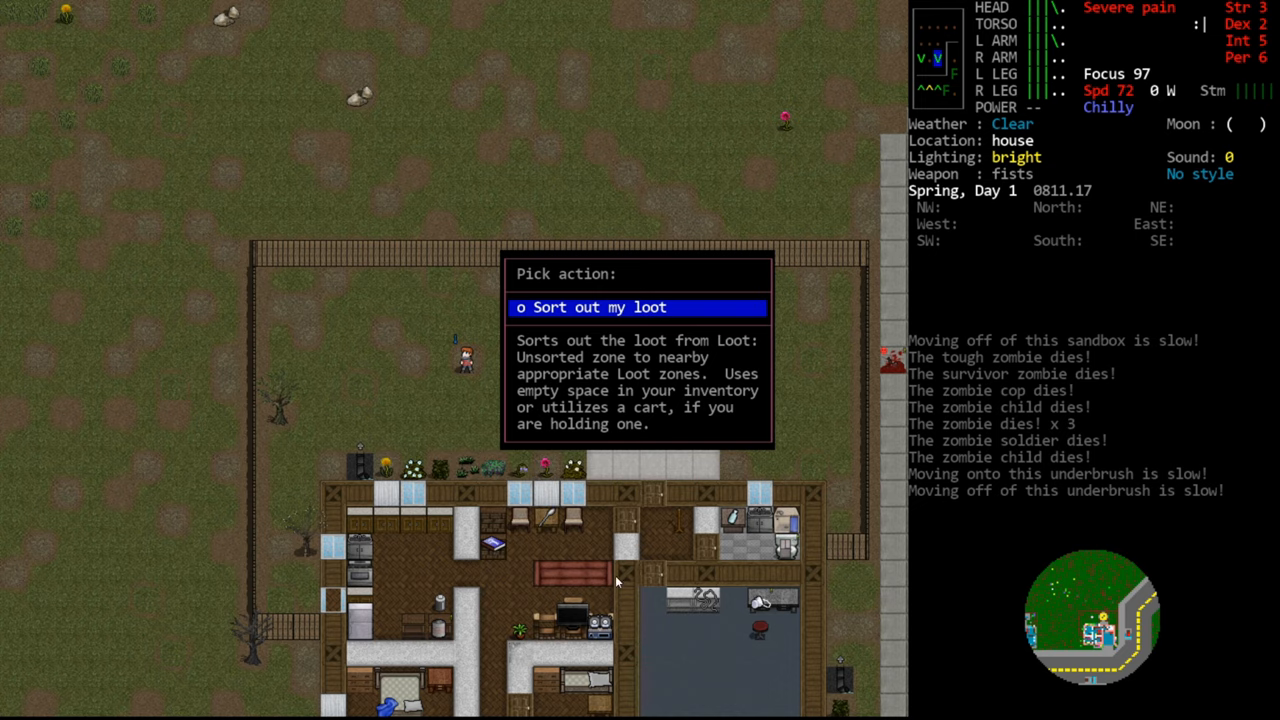
{"action": "mouse_move", "coordinate": [808, 510]}
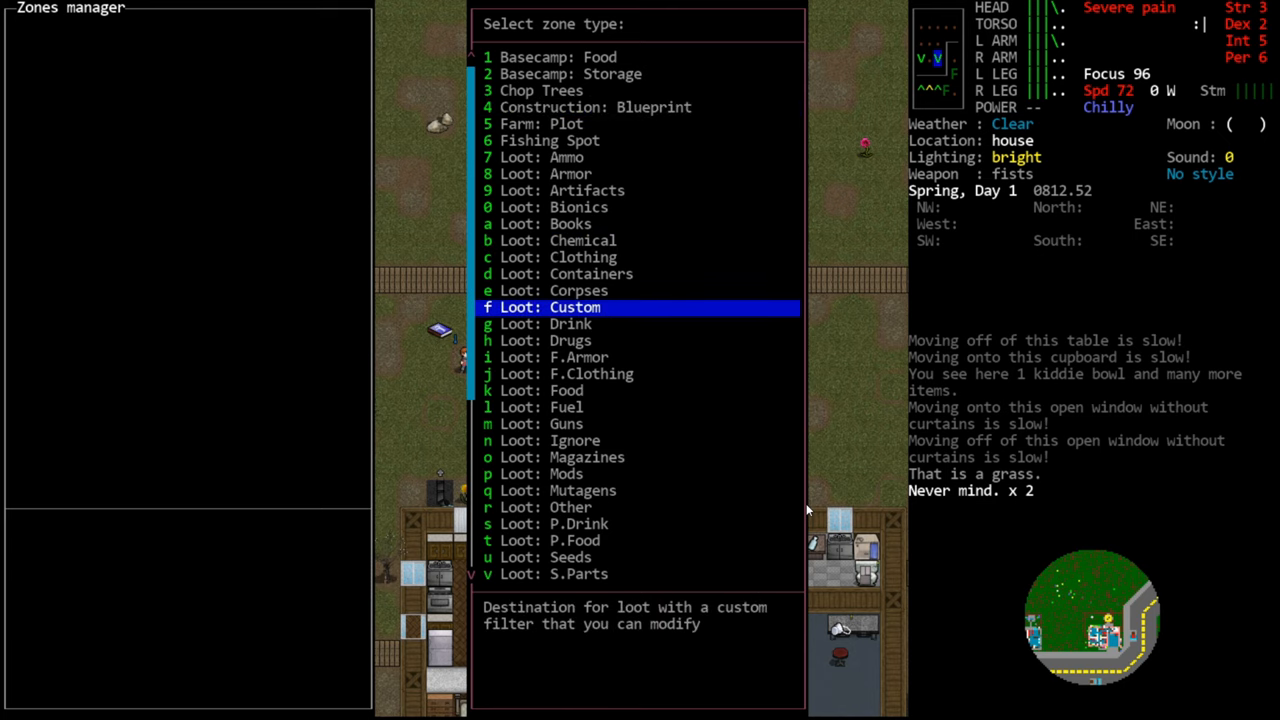
Step: Choose Loot: Custom and enter the item-name filter 'ba'
{"action": "left_click", "coordinate": [574, 307]}
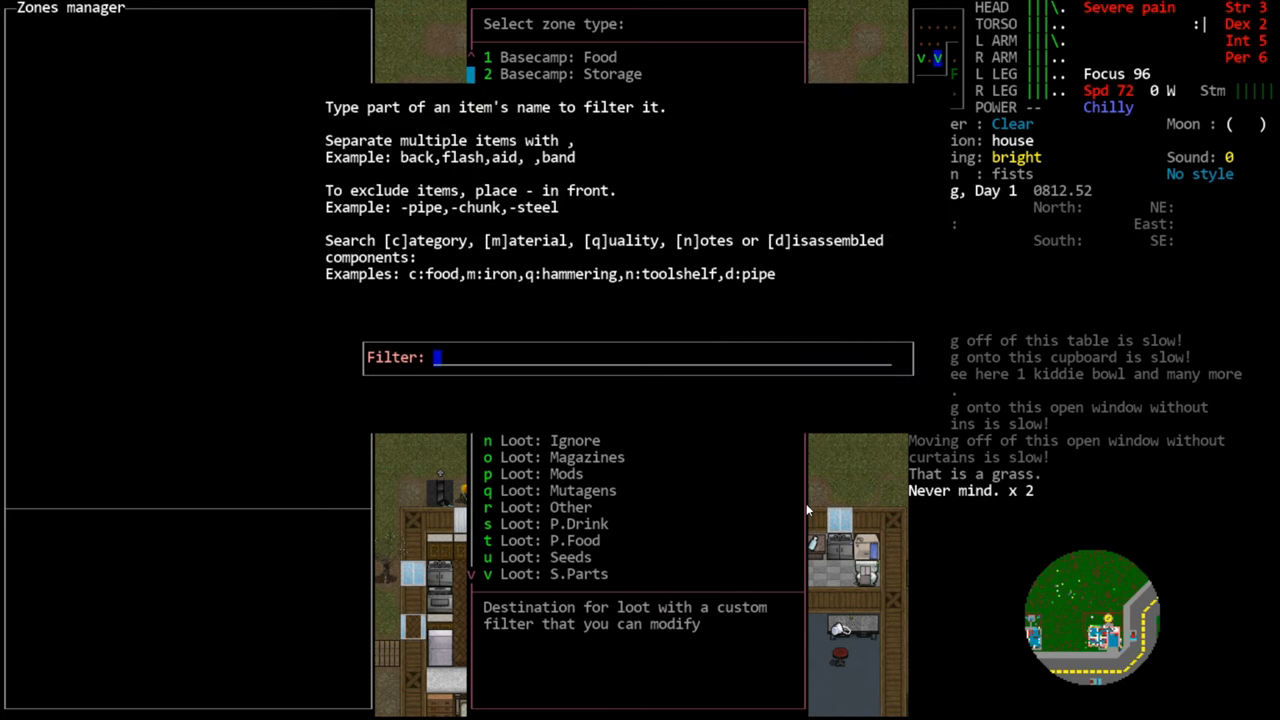
{"action": "type", "text": "b"}
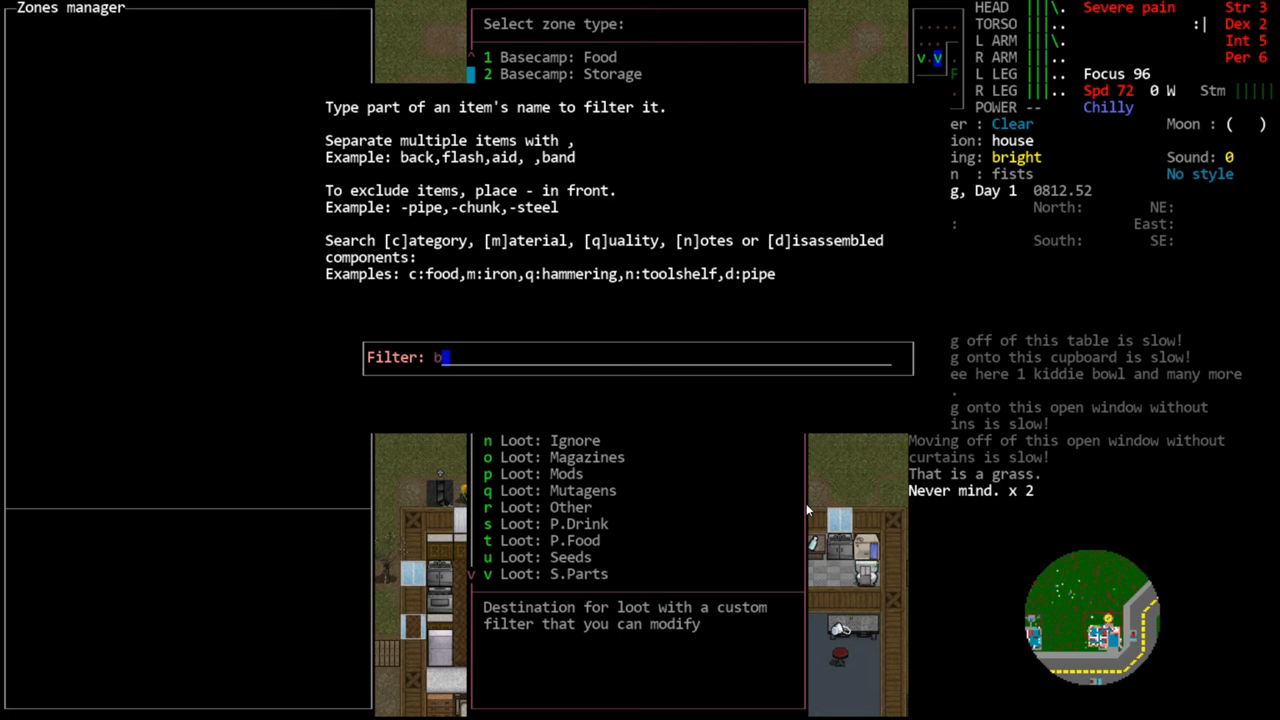
{"action": "type", "text": "a"}
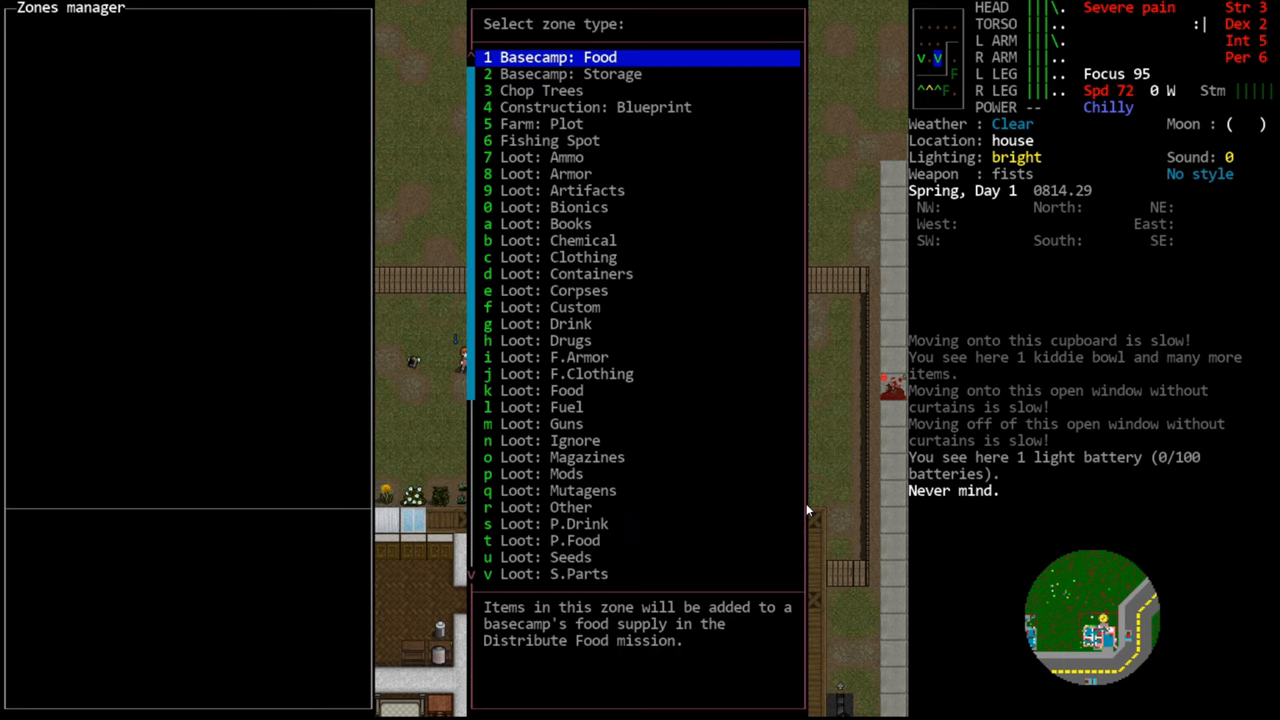
Step: Place a Farm: Plot with no seed, save zones, and highlight Farm plots
{"action": "scroll", "scroll_direction": "down", "scroll_amount": 3}
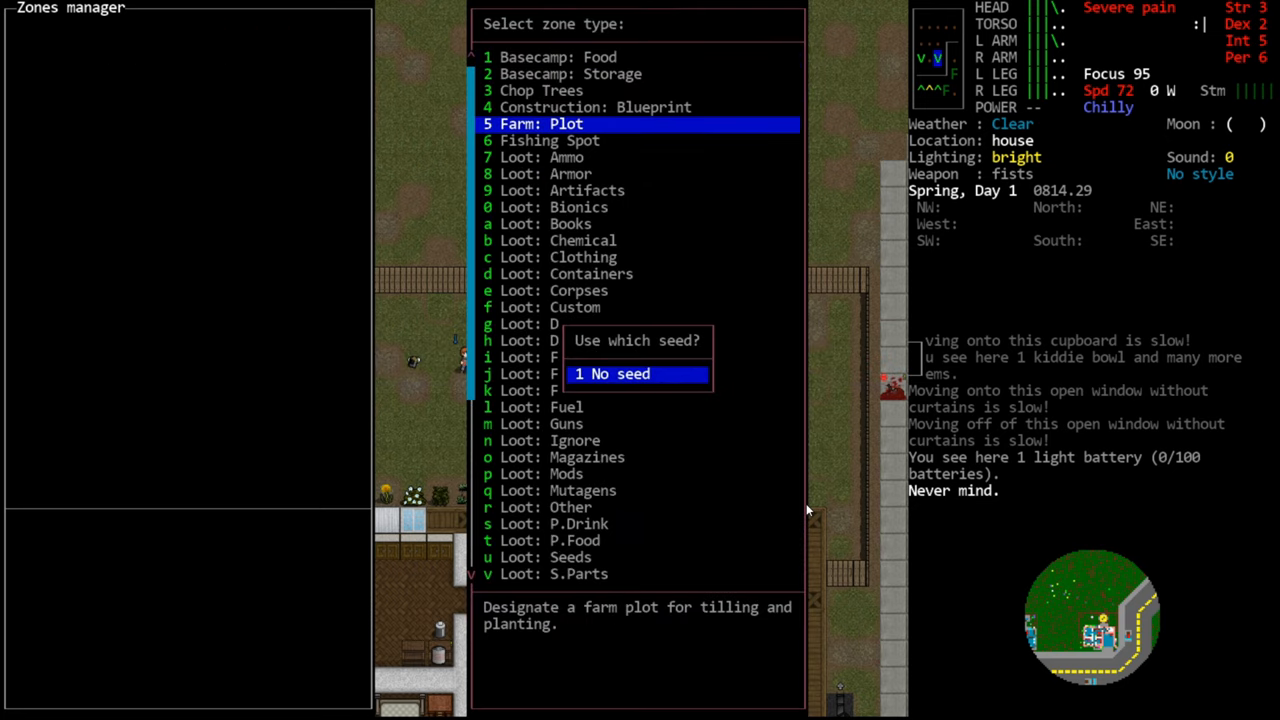
{"action": "left_click", "coordinate": [612, 373]}
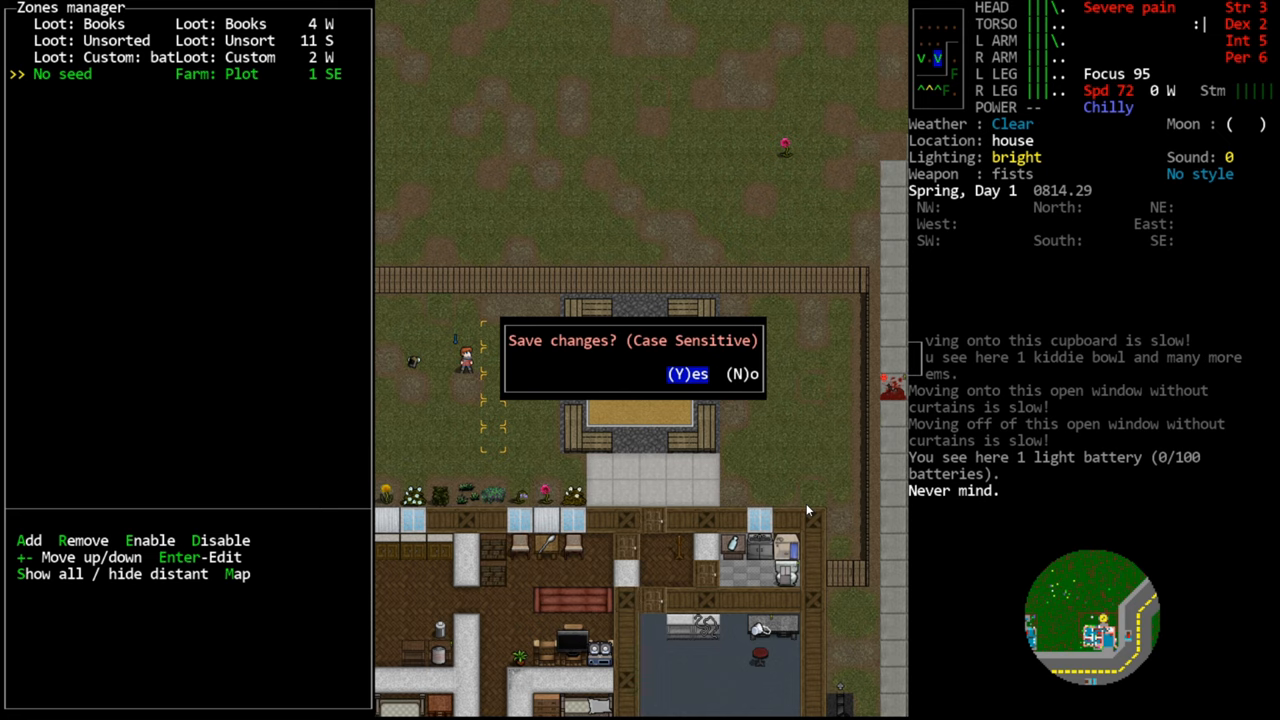
{"action": "key", "text": "y"}
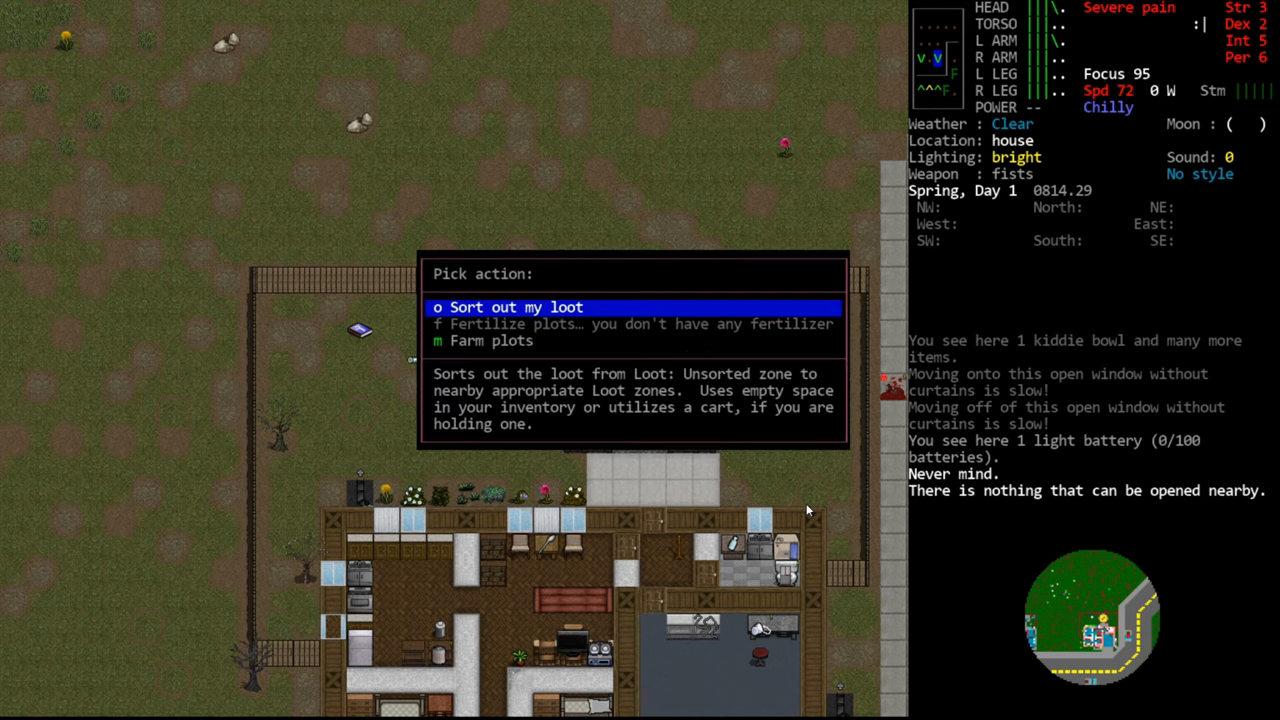
{"action": "key", "text": "down"}
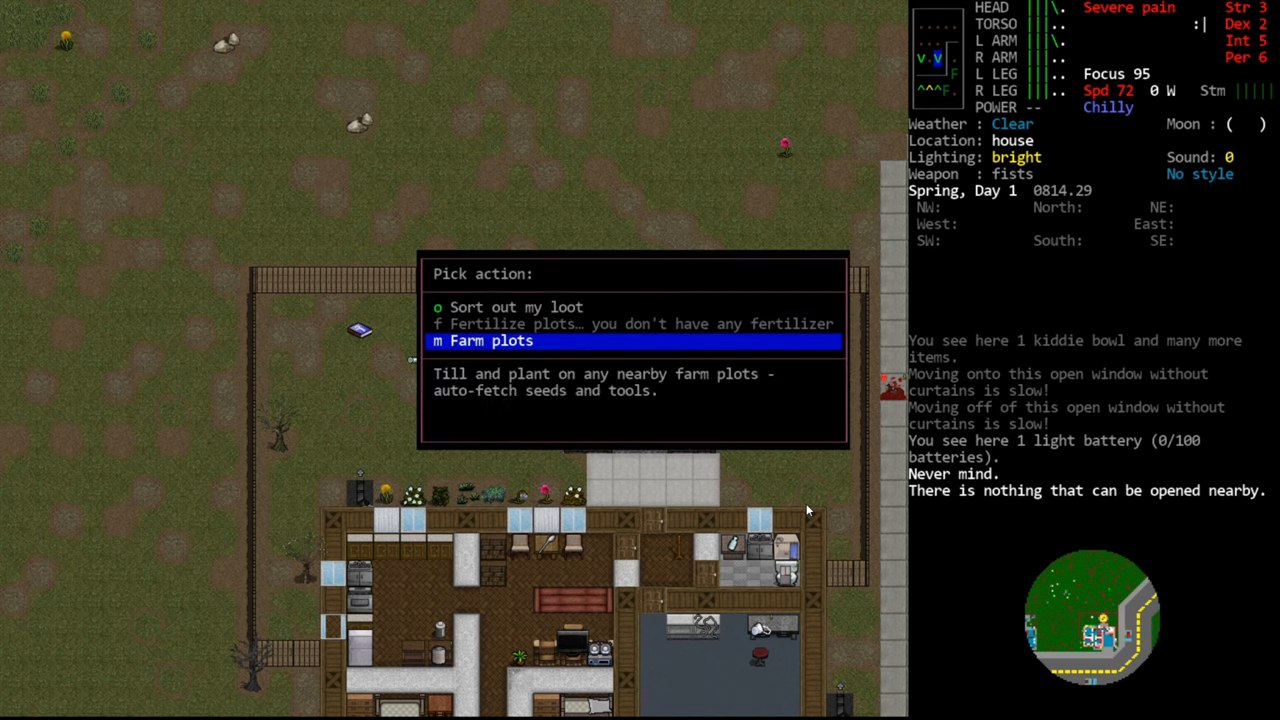